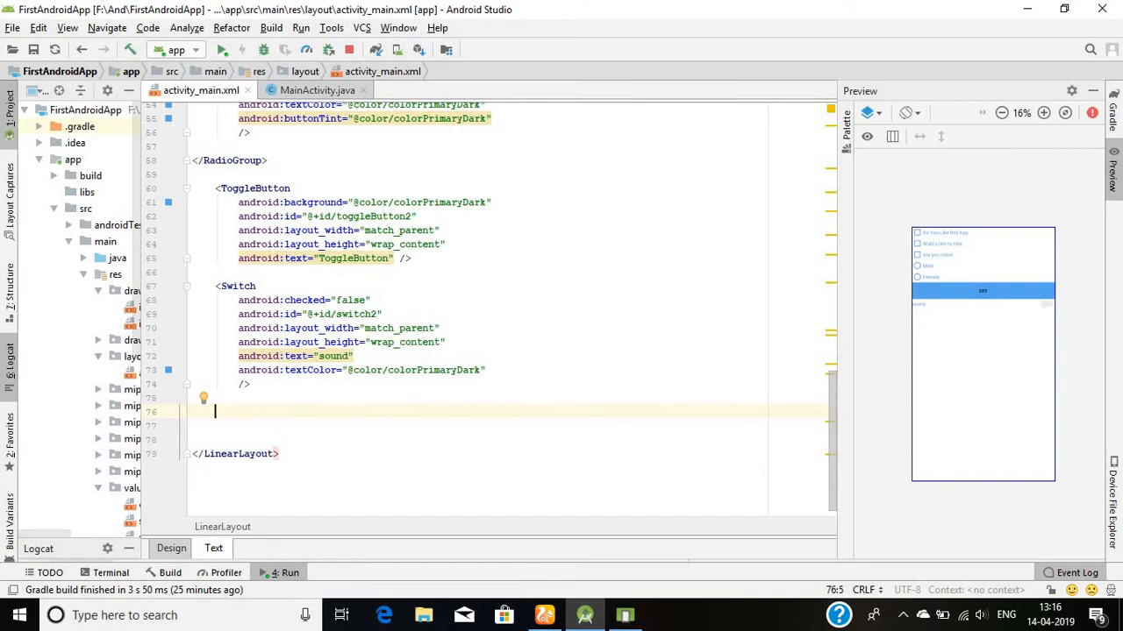
- Start a nested LinearLayout with match_parent width and 50dp height
type("<")
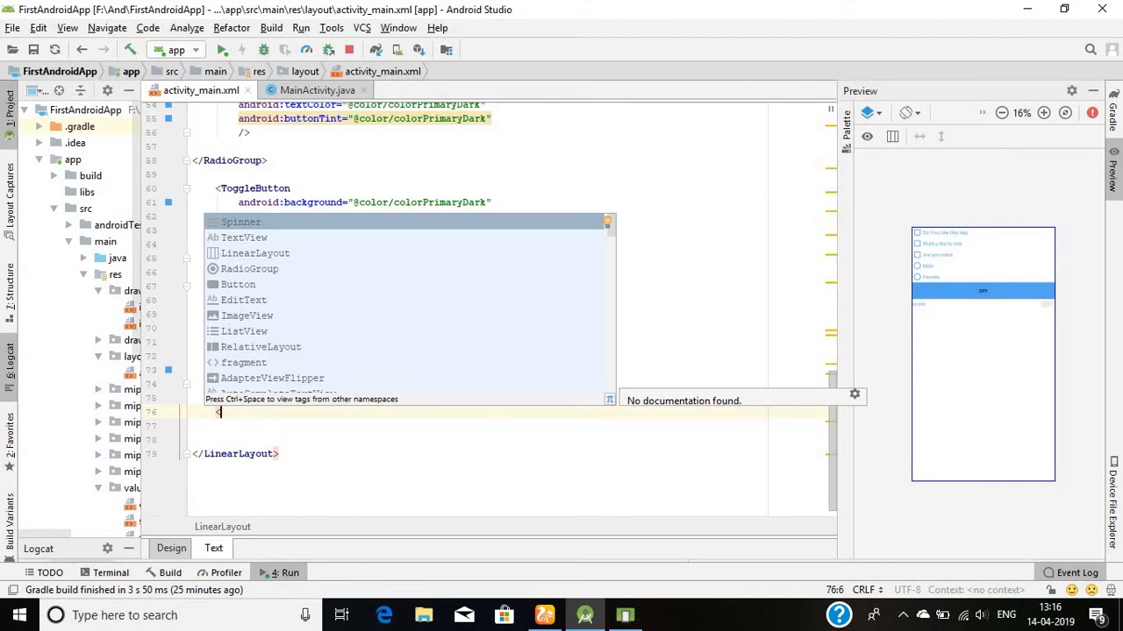
type("LinearLayout")
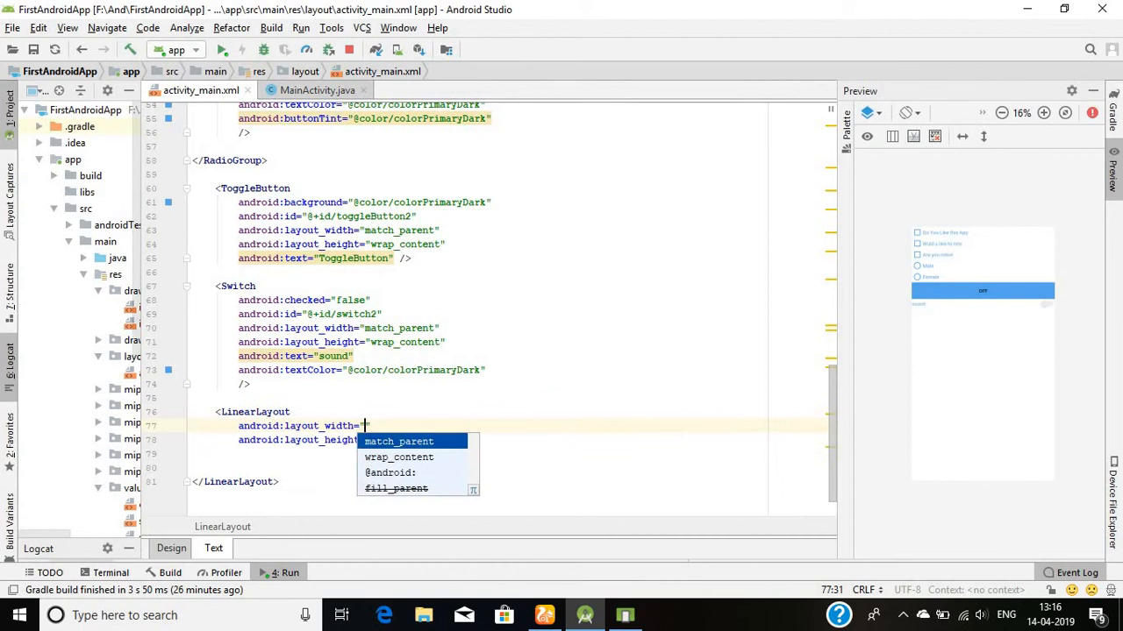
left_click(399, 442)
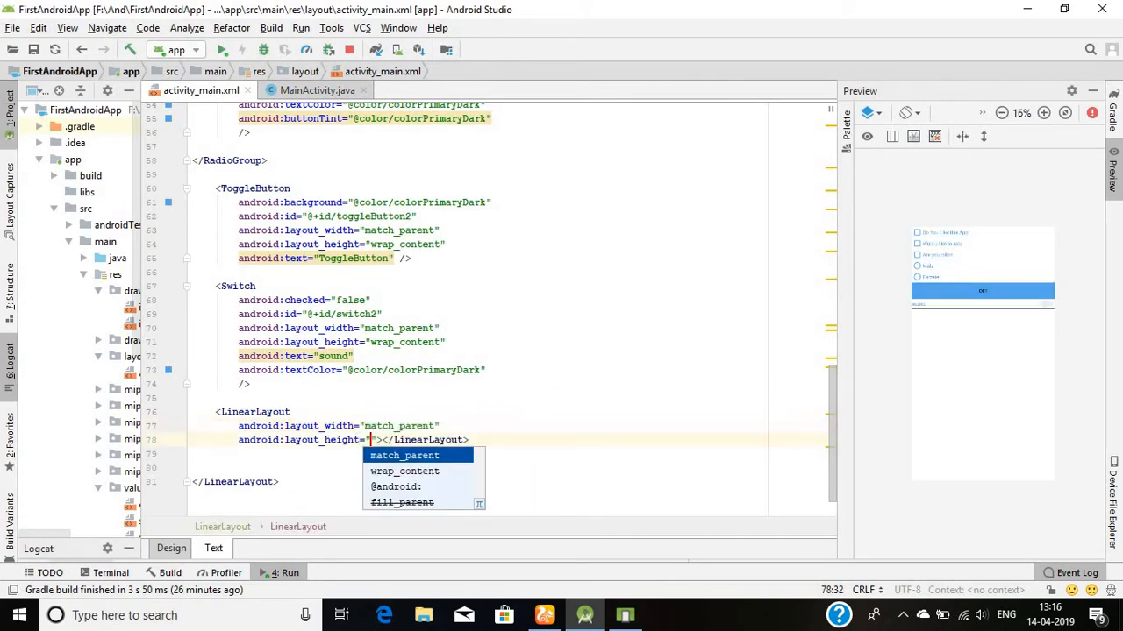
type("50dp")
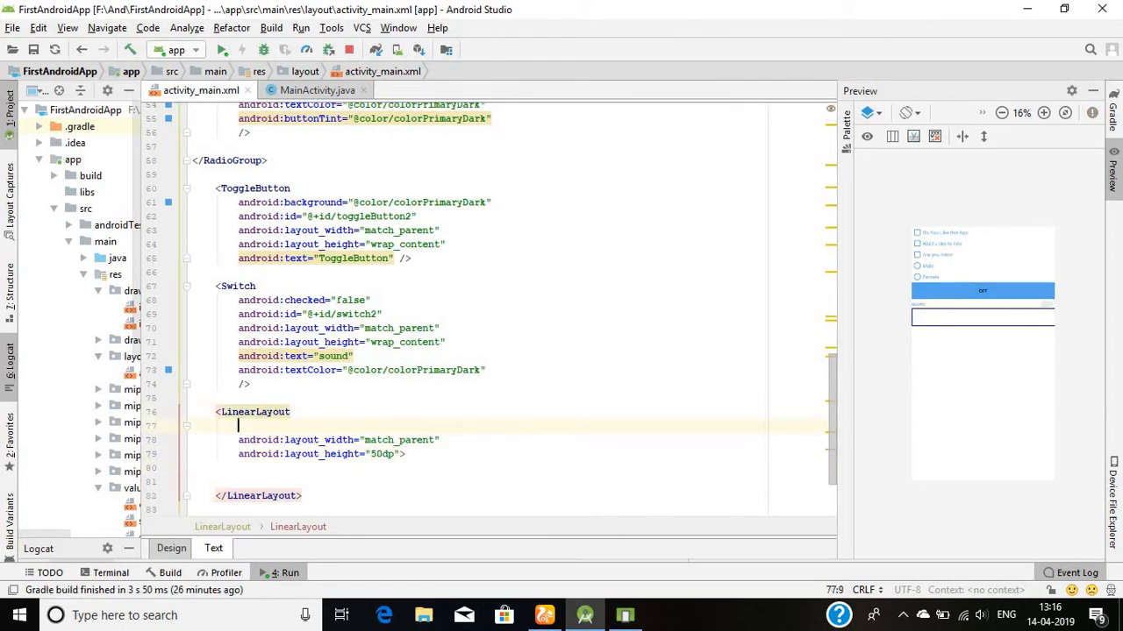
- Give the layout the colorPrimaryDark background and a 50dp top margin
type("android:background=\"\"")
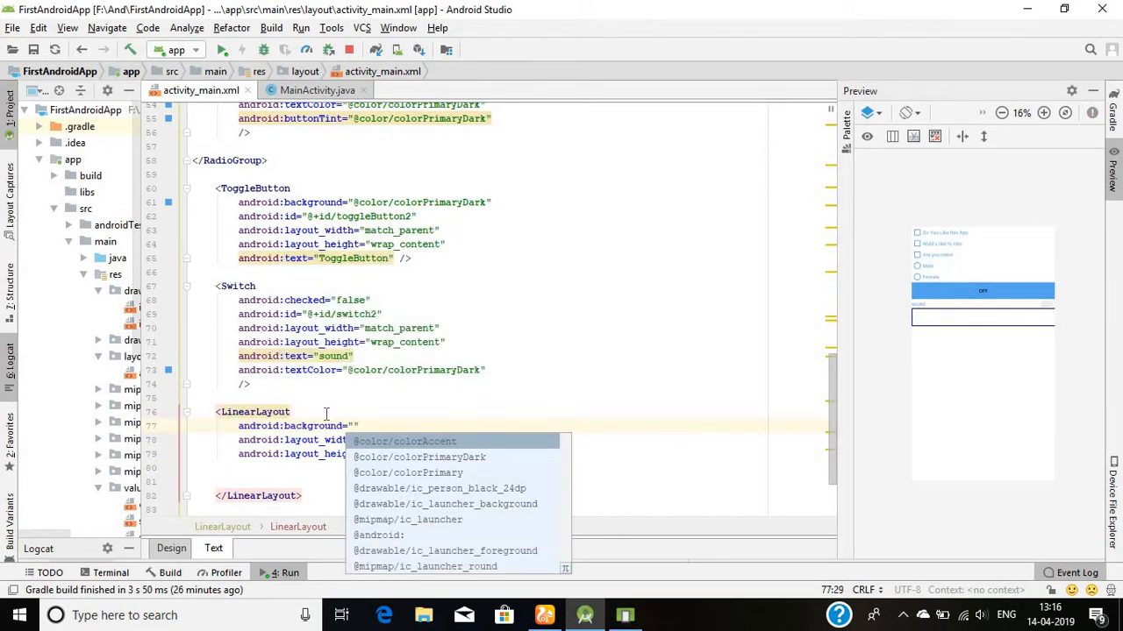
left_click(418, 456)
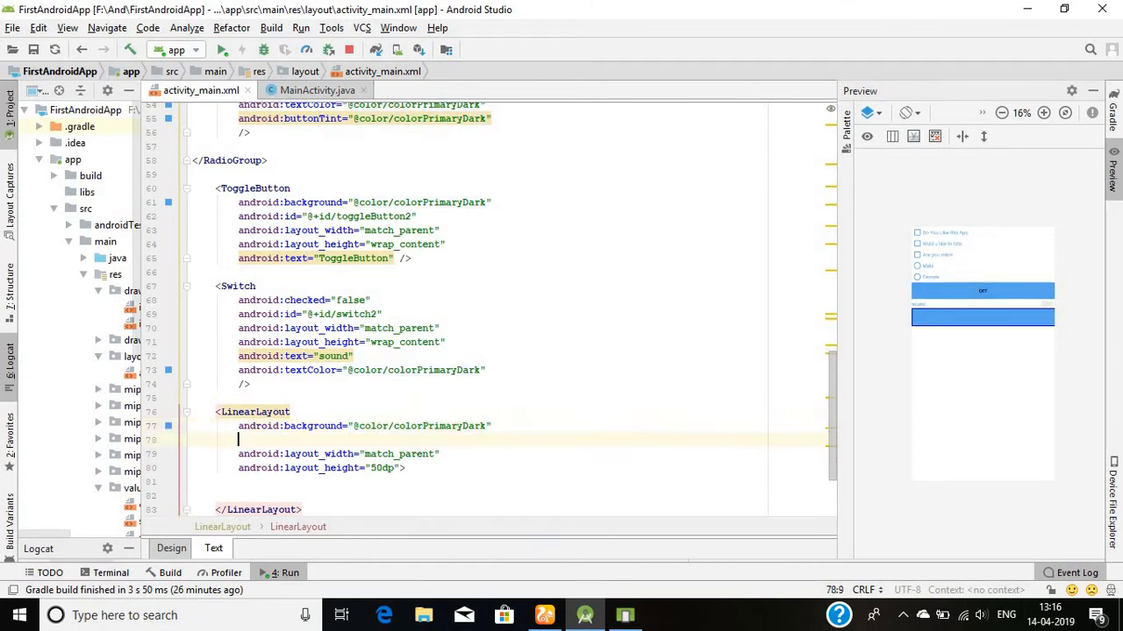
type("android:layout_marginTop=\"")
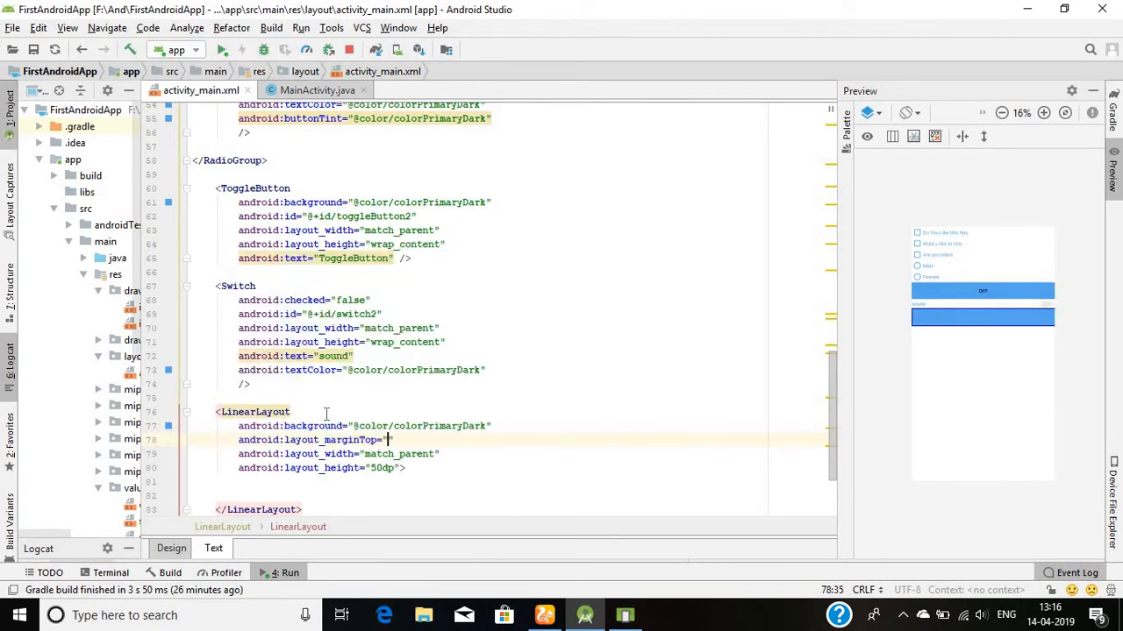
type("5")
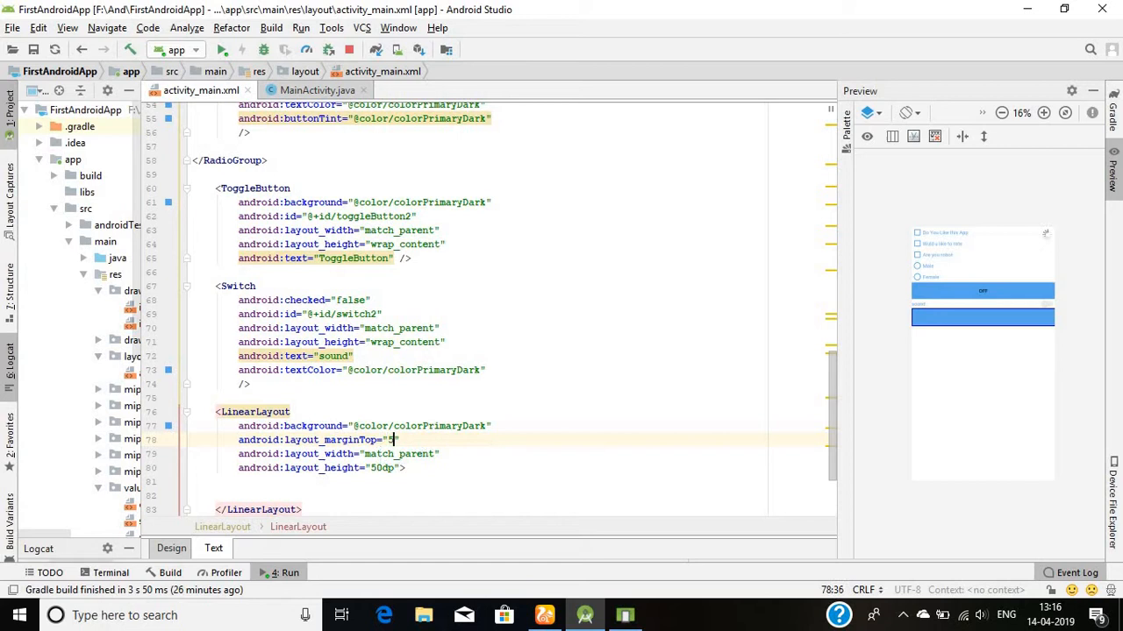
type("0dp")
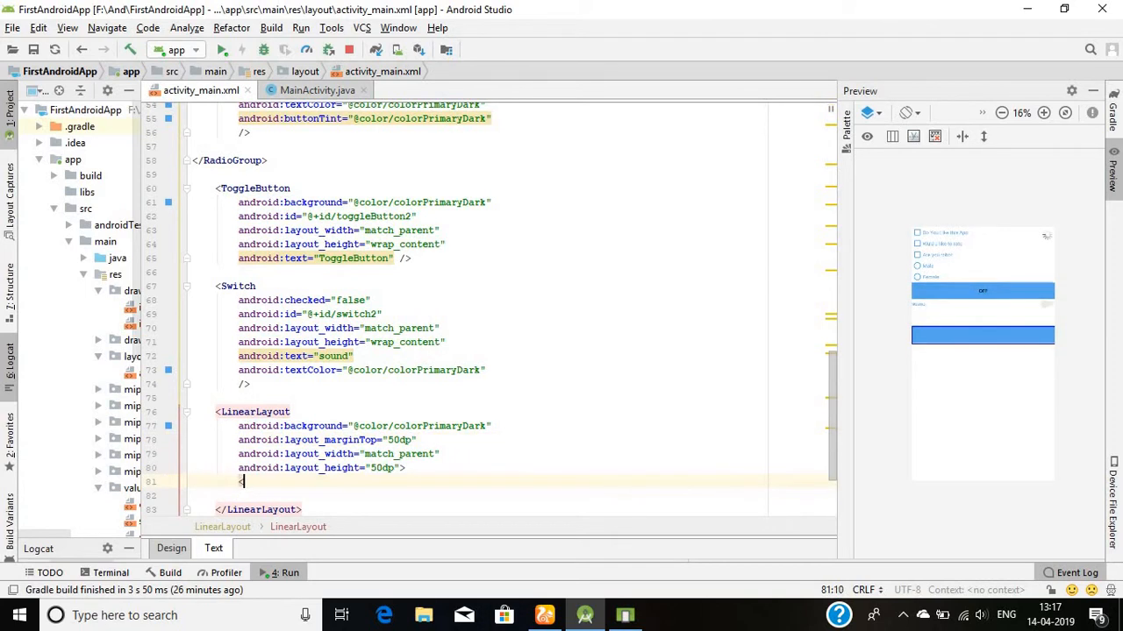
- Add a TextView inside the layout with the text "Courses"
type("<TextView\\n    android:layout_width=\"")
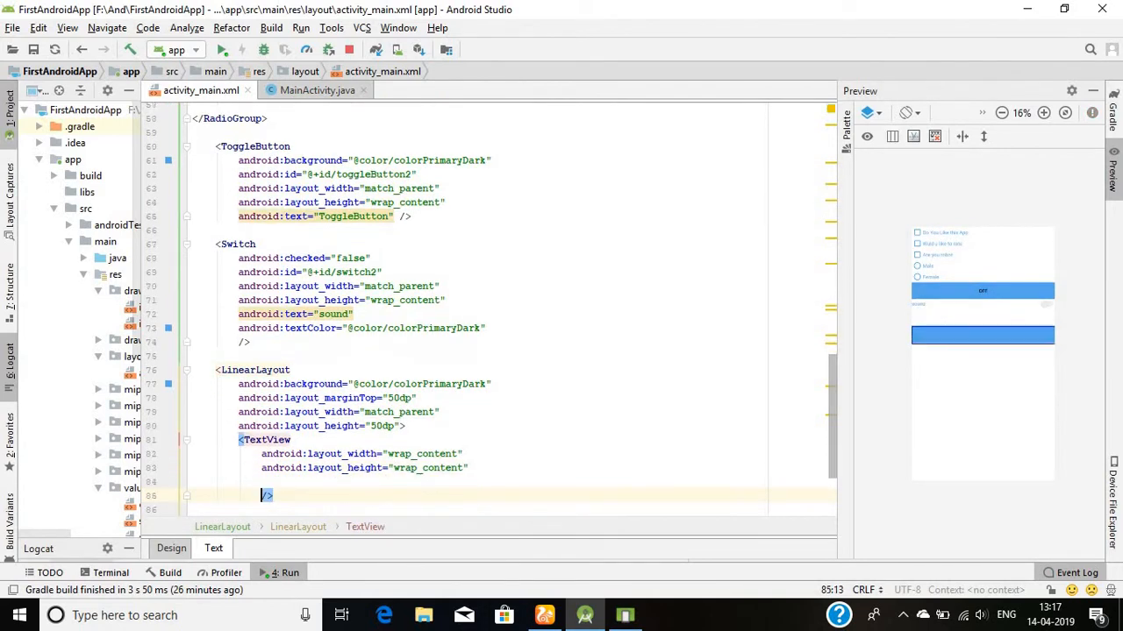
type("android:text=\"\"")
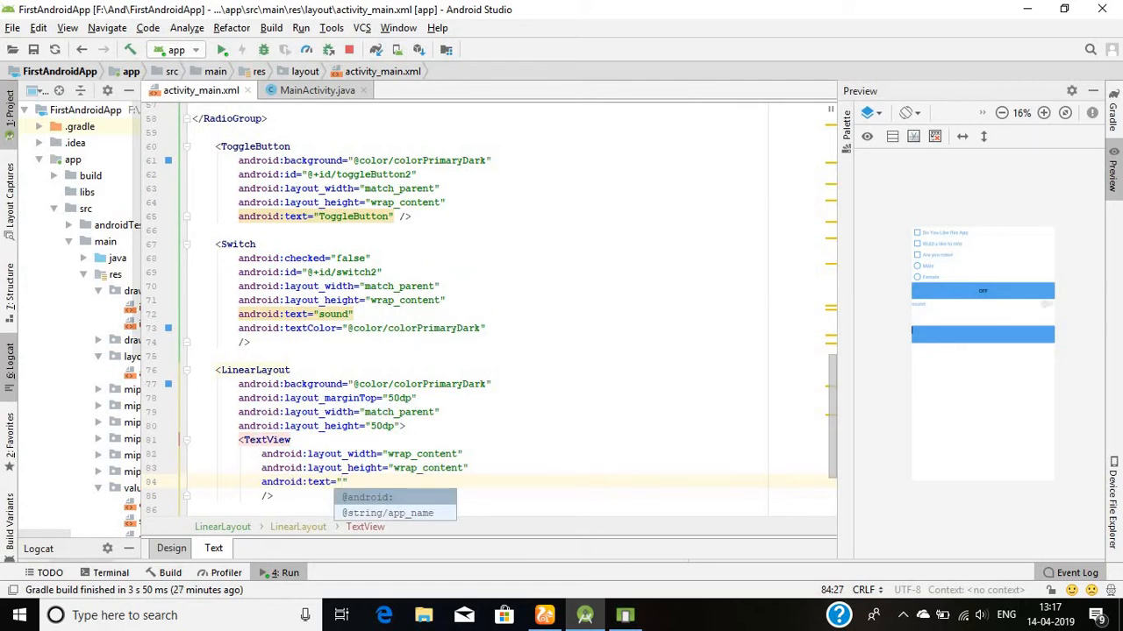
type("Cou")
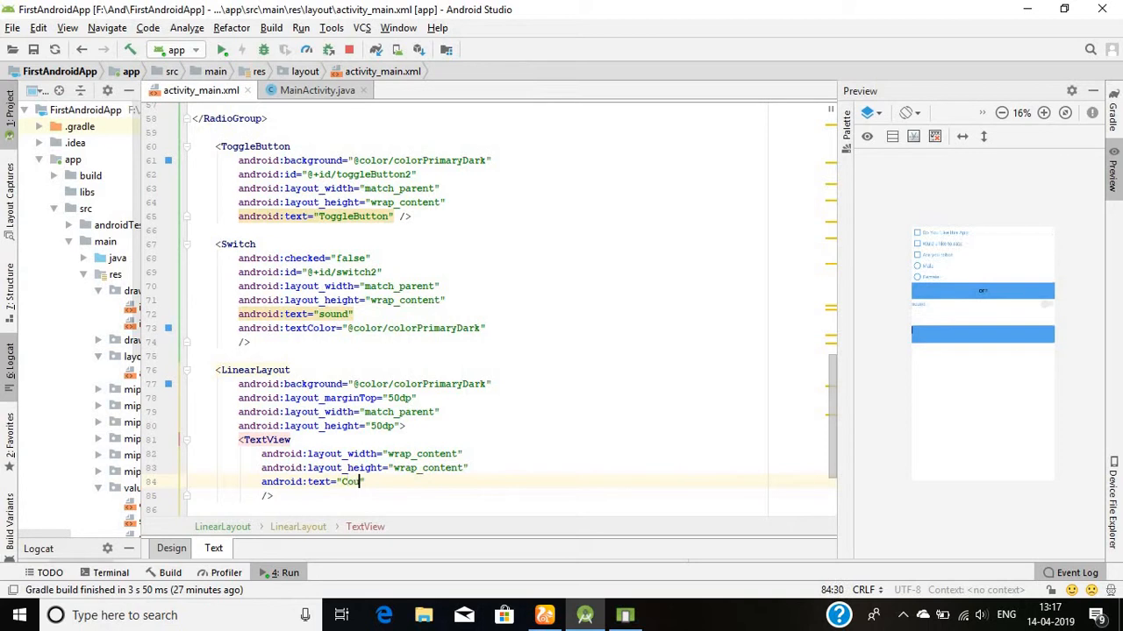
type("rses")
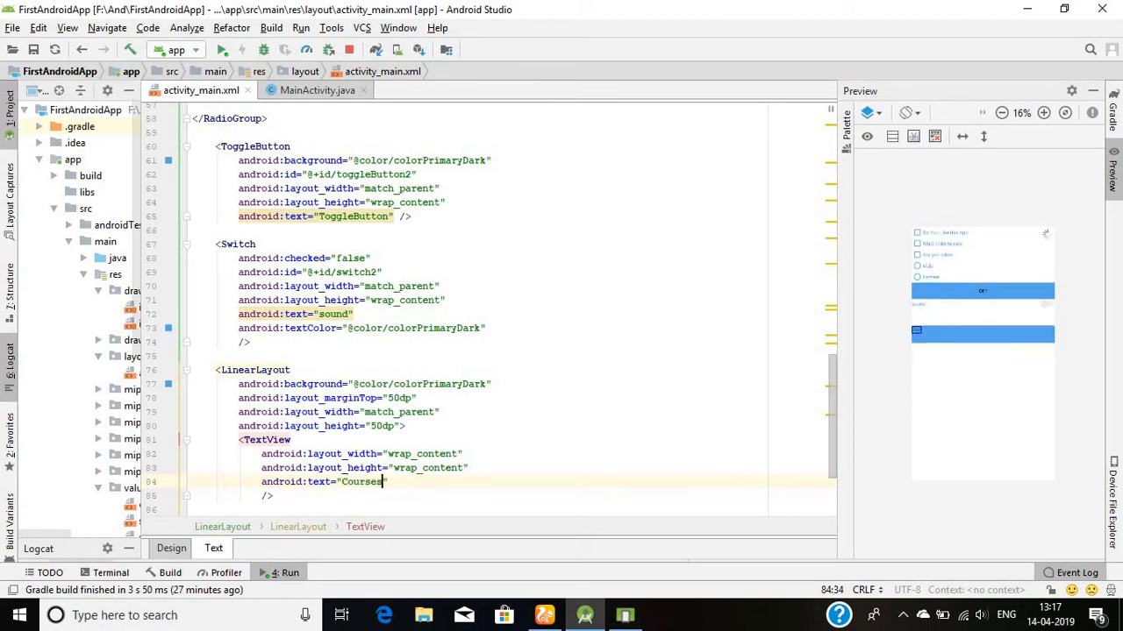
- Set the label's text color to colorAccent, gravity center, 10dp left margin and 20dp text size
type("textColor=\"@color/colorAccent")
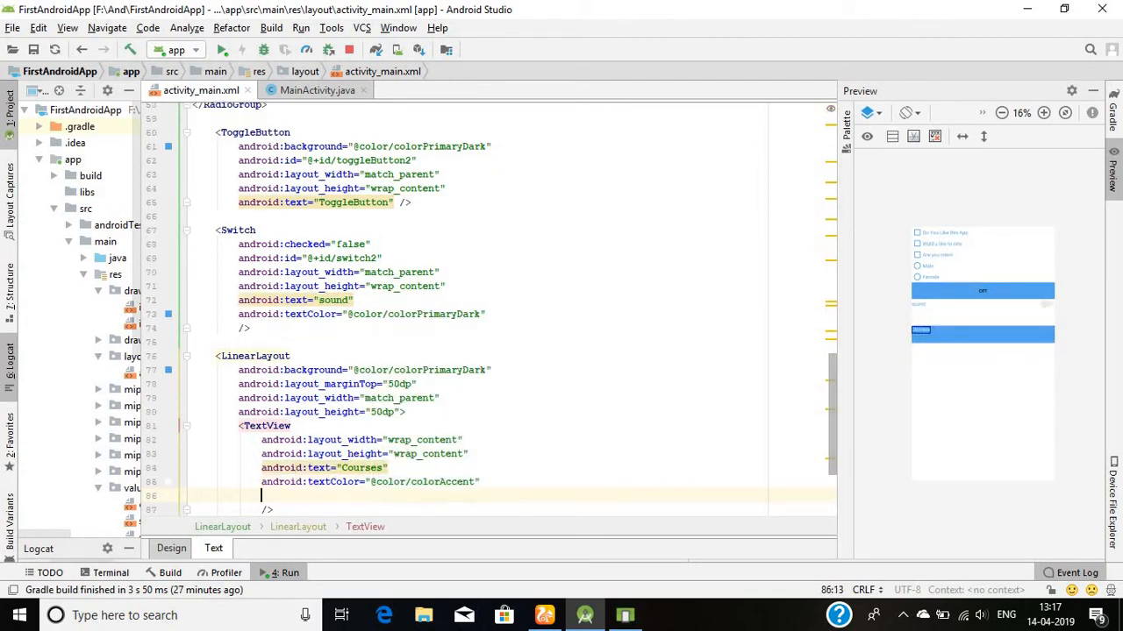
type("layout_gravity=\"center")
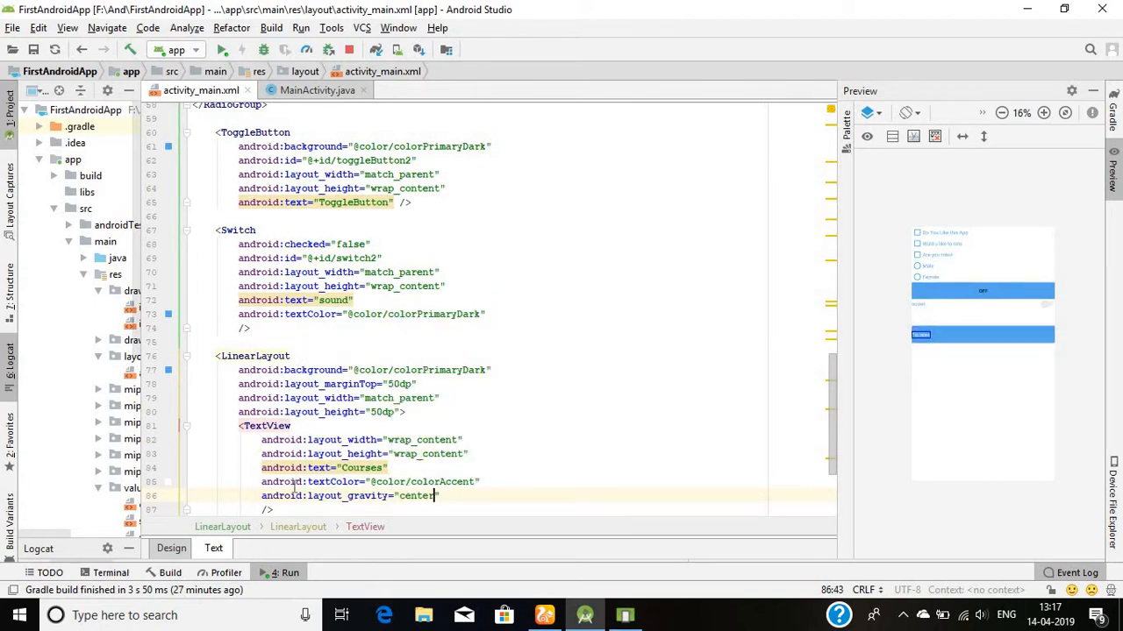
type("marginLeft=\"10dp")
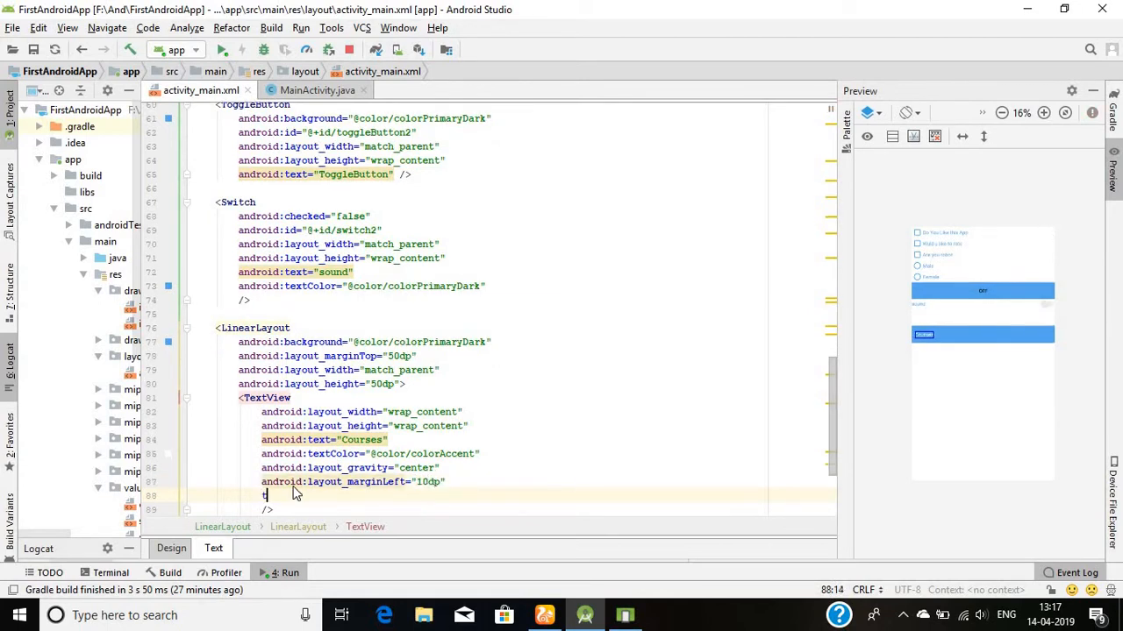
type("android:textSize=\"\"")
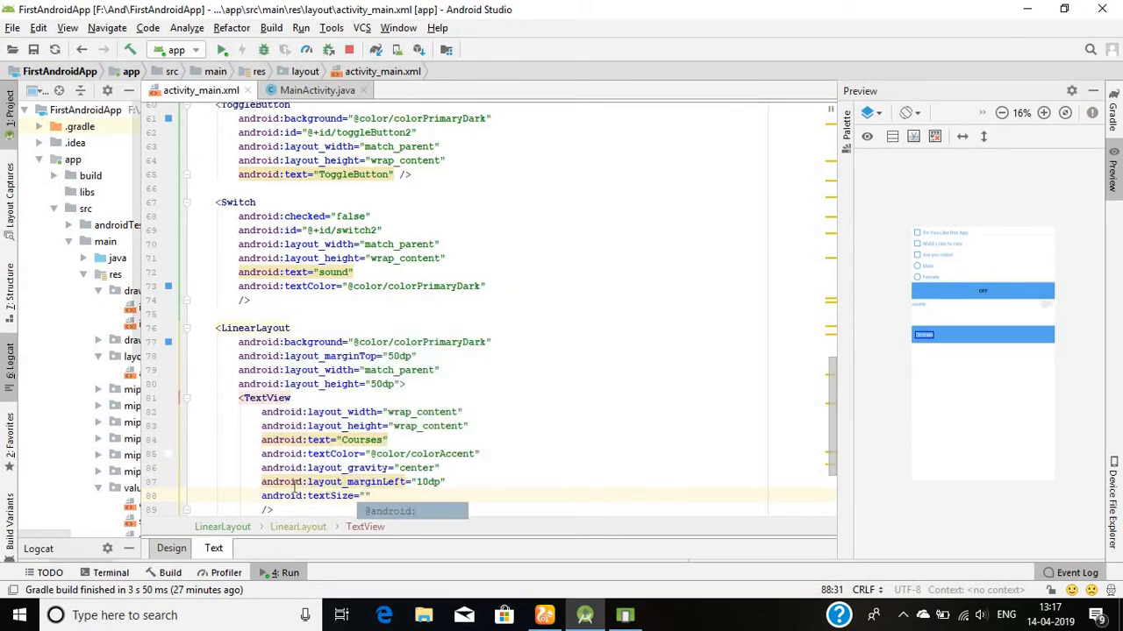
type("209")
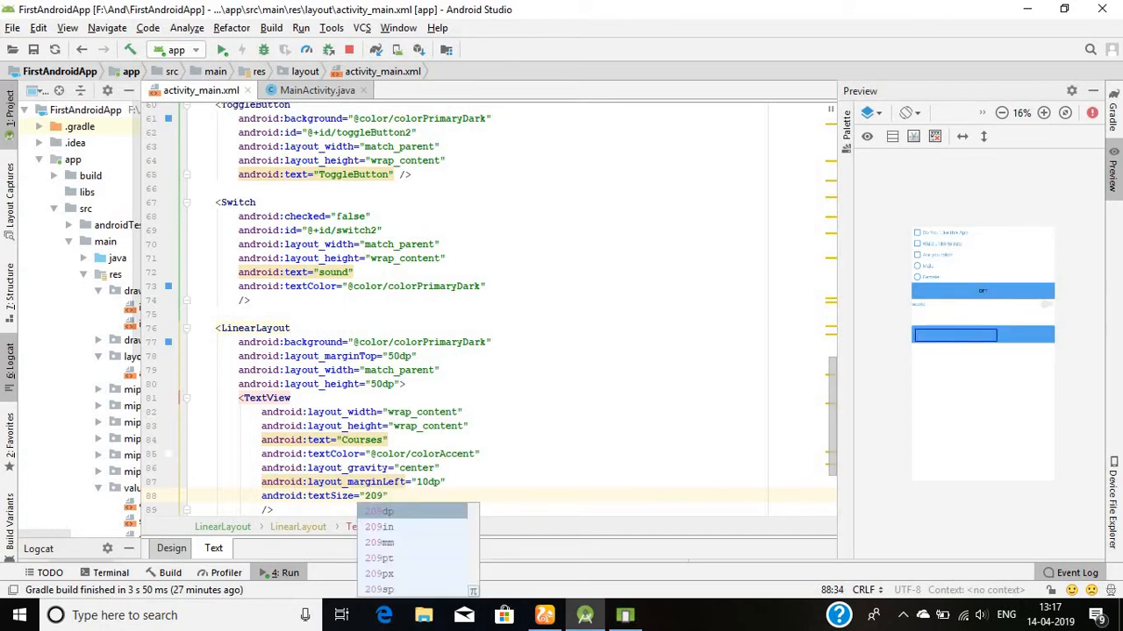
key("Backspace")
type("dp")
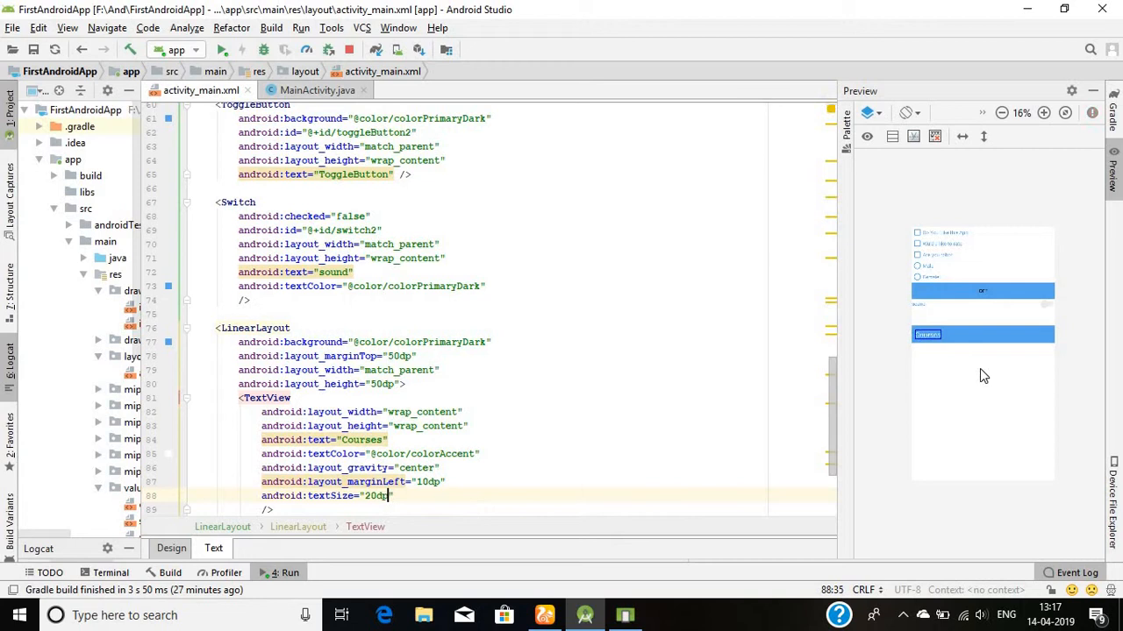
scroll("down", 3)
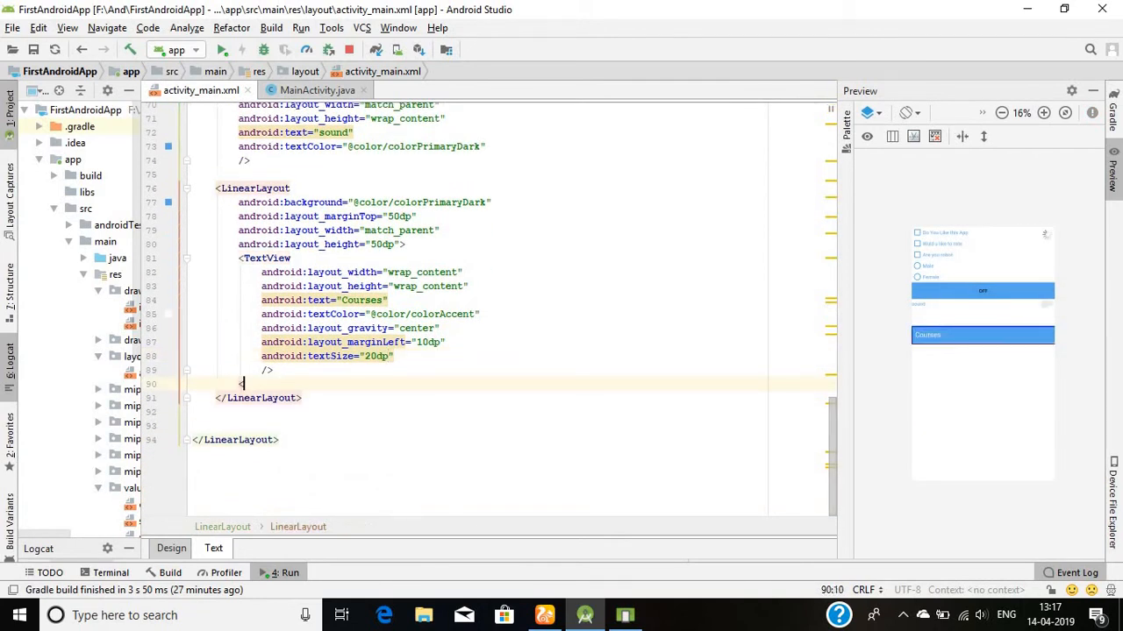
- Add a Spinner with match_parent width and height and a 10dp left margin
type("<Spinner")
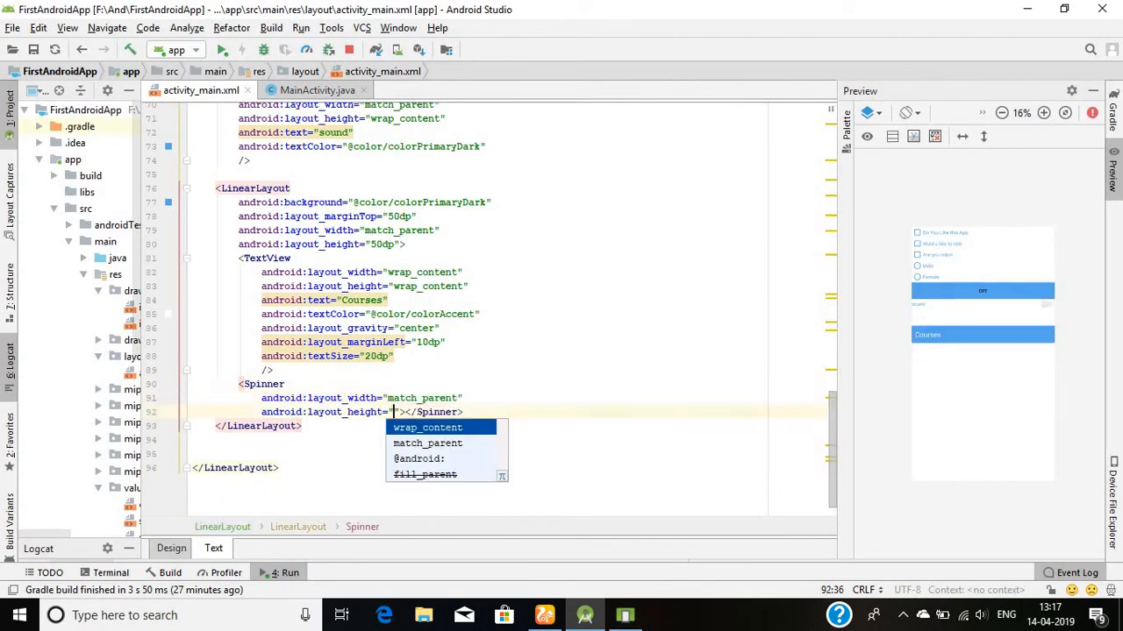
left_click(428, 442)
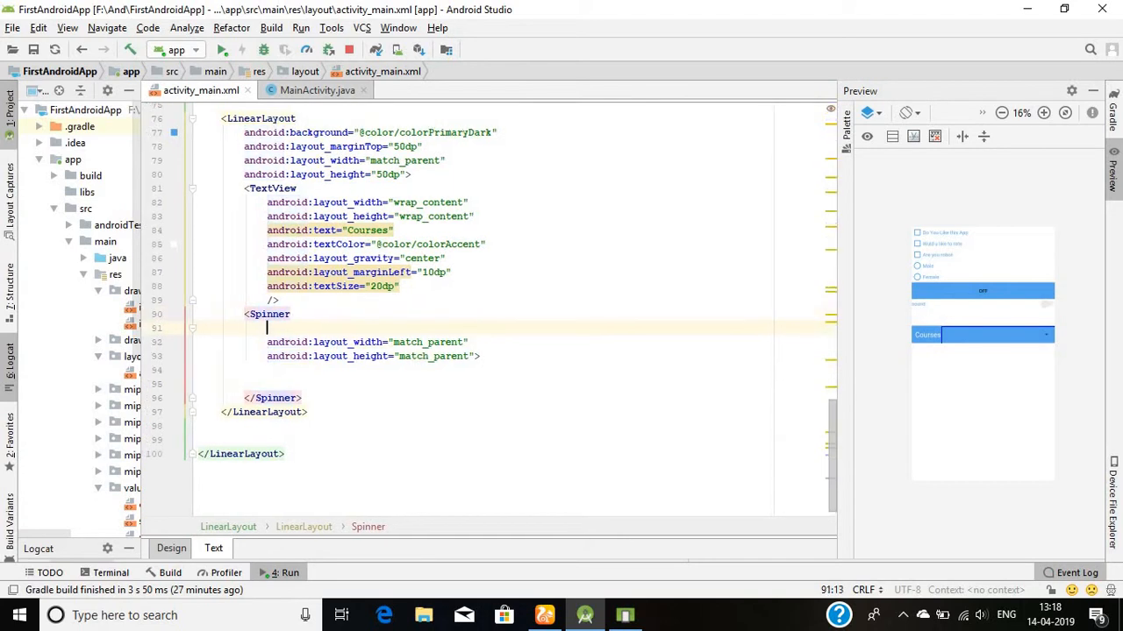
type("android:layout_marginLeft=\"")
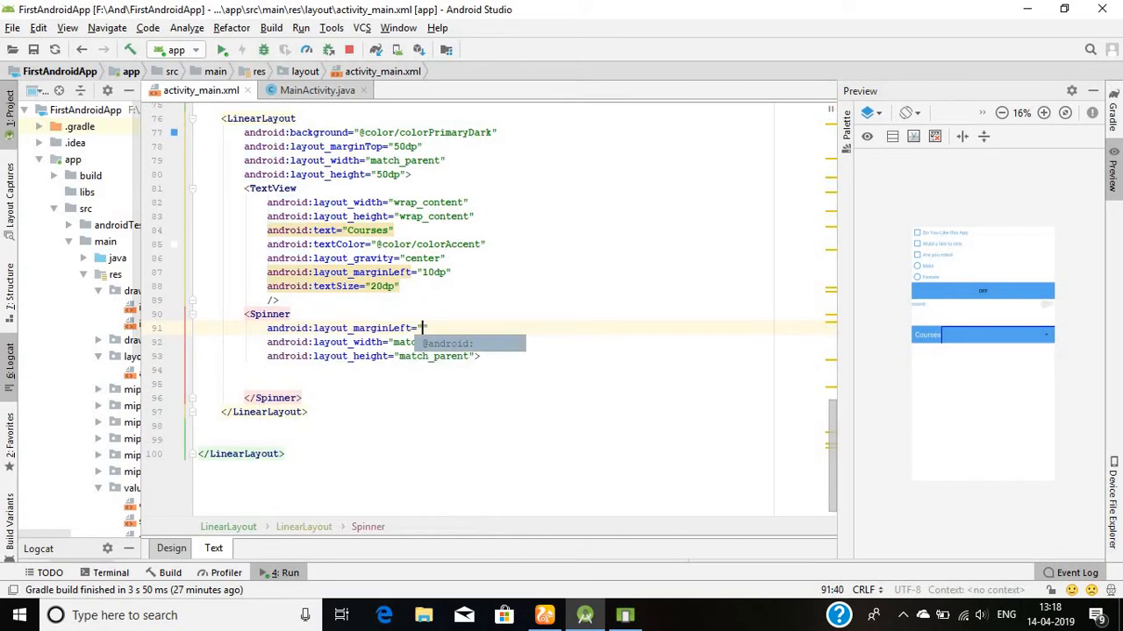
type("10dp")
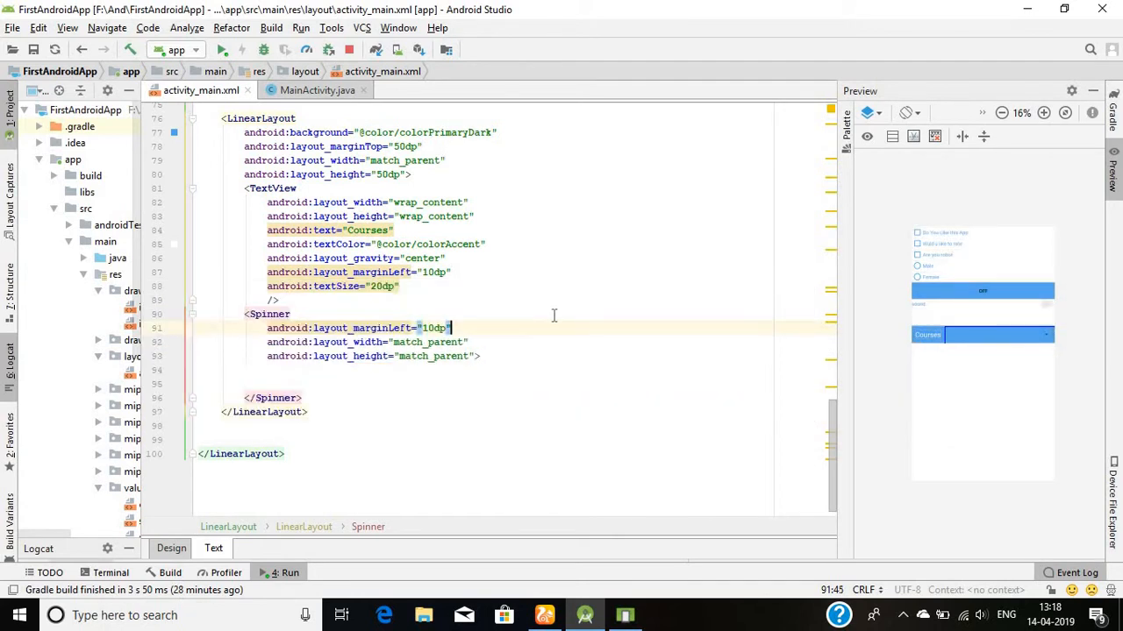
type("t")
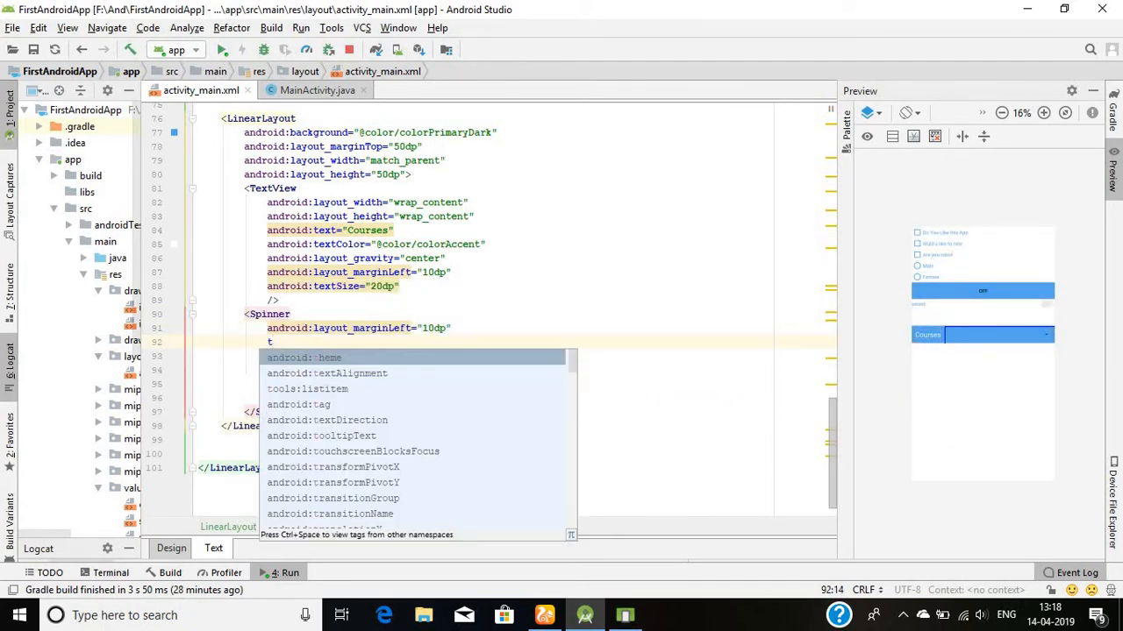
type("id:layout_width=\"match_parent\"")
left_click(514, 356)
type("android:layout_height=\"match_parent\"")
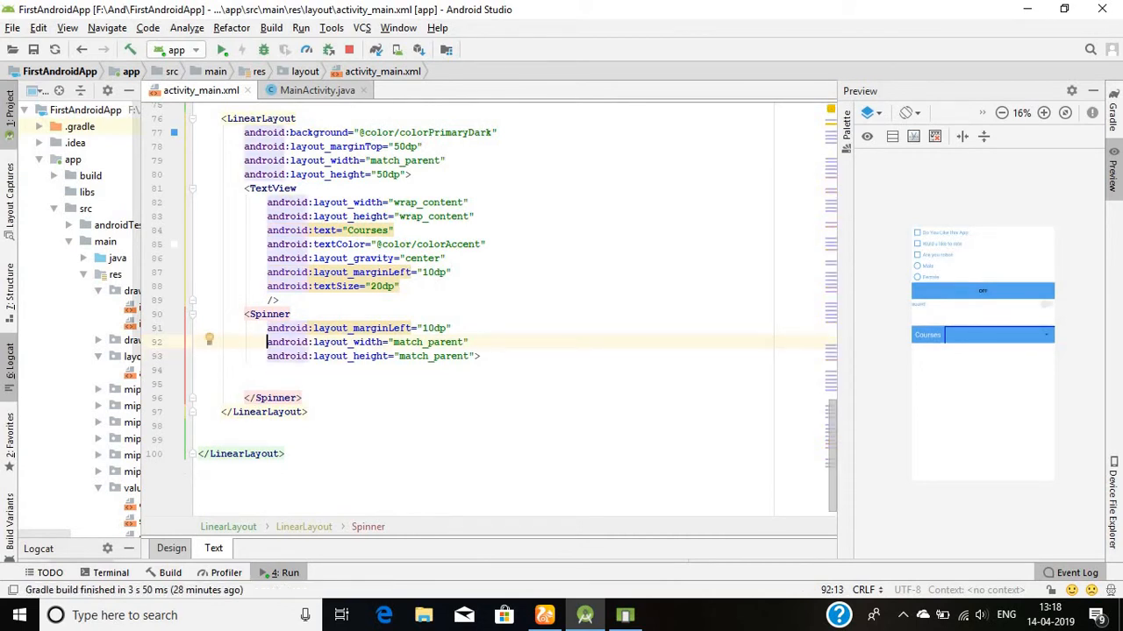
mouse_move(1046, 460)
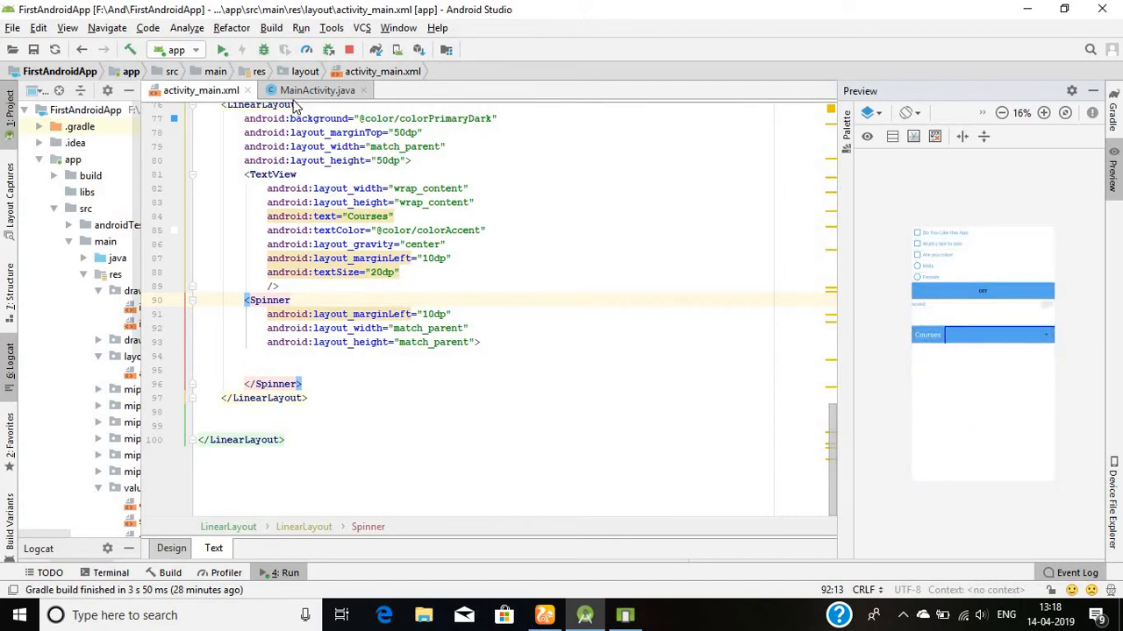
mouse_move(230, 125)
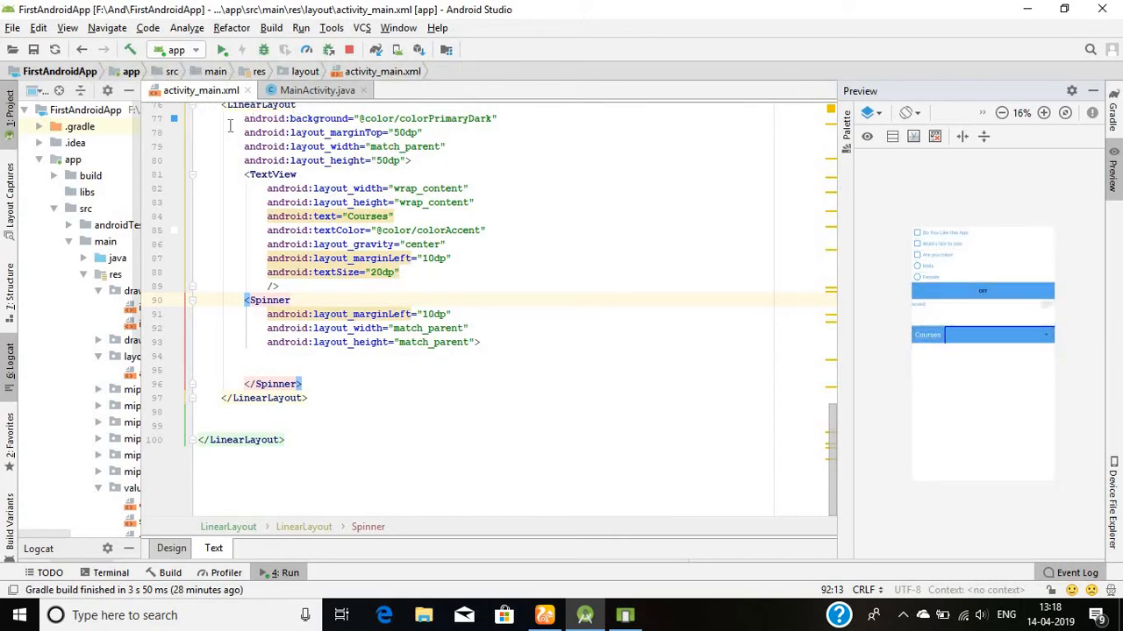
mouse_move(204, 91)
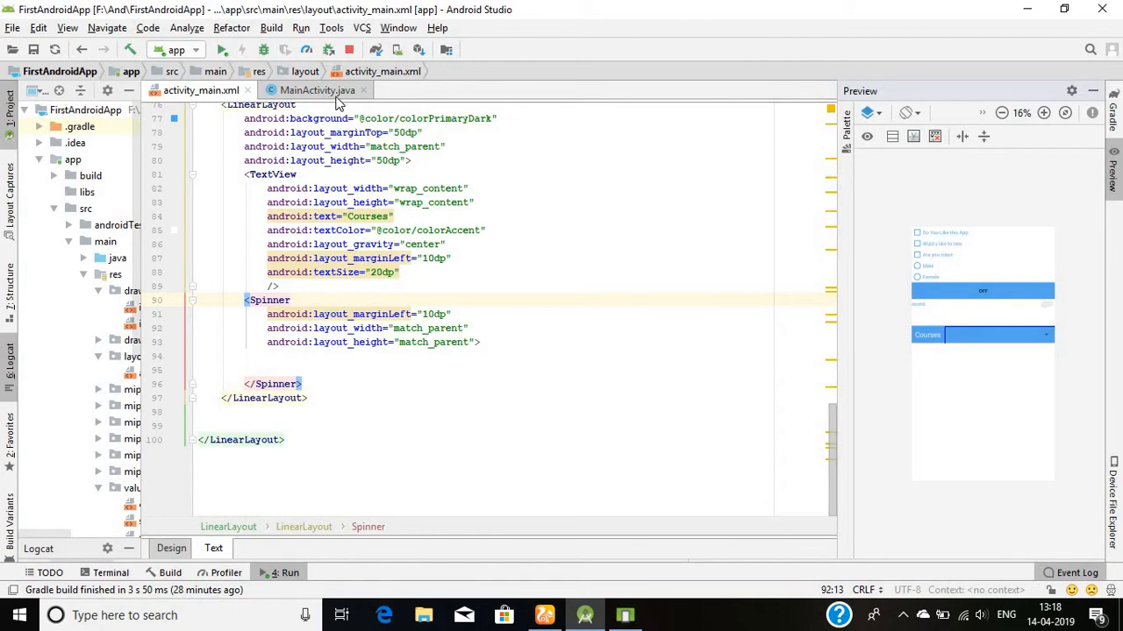
- Delete the bankNames array and the OnItemSelectedListener implements clause from MainActivity.java
left_click(316, 90)
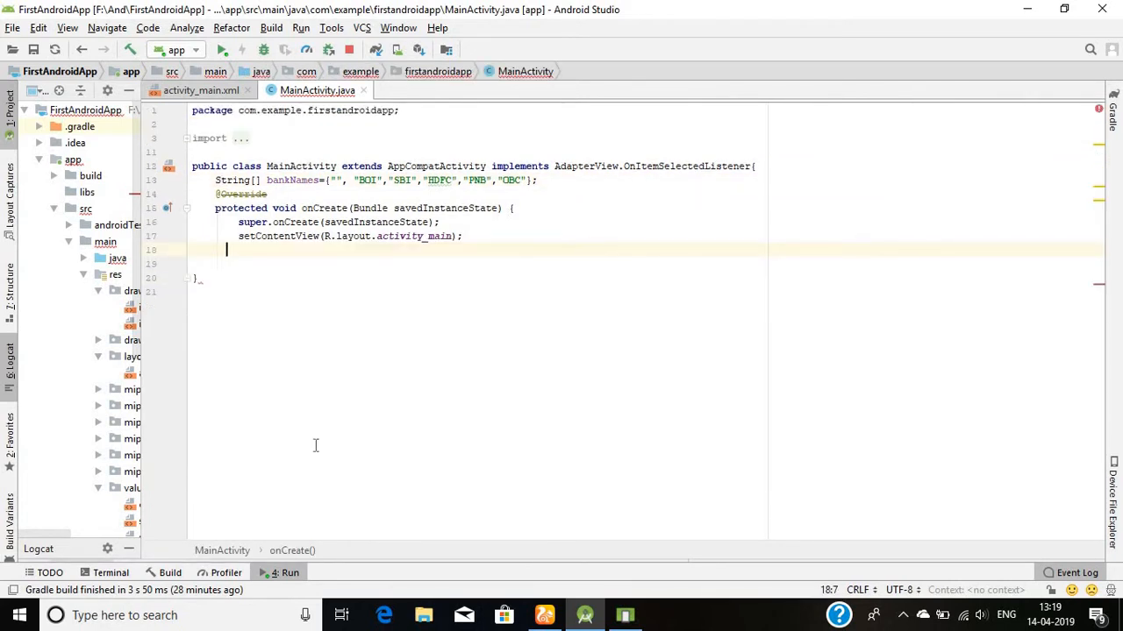
double_click(234, 179)
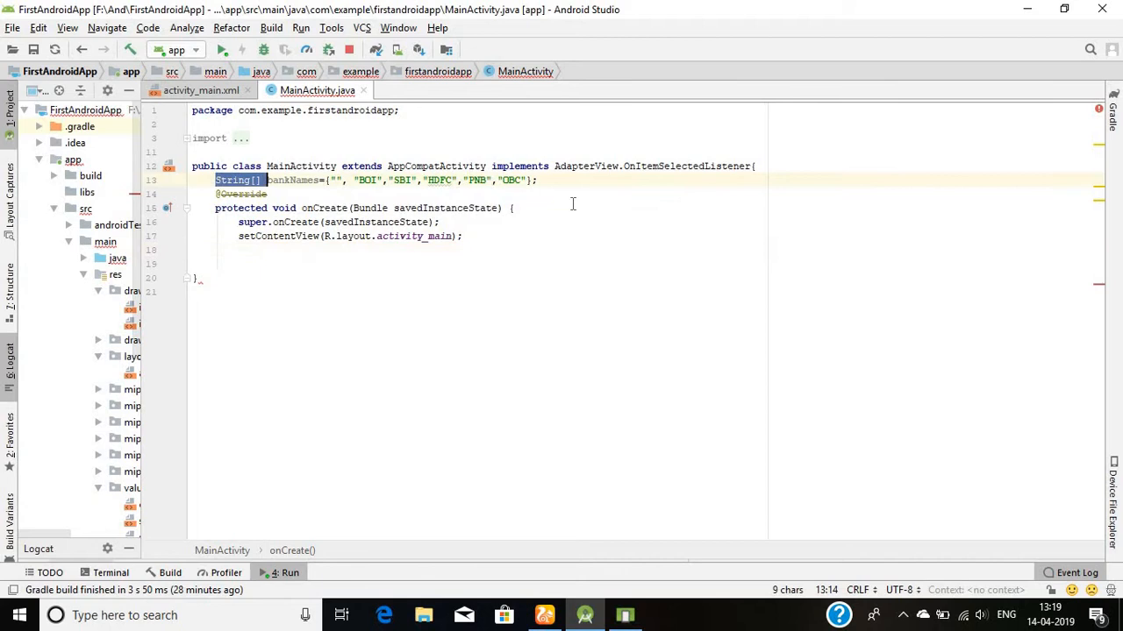
key("Delete")
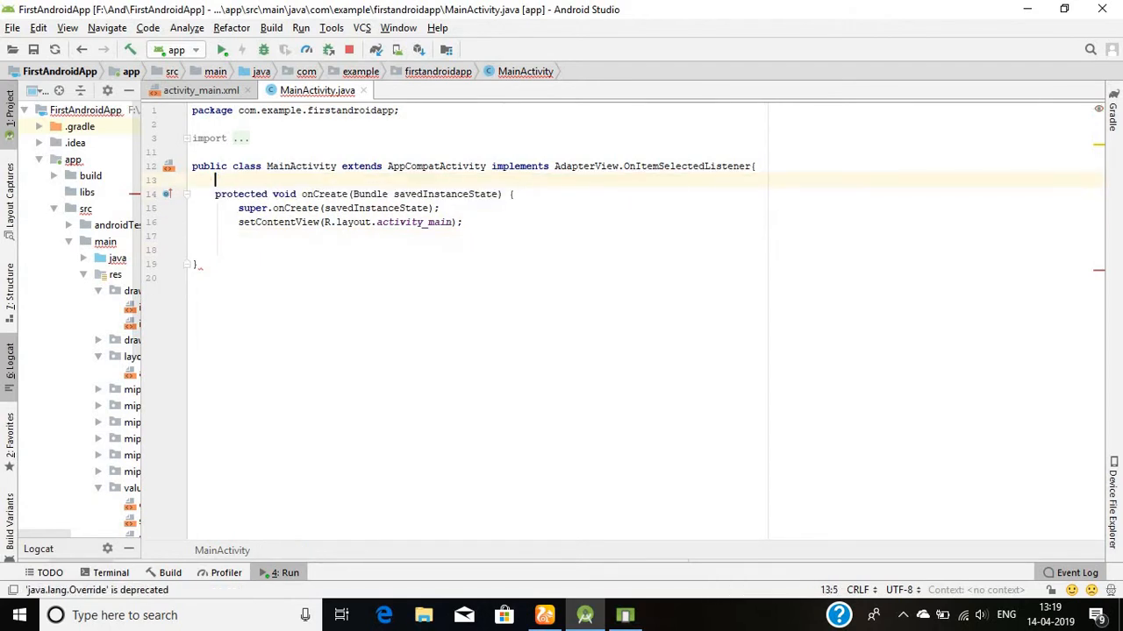
left_click_drag(491, 165, 743, 165)
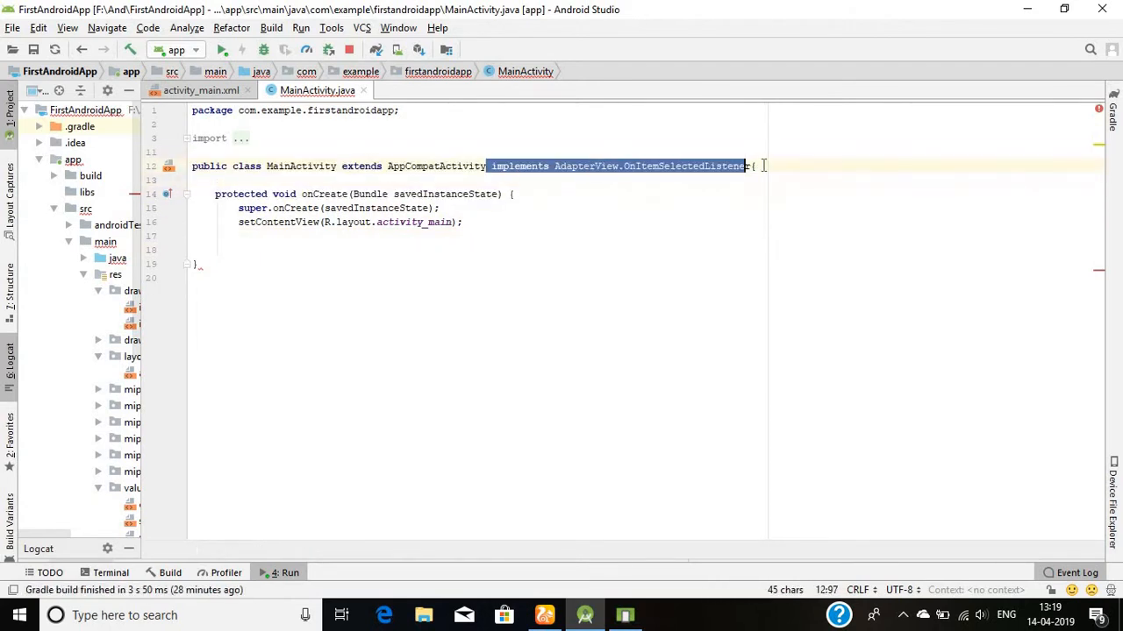
key("Delete")
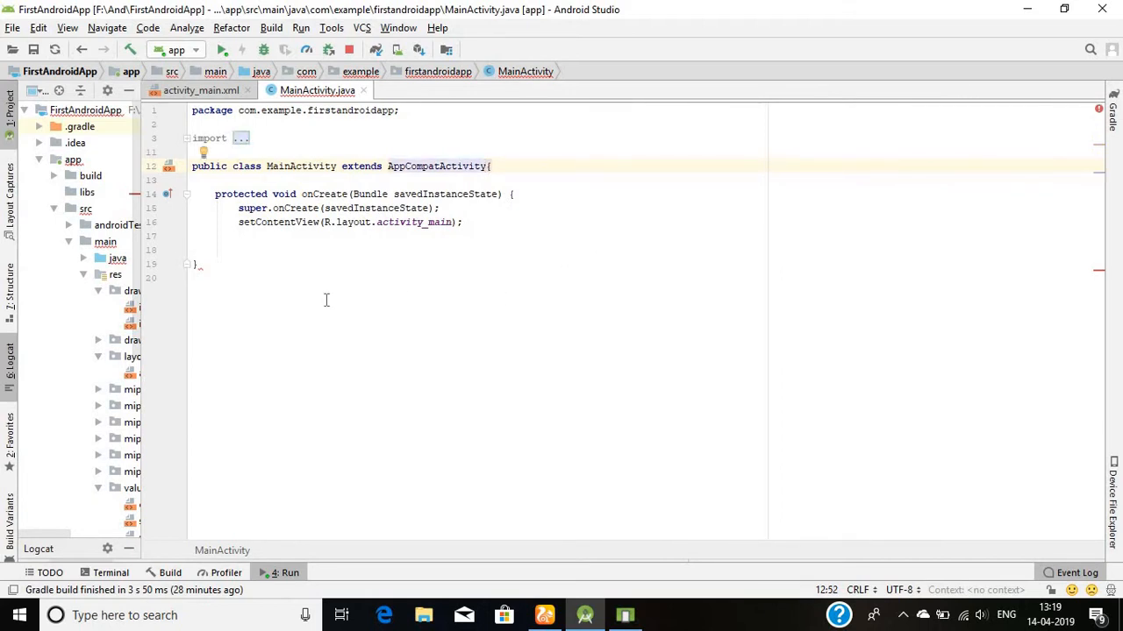
left_click(242, 250)
type("}")
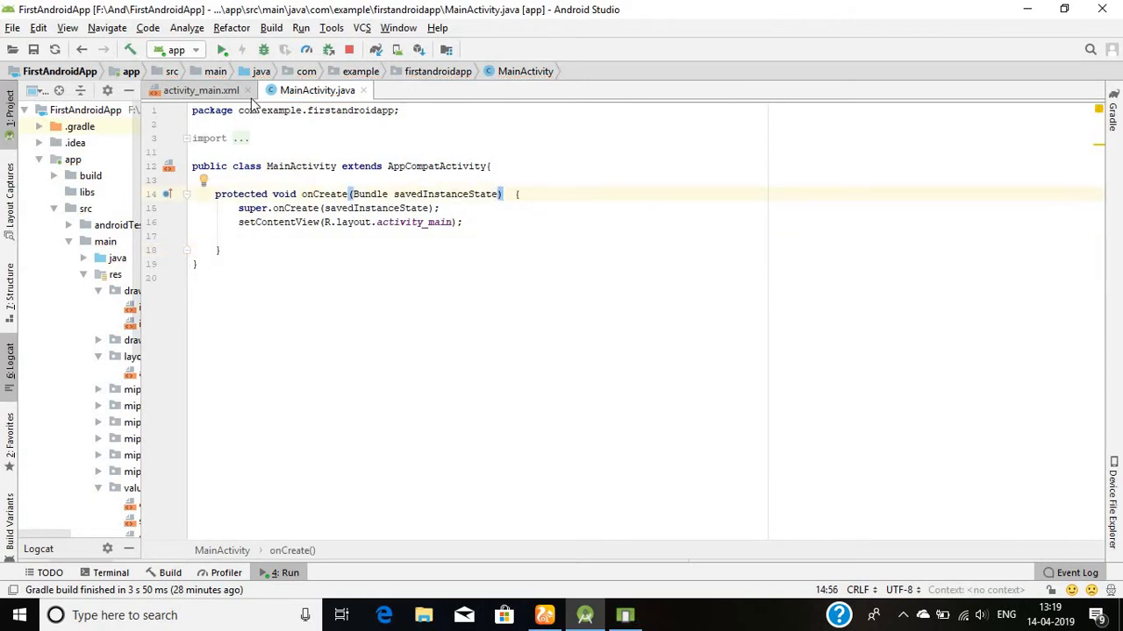
left_click(196, 89)
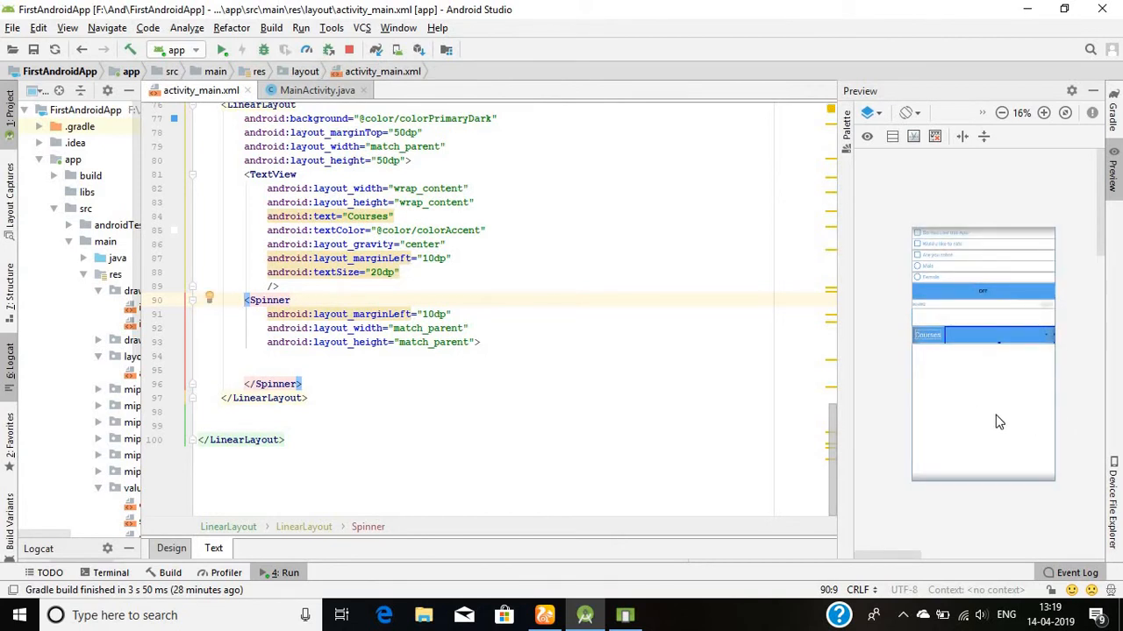
mouse_move(998, 421)
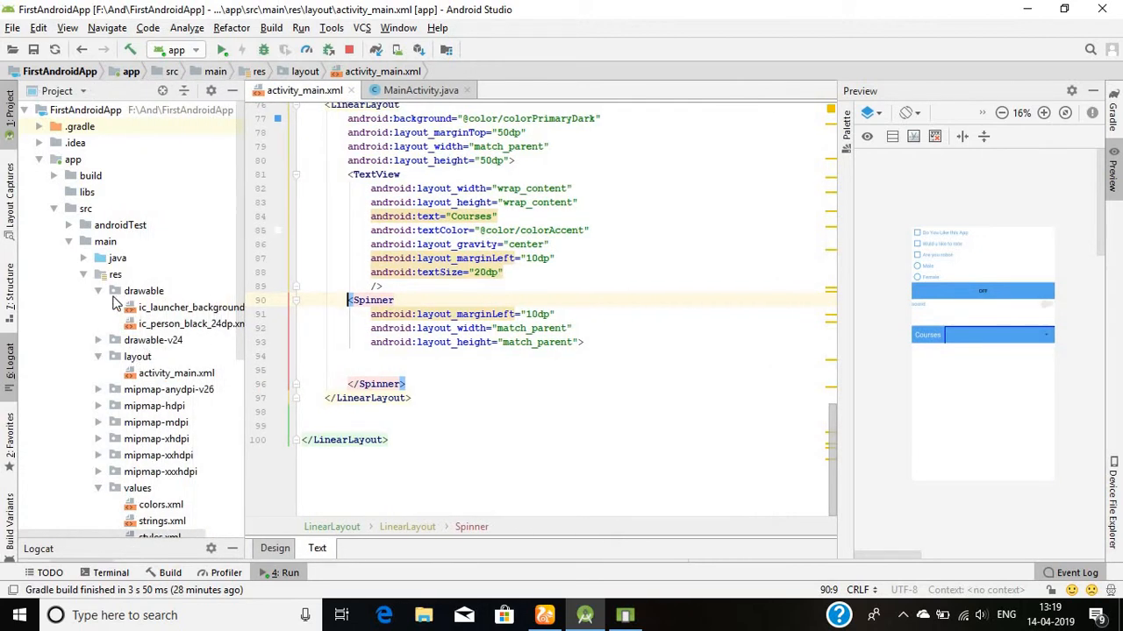
left_click(115, 274)
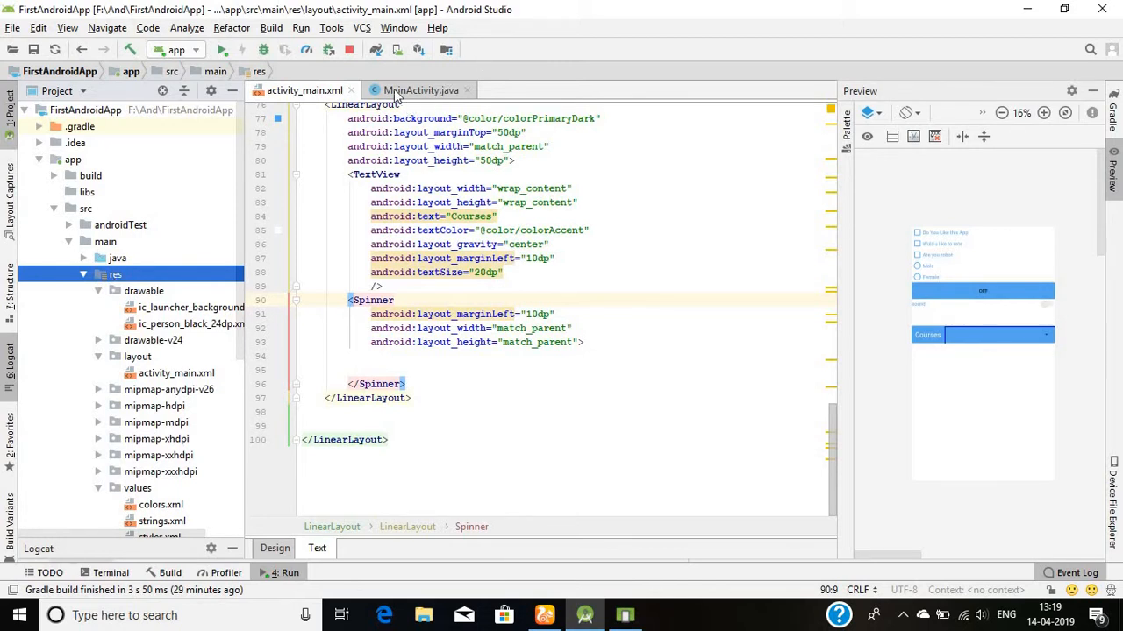
left_click(420, 89)
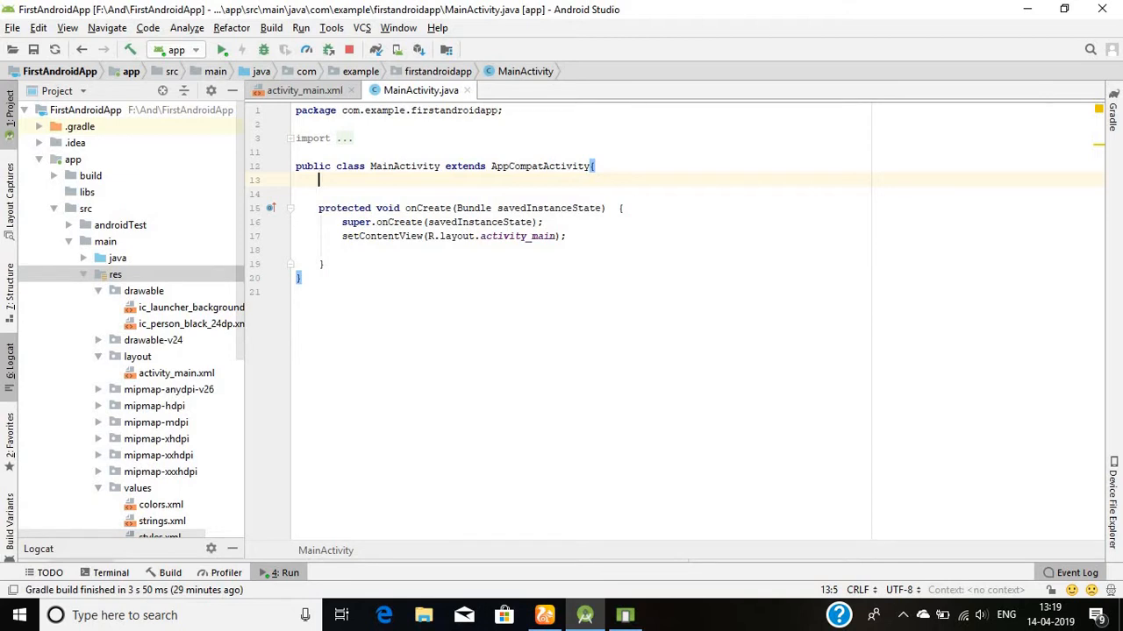
- Declare String[] myCourses = {"", "Cse", "Mechanical", "Electrical", "Civil", "E&C"}
type("String[")
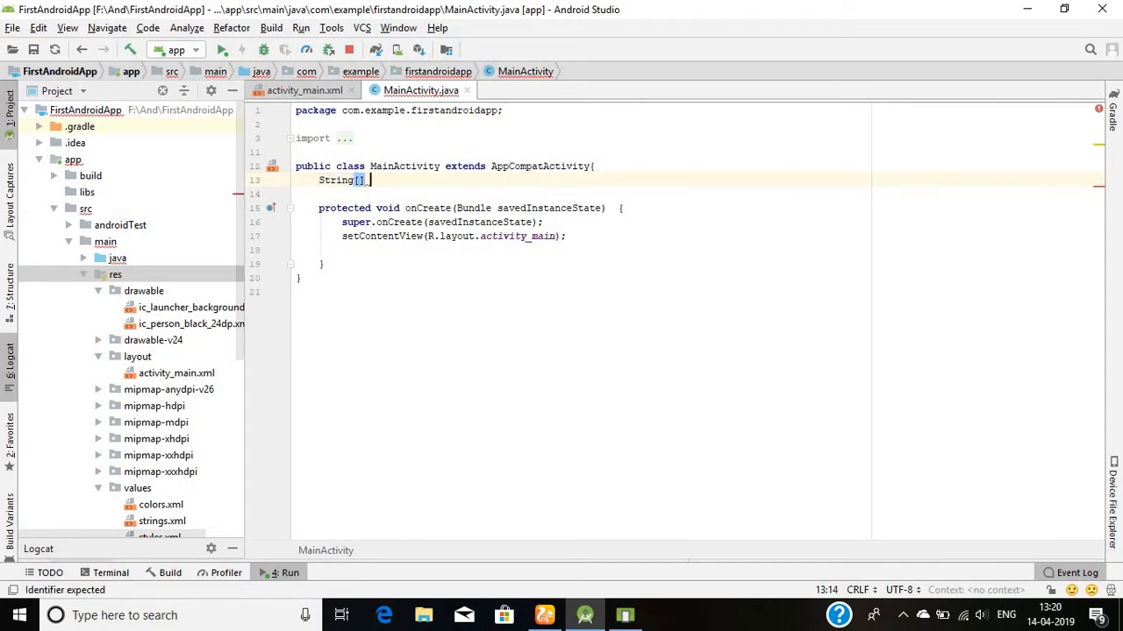
type("_my")
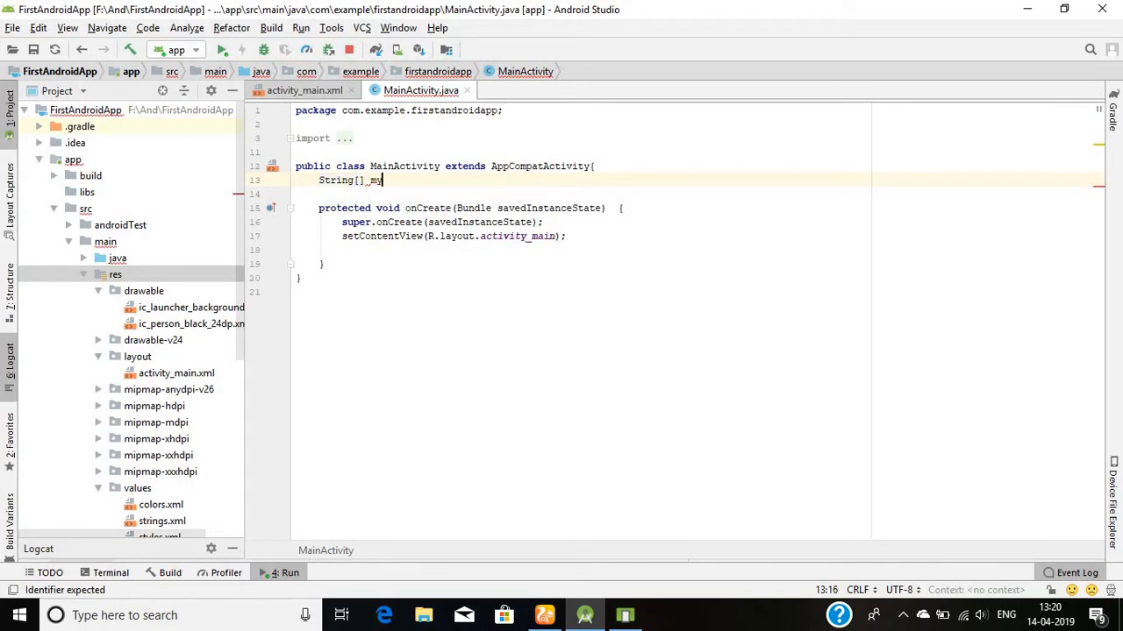
type("Courses  = {\"\", \"\", \"\", \"\", \"\", \"\"};")
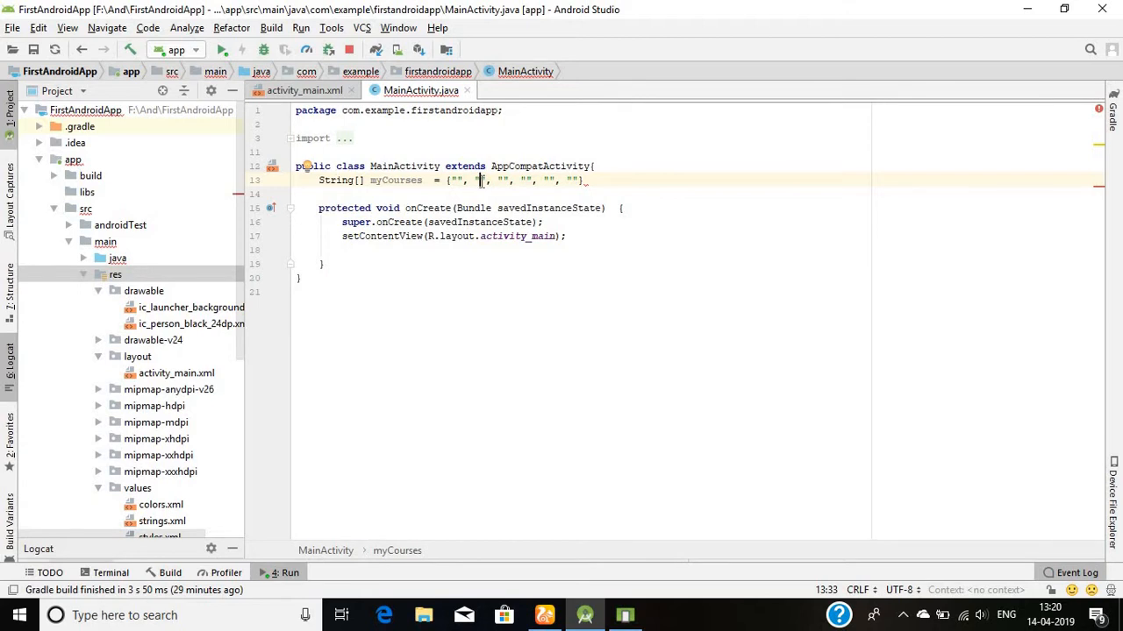
type("Cse")
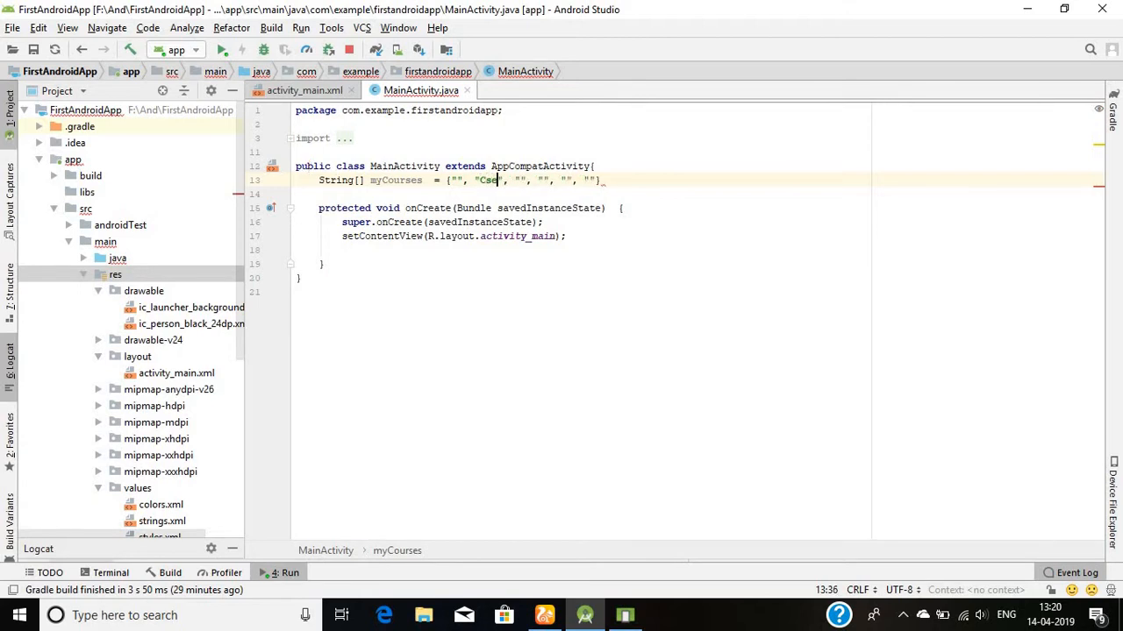
type("Me")
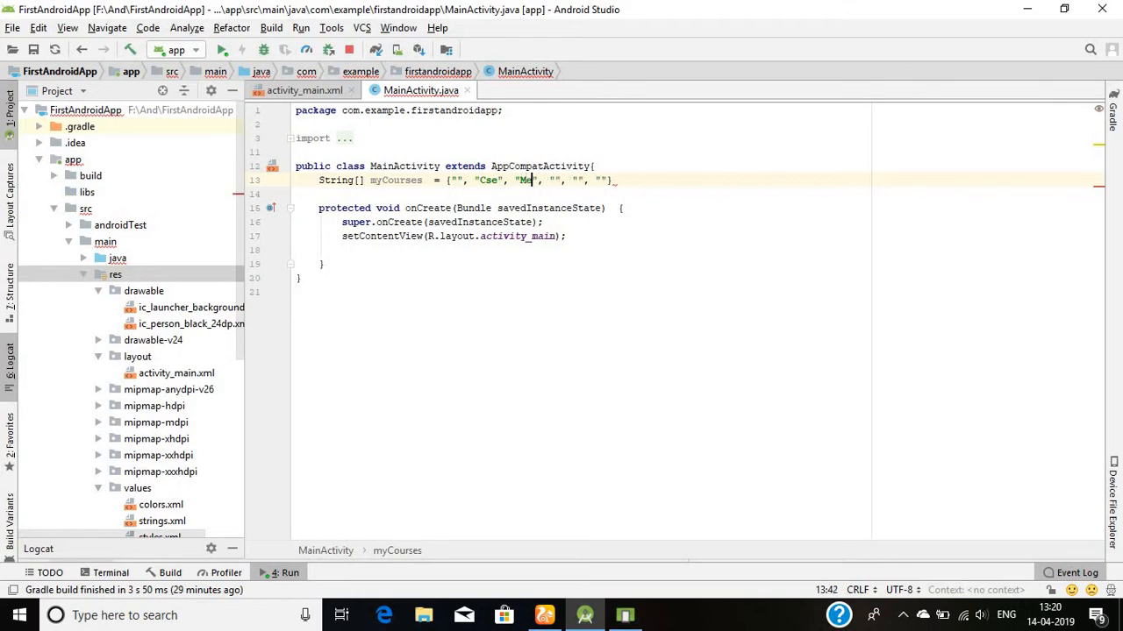
type("cganical")
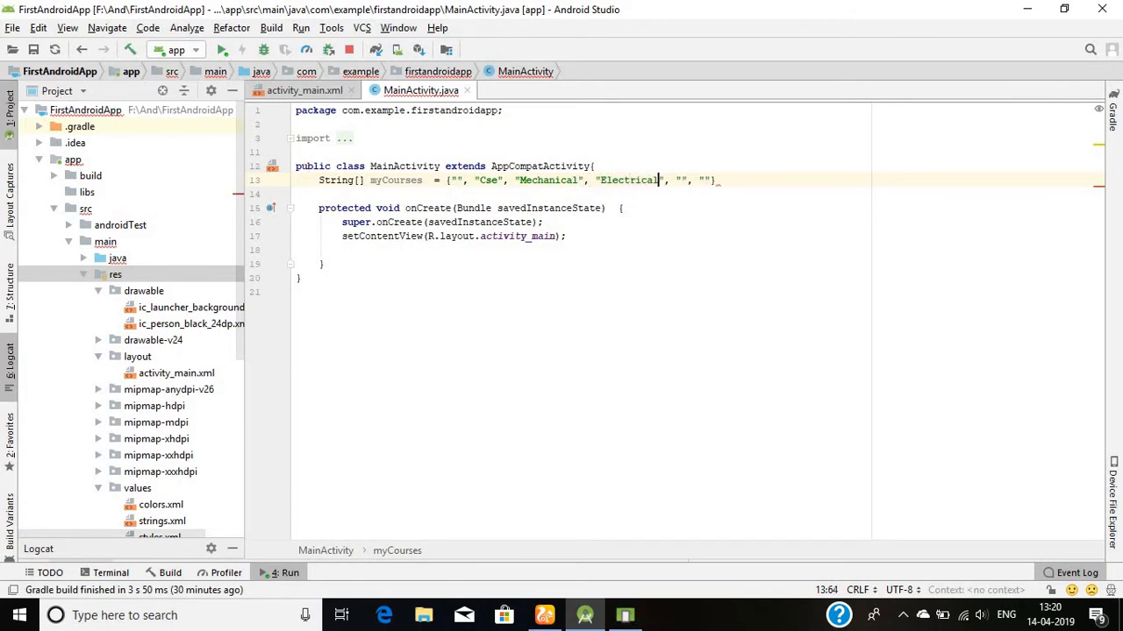
type("Civil")
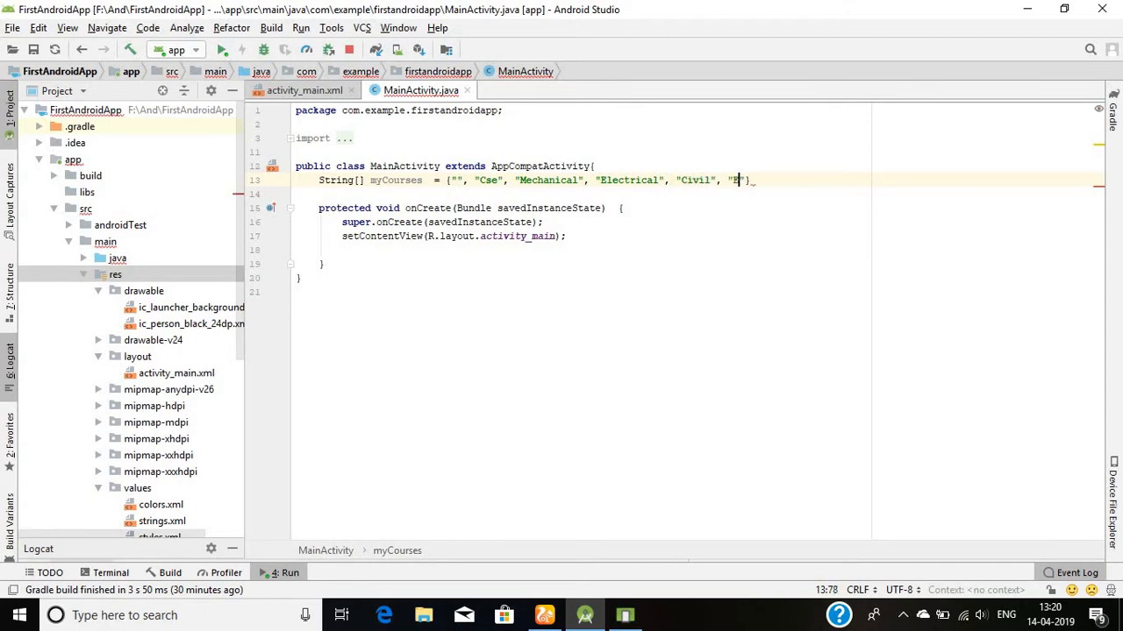
type("n")
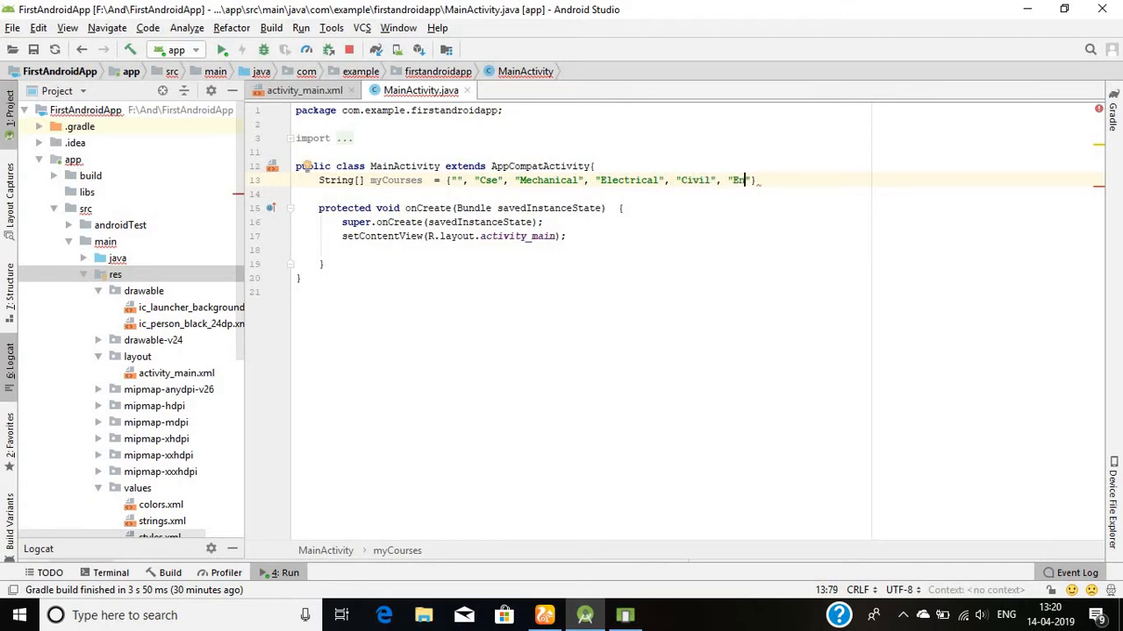
type("&C")
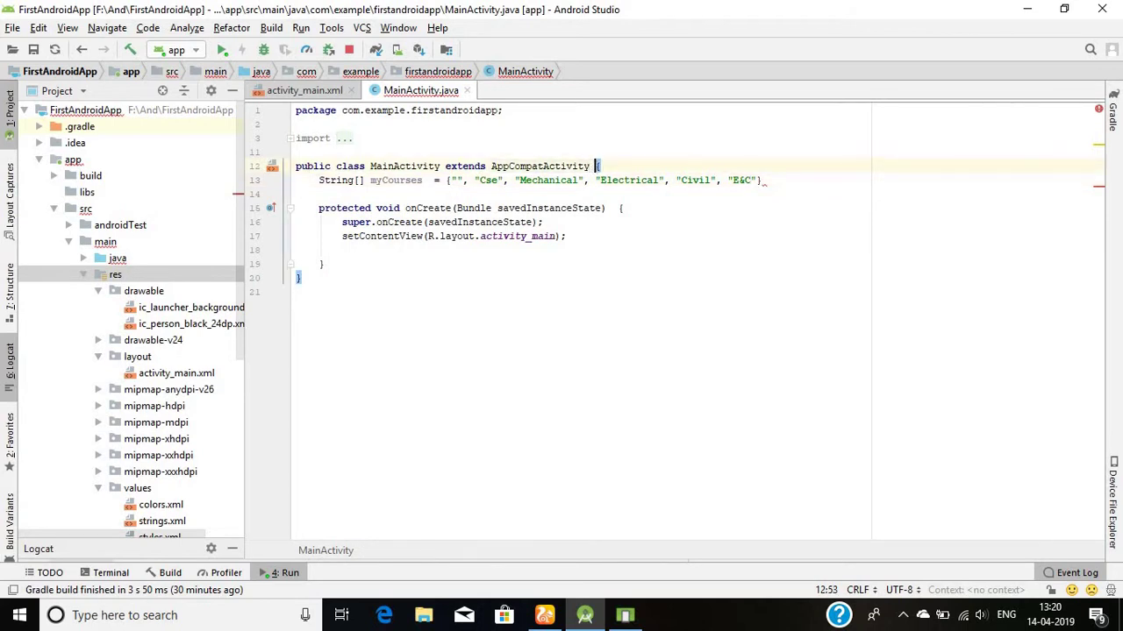
- Append implements AdapterView.OnItemSelectedListener after extends AppCompatActivity
type("implements")
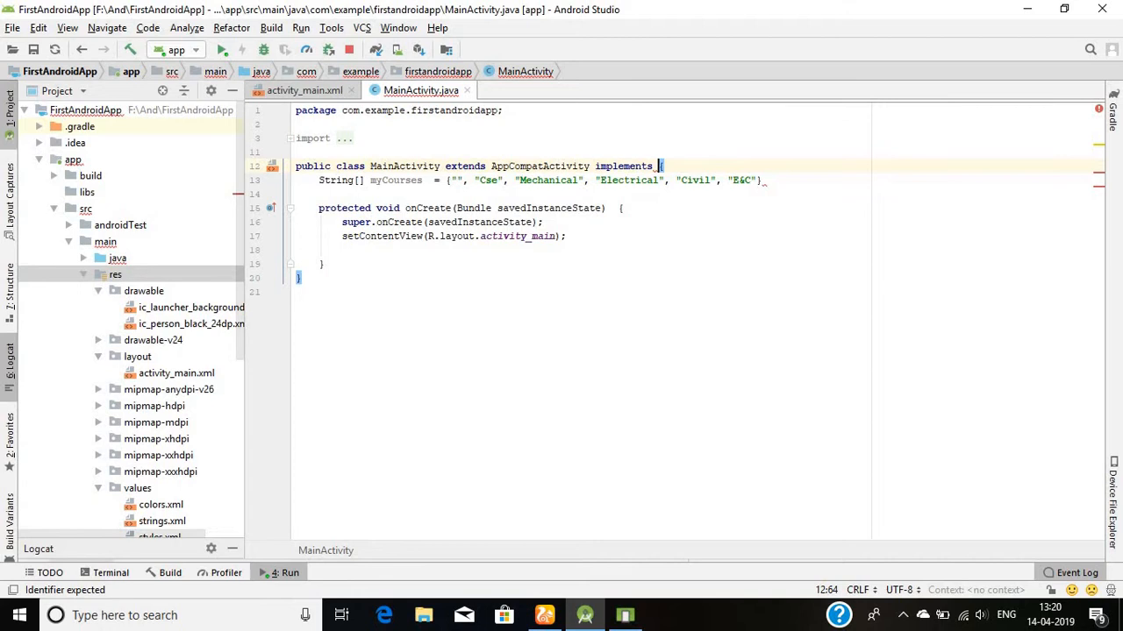
type("AdapterView")
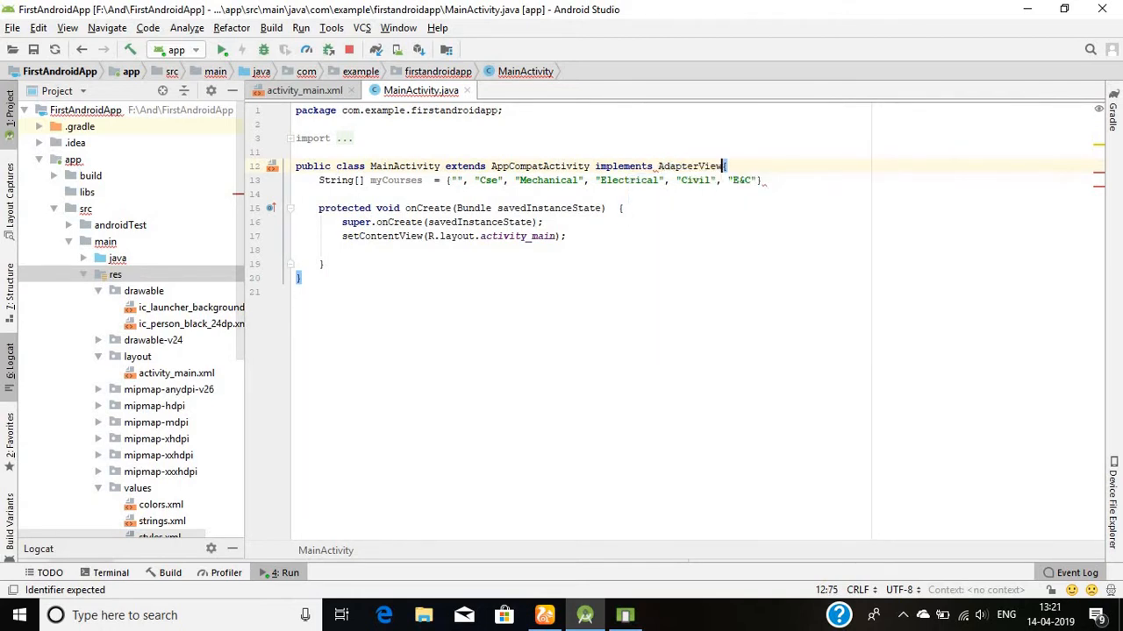
type(".")
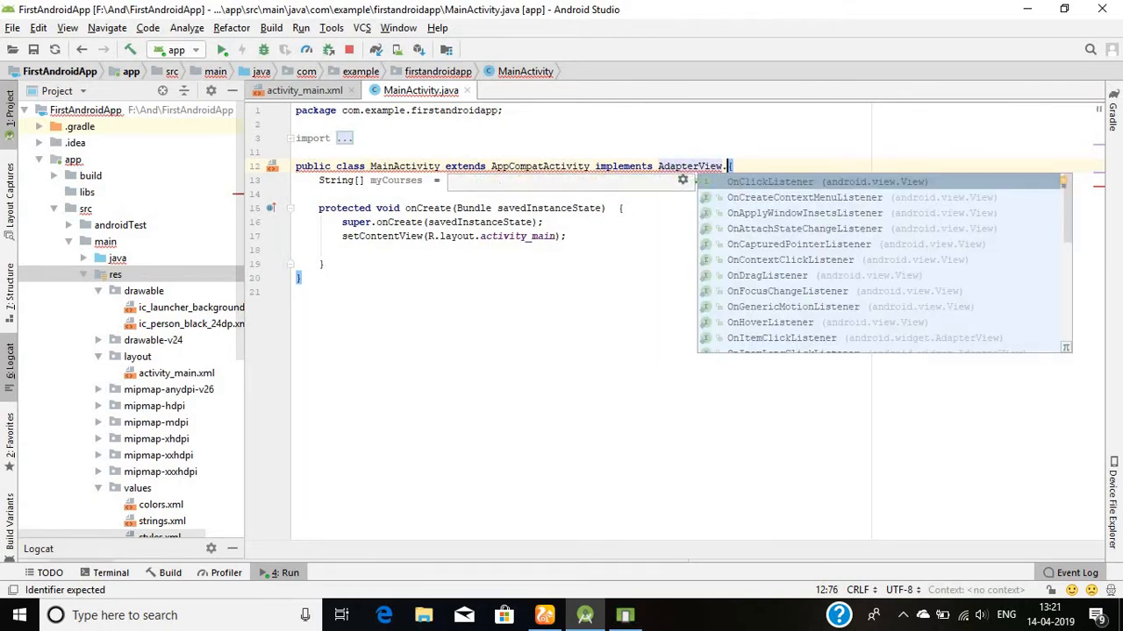
type("On")
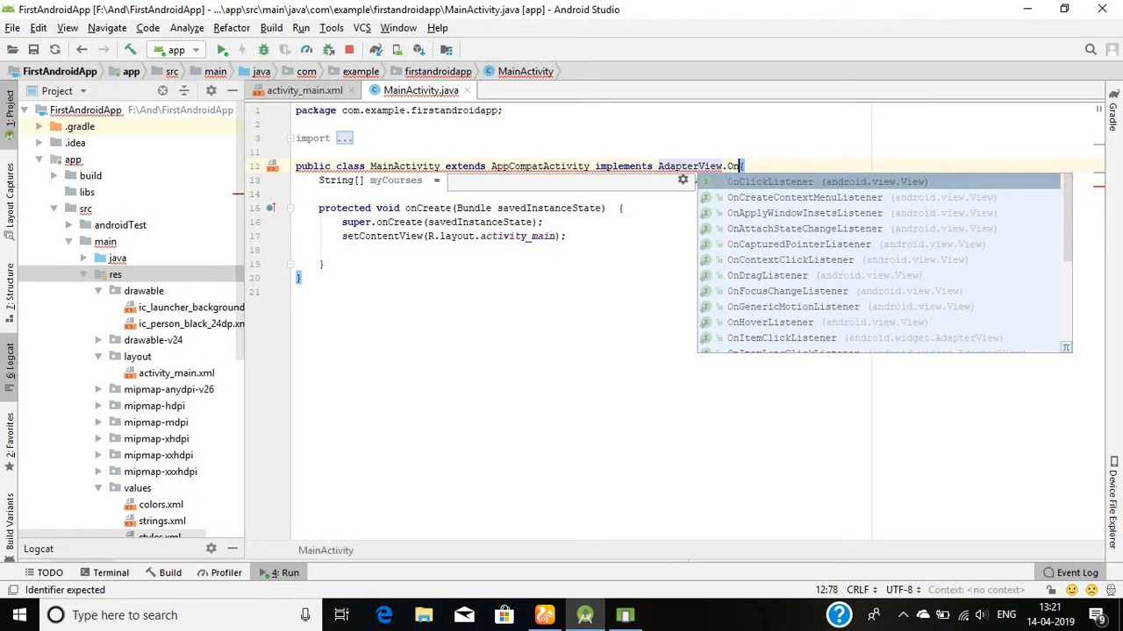
type("ItemSelectedListener")
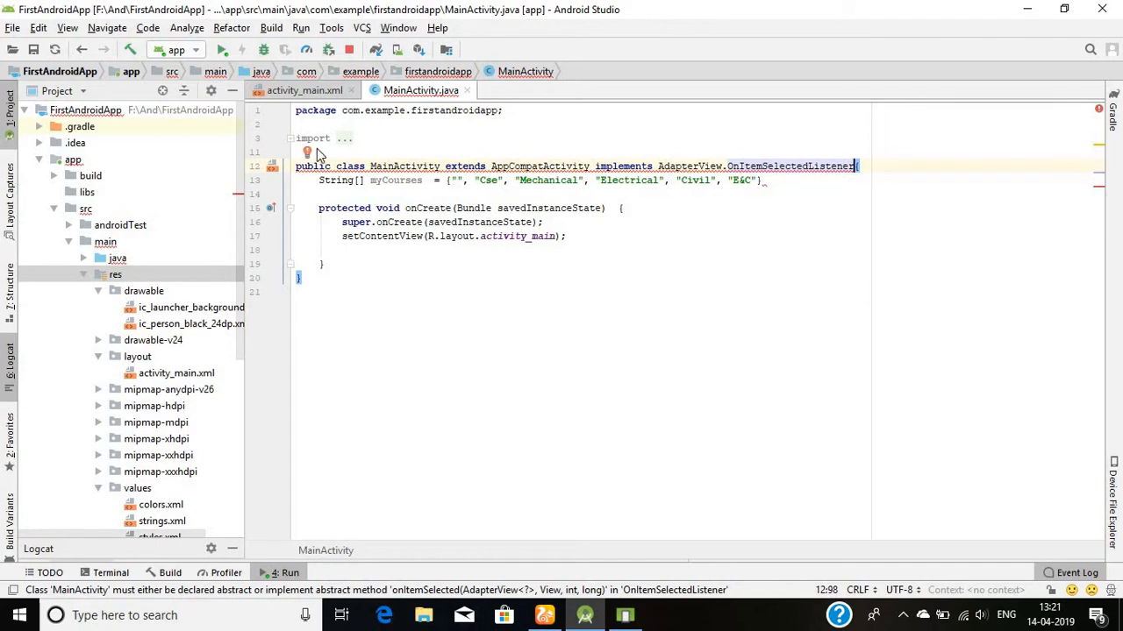
- Implement the missing onItemSelected and onNothingSelected methods via the quick fix
left_click(305, 151)
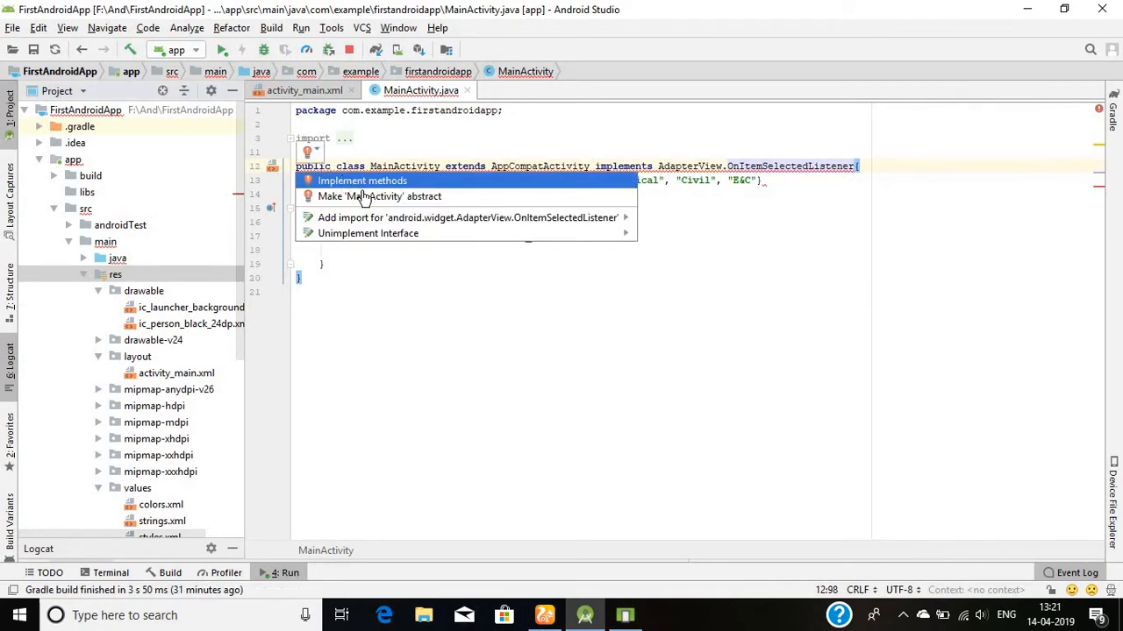
mouse_move(355, 189)
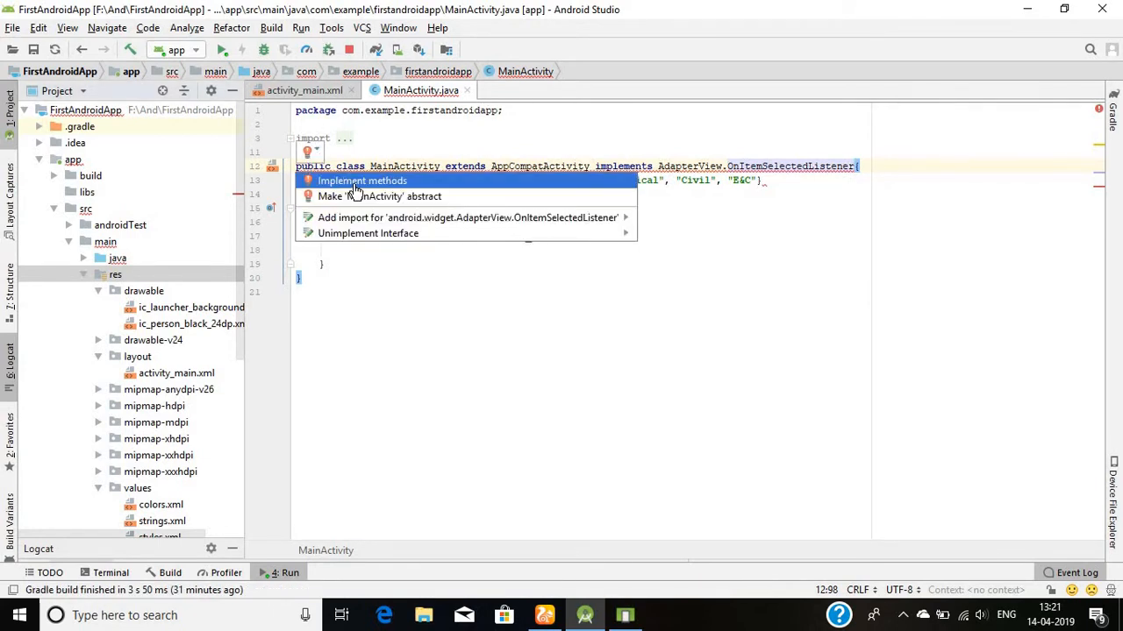
mouse_move(386, 193)
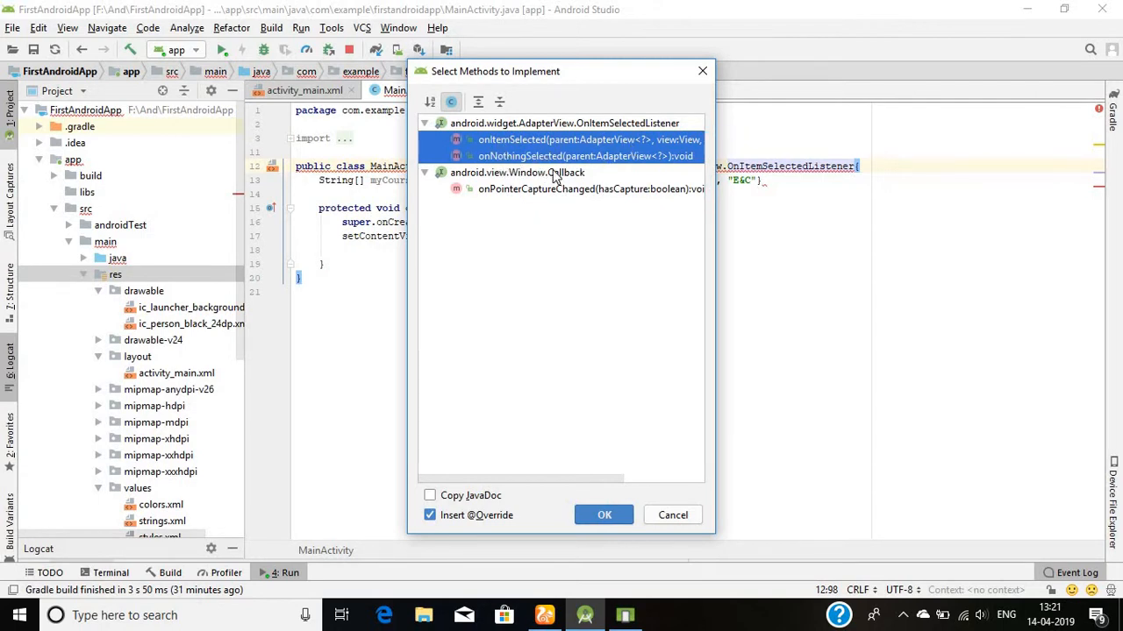
left_click(604, 516)
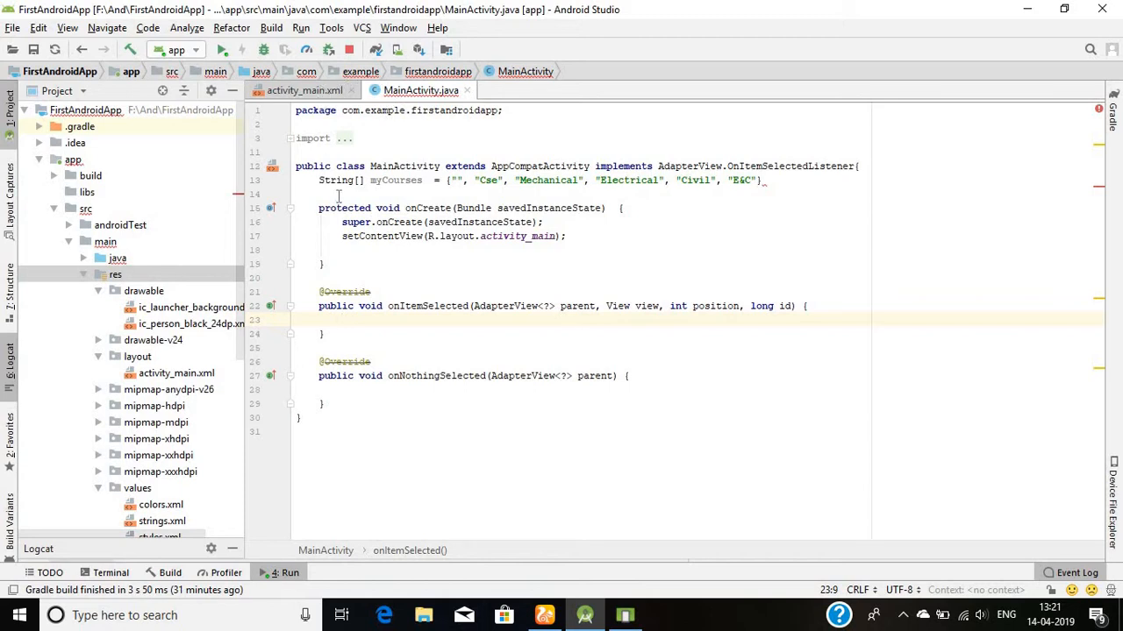
left_click(769, 184)
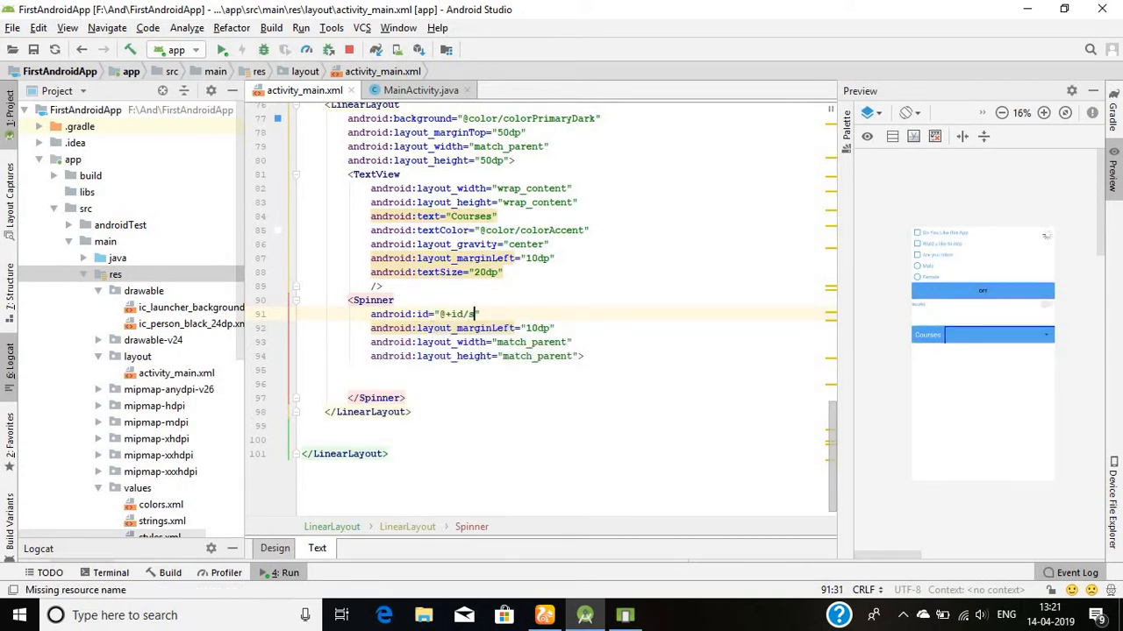
- Set android:id="@+id/spinner" on the Spinner and return to MainActivity.java
type("spinner")
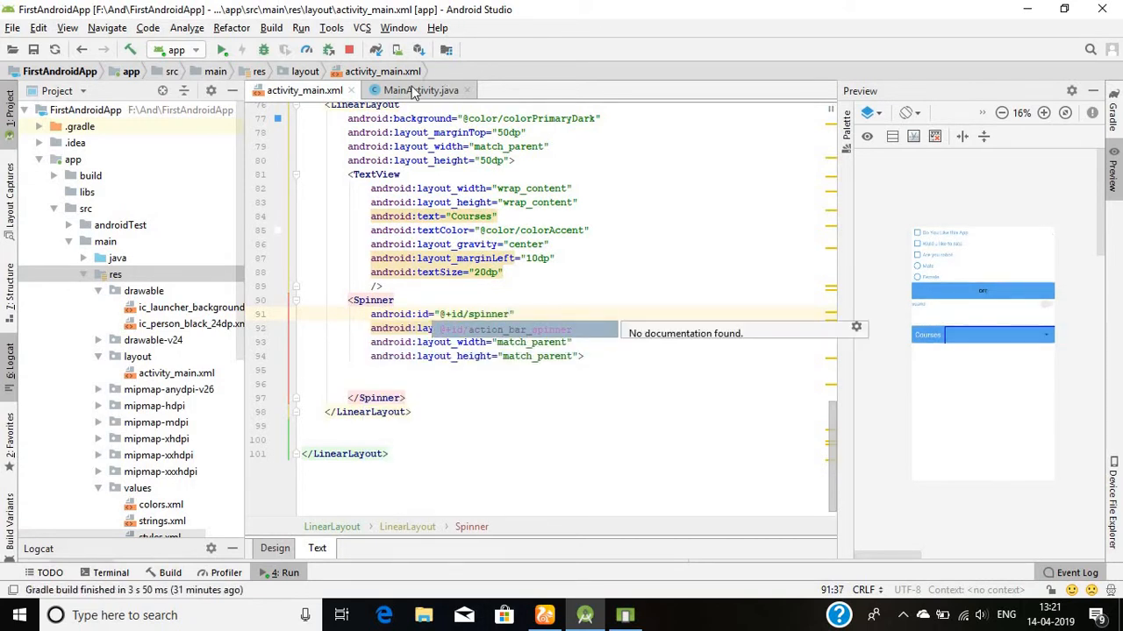
left_click(421, 90)
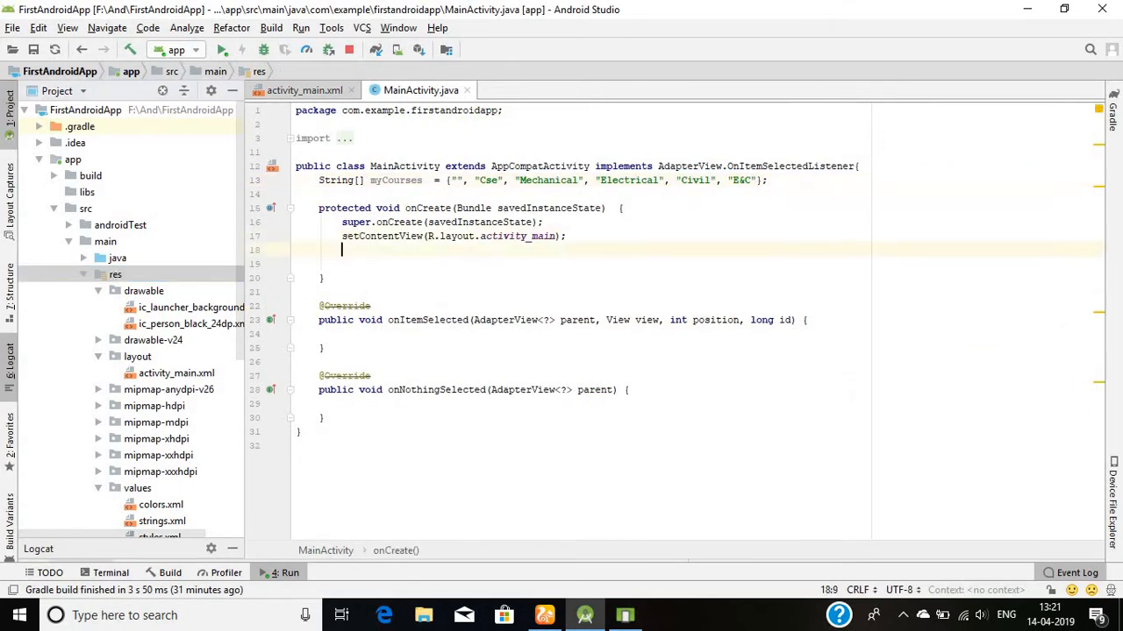
- Declare Spinner spin = (Spinner)findViewById(R.id.spinner) in onCreate
type("Spinner")
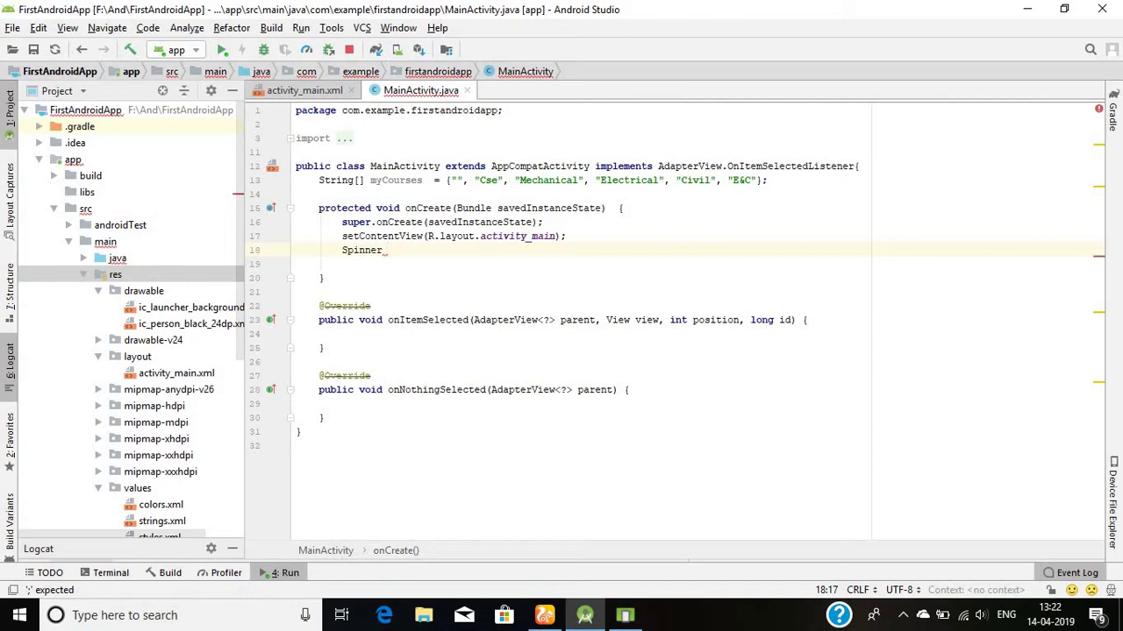
type("spinner")
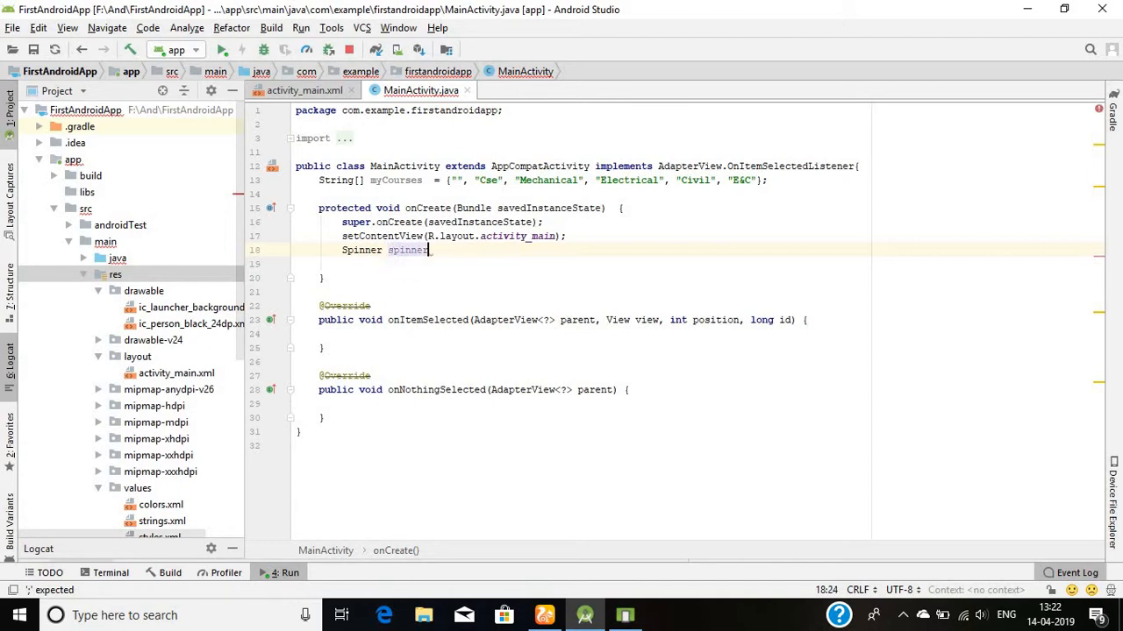
type("spin =")
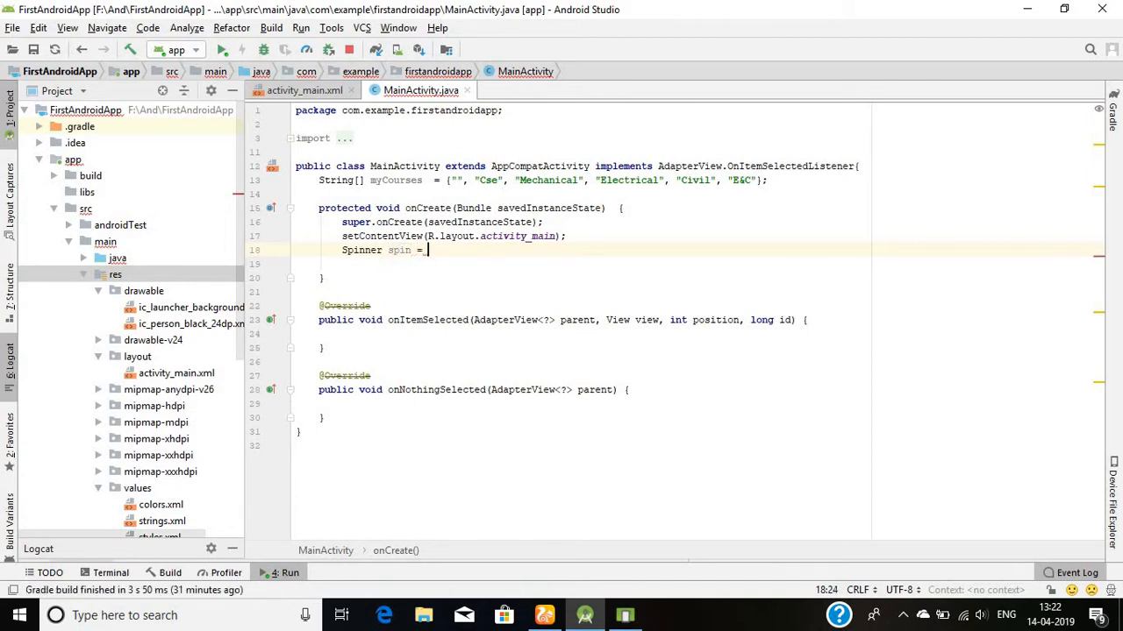
type("(Spinner")
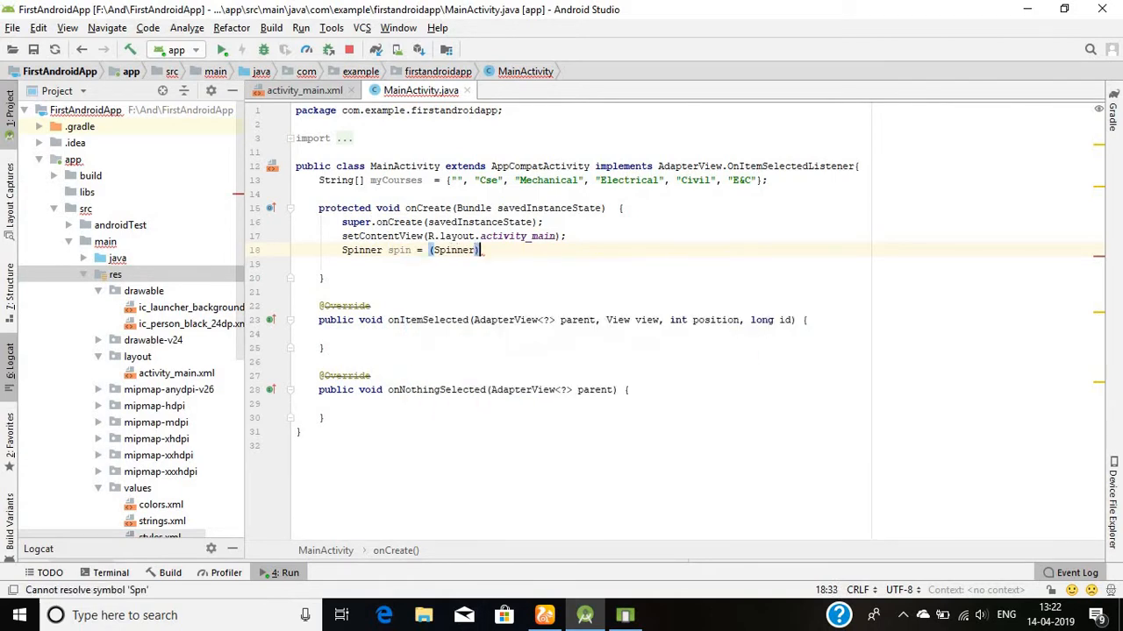
type("findViewById(R.id.")
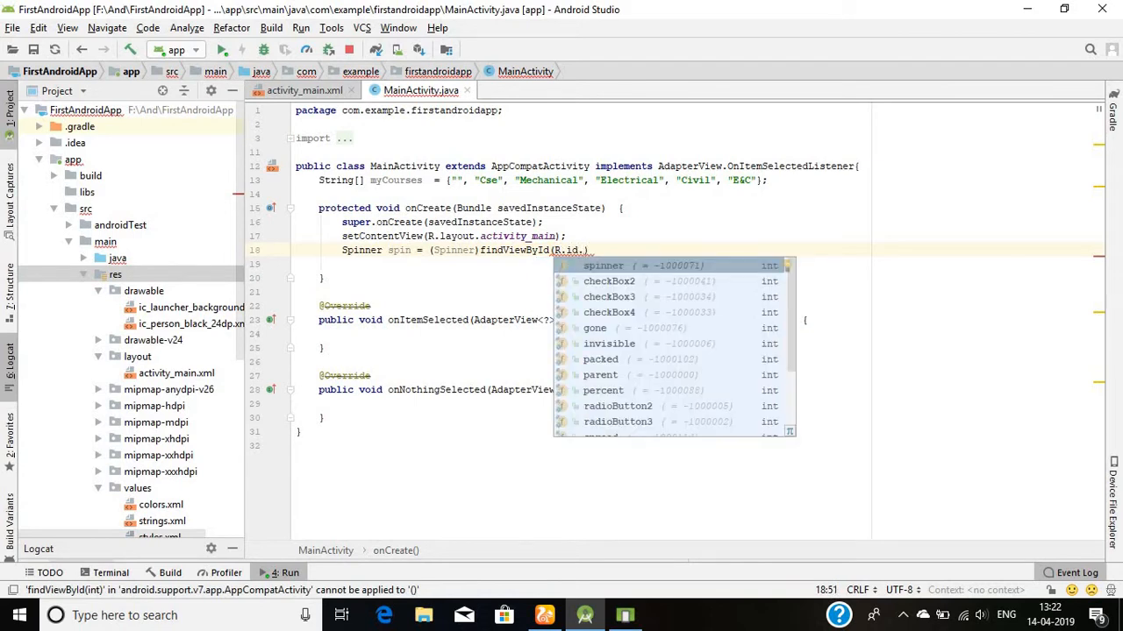
left_click(602, 265)
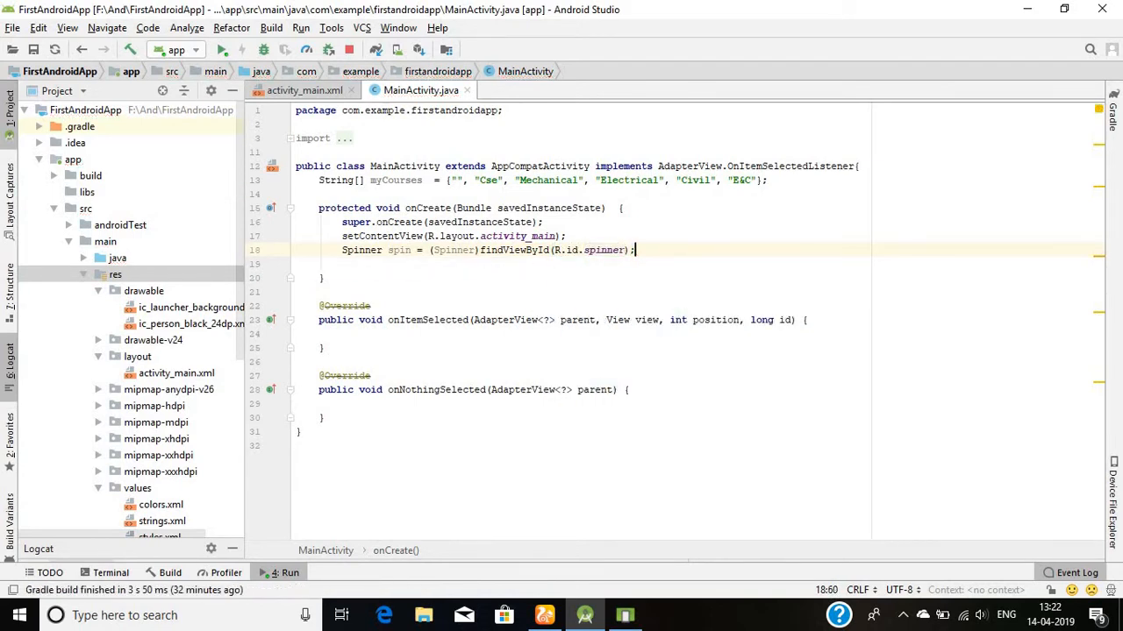
mouse_move(400, 249)
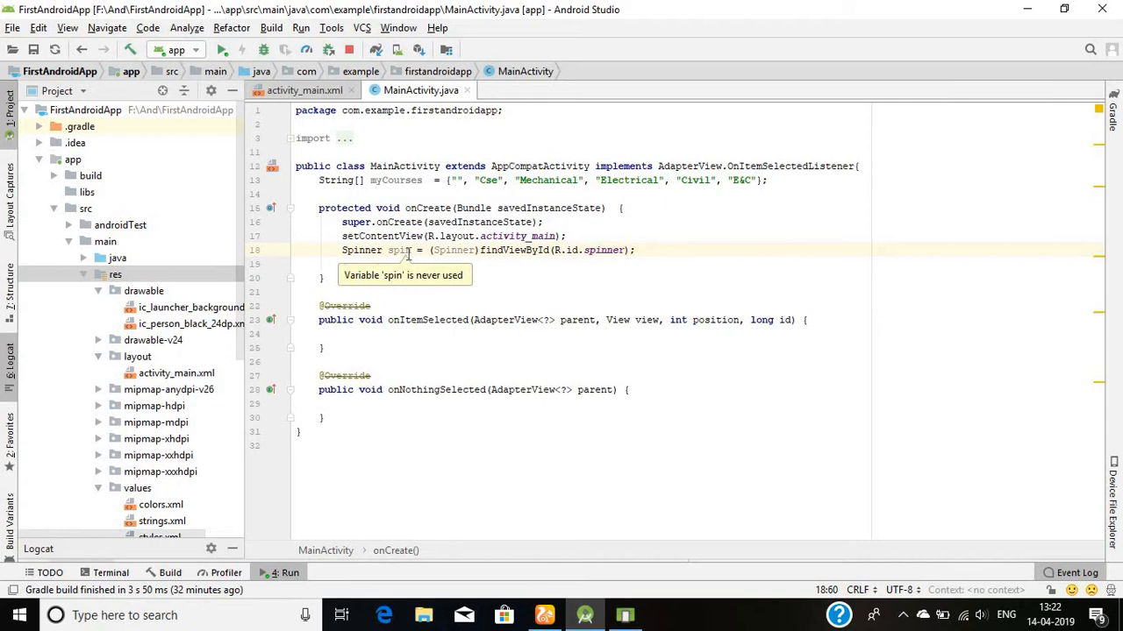
mouse_move(452, 249)
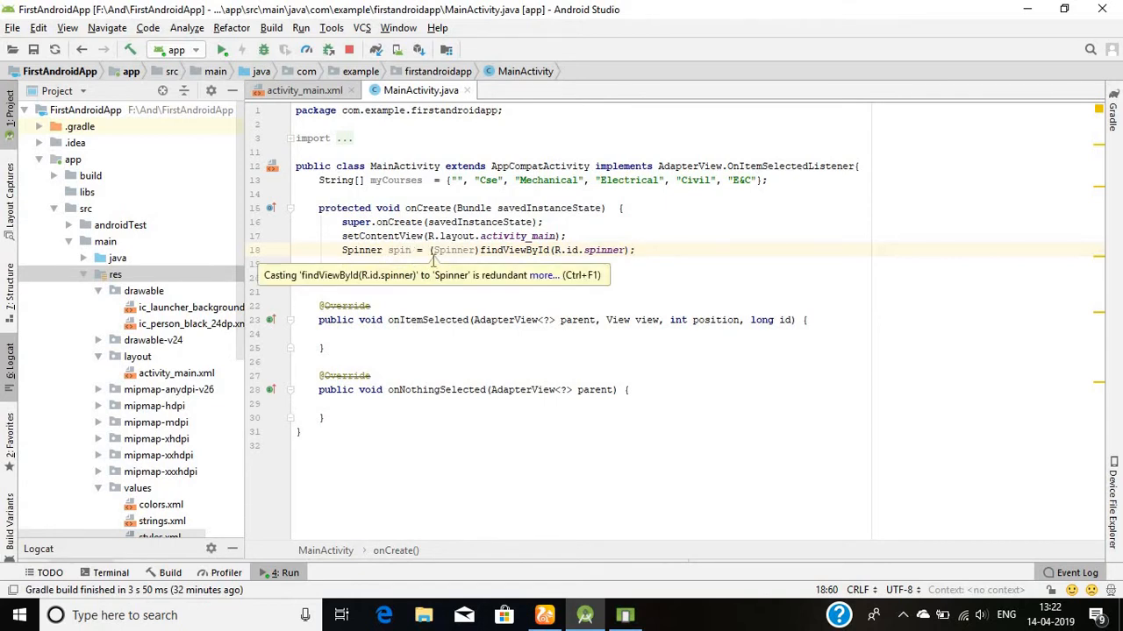
- Begin the spin.setOnItemSelectedListener( call on the next line
left_click(537, 263)
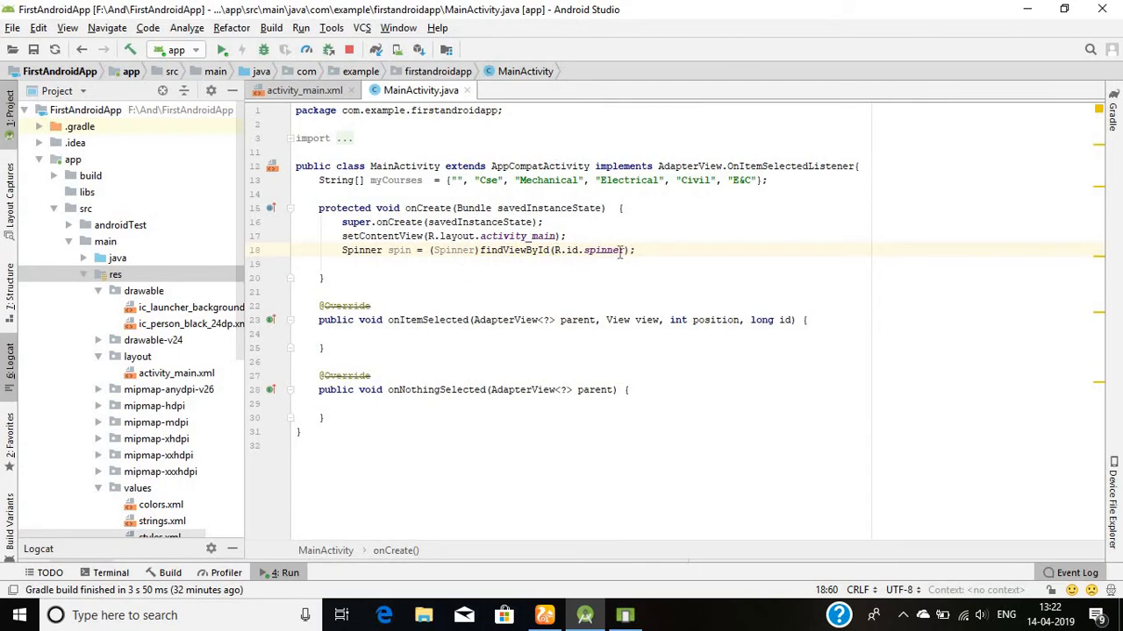
type("sp")
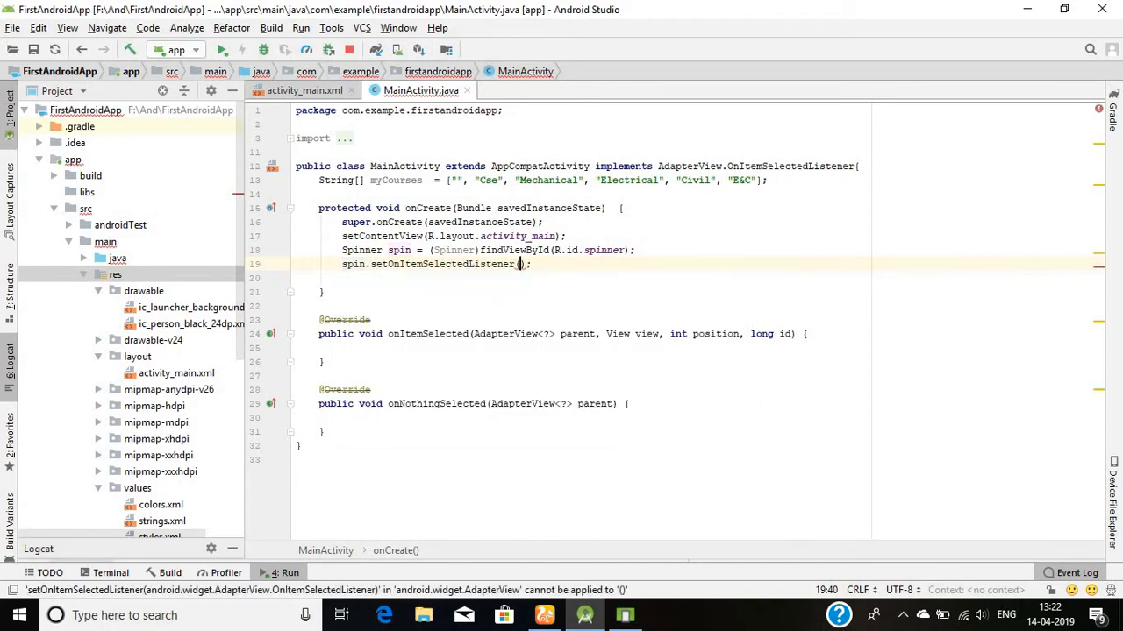
- Pass this as the spinner's listener and start an ArrayAdapter declaration below
type("this")
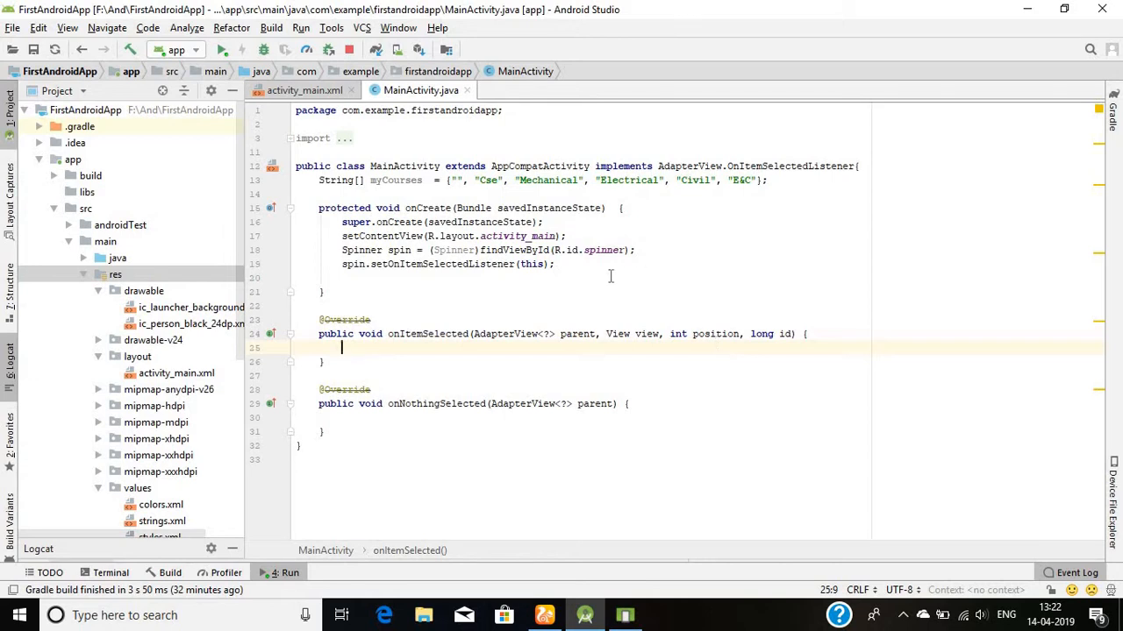
type("ArrayAdapter")
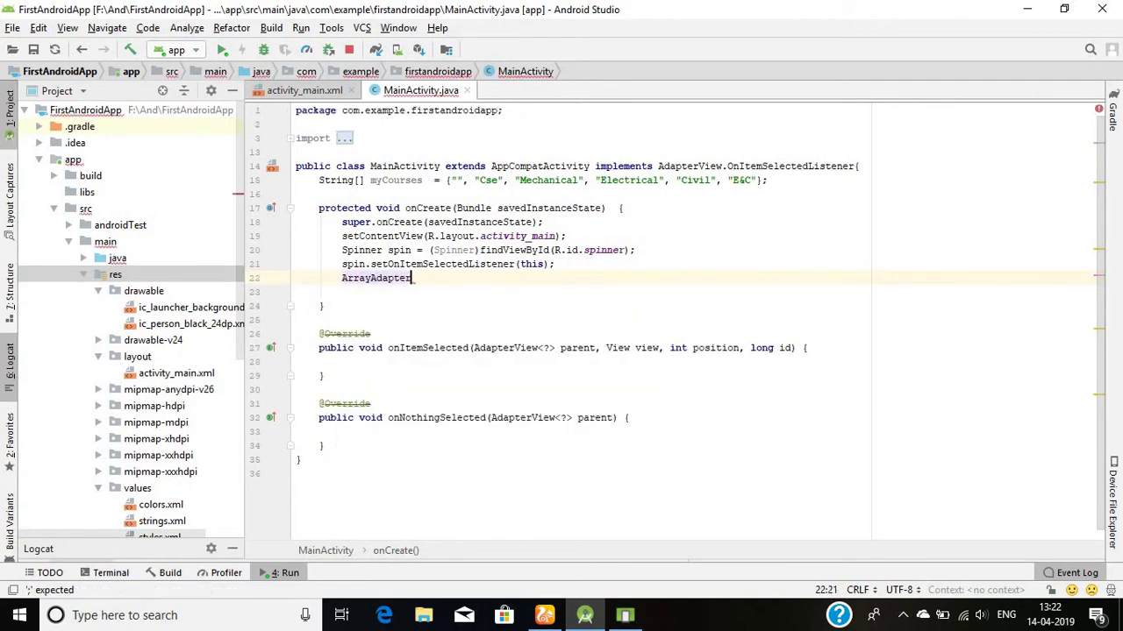
- Create ArrayAdapter aa with this, android.R.layout.simple_spinner_item and myCourses
type("\" \"")
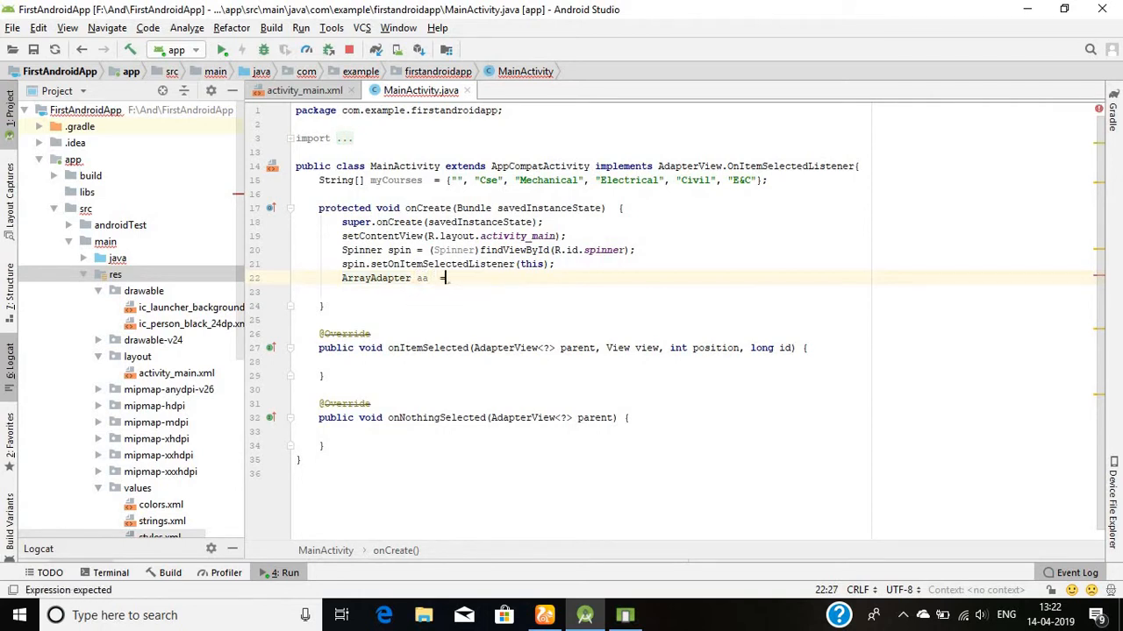
type("new")
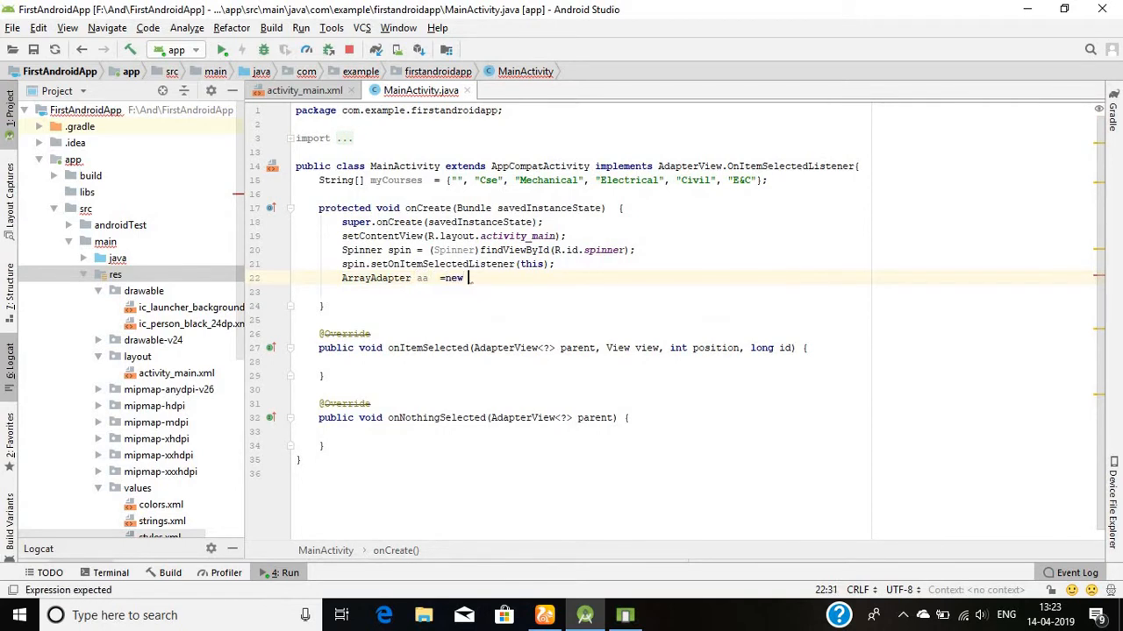
type("ArrayAdapter()")
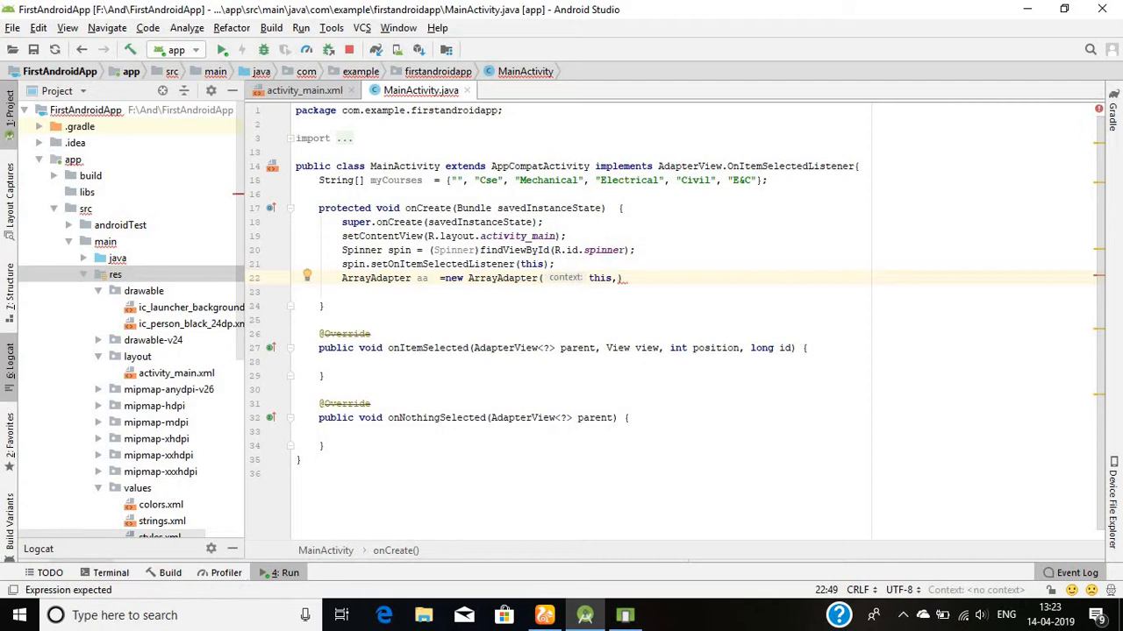
type("android.R")
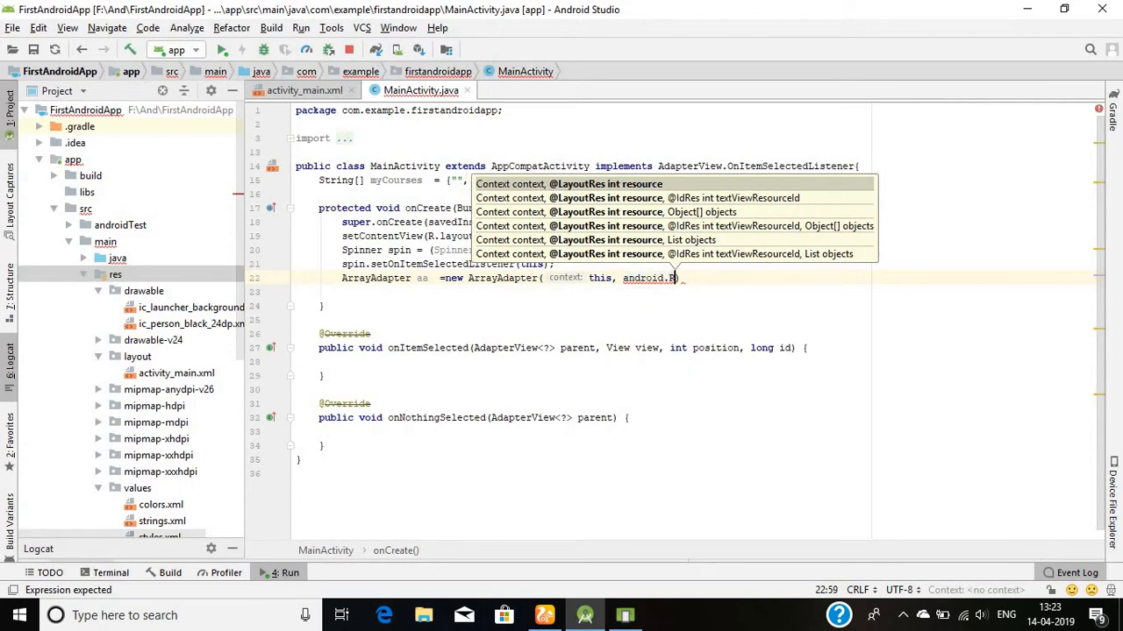
type(".layout")
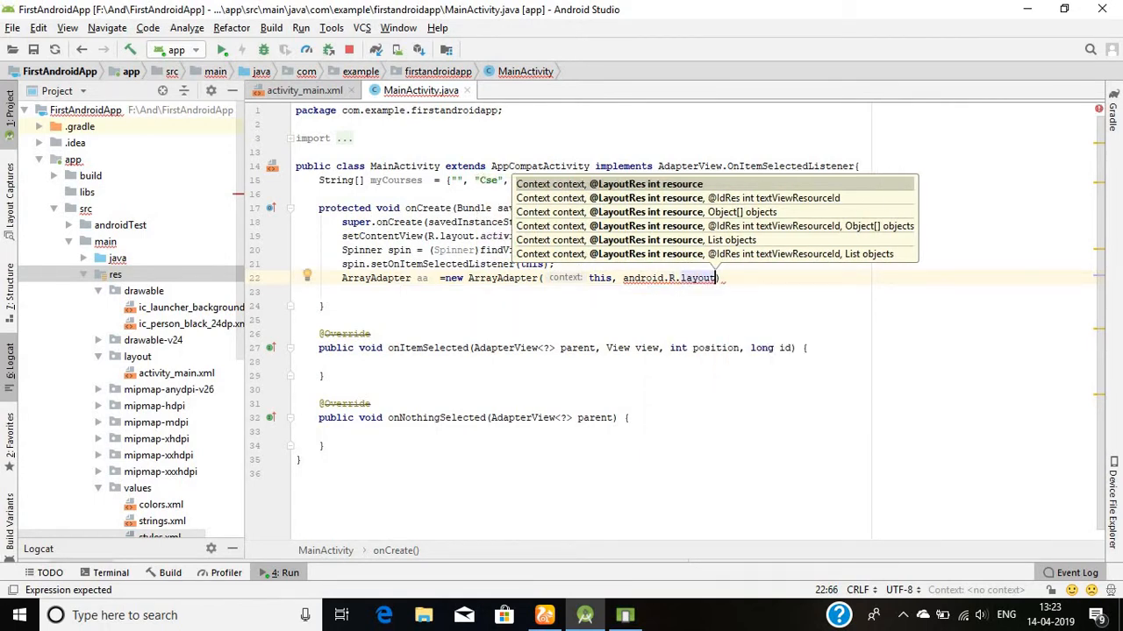
type(".")
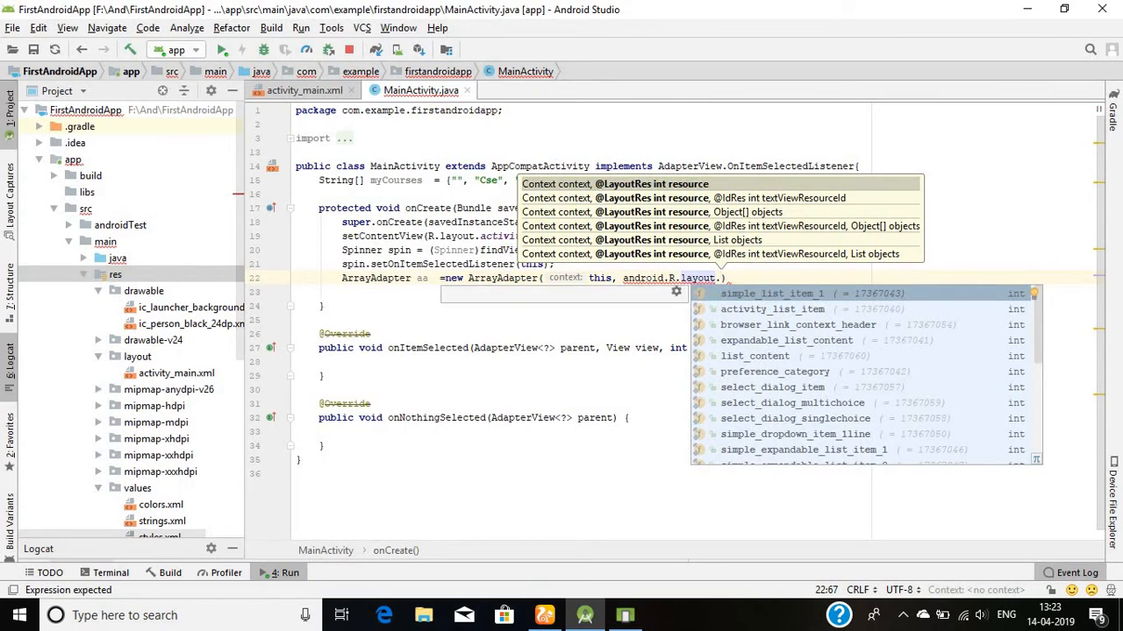
type("sim")
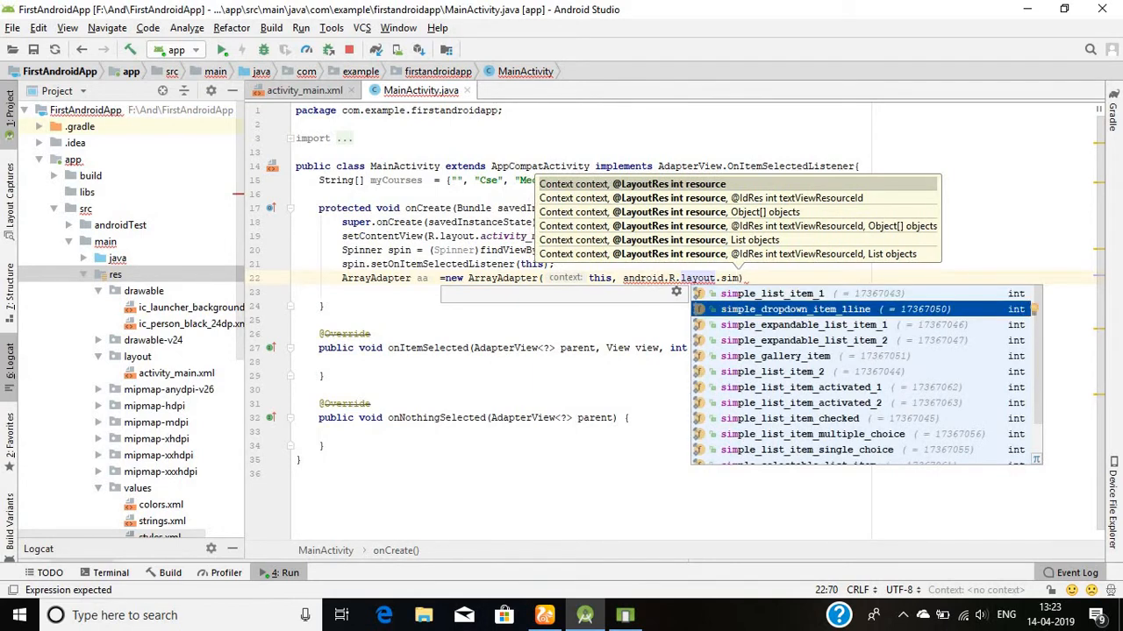
key("Up")
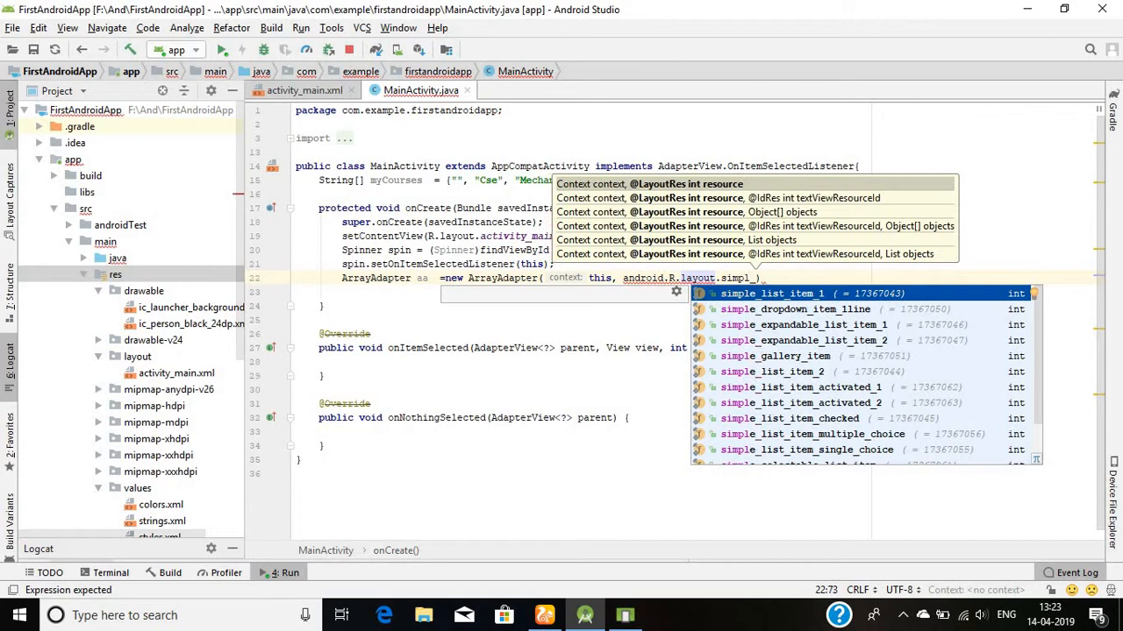
type("spinner_item,")
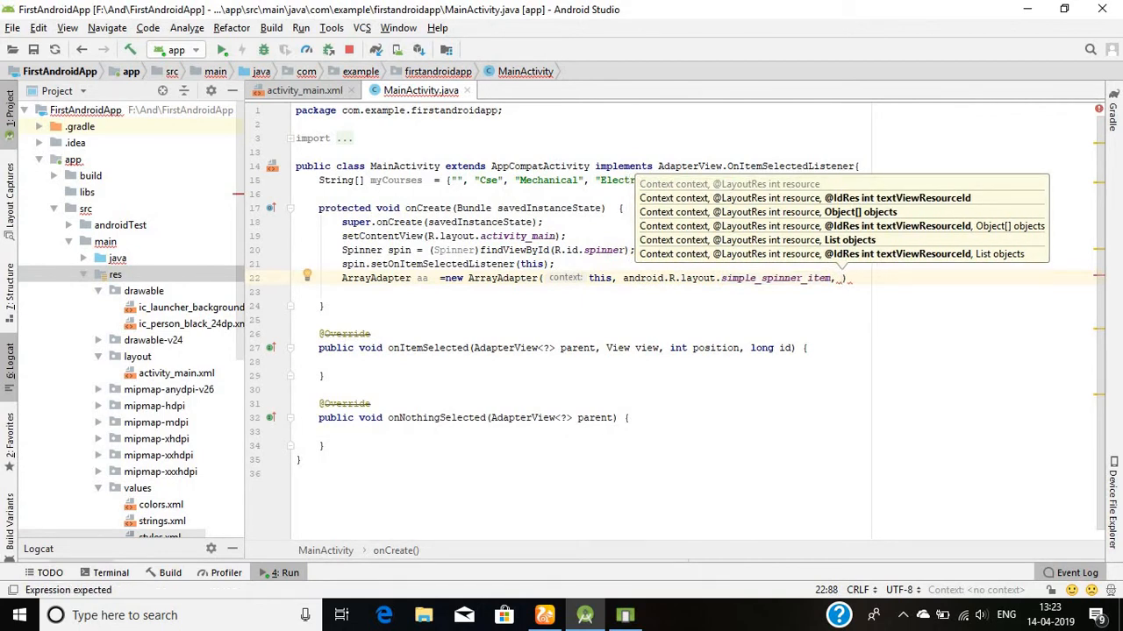
type("myCourses")
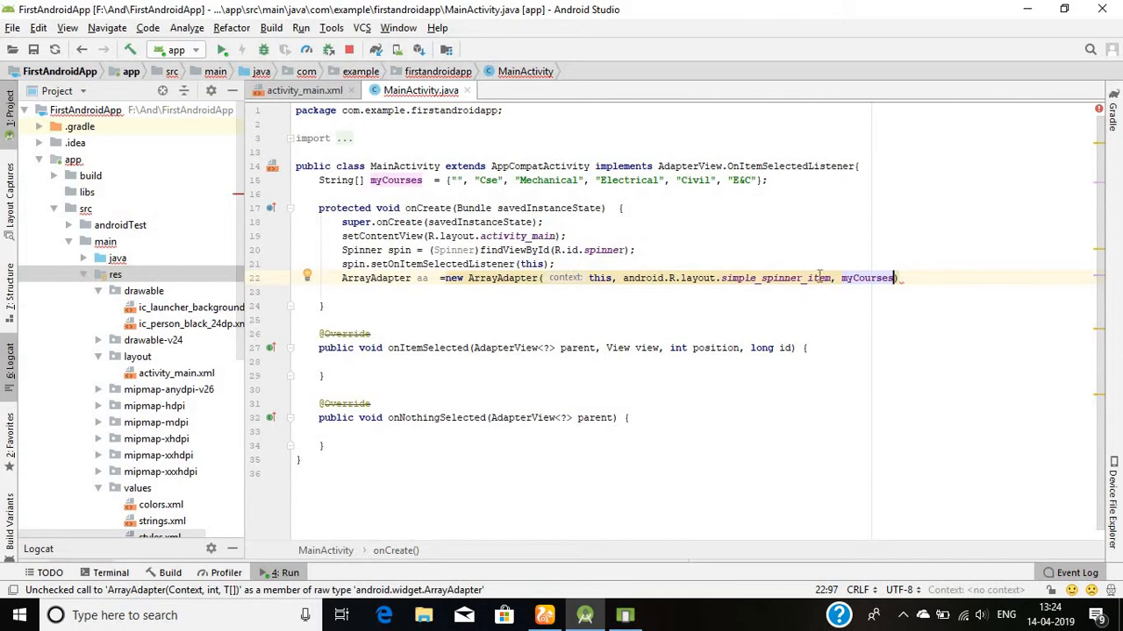
mouse_move(821, 277)
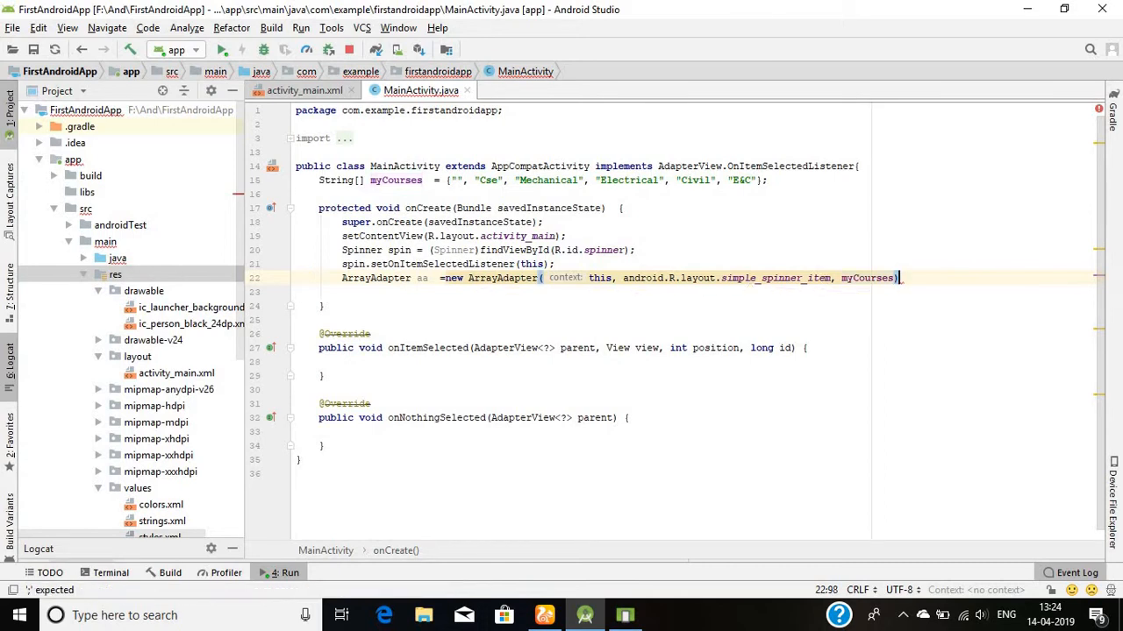
- Begin the aa.setDropDownViewResource call for the adapter
type("aa.setDropDownViewResource();")
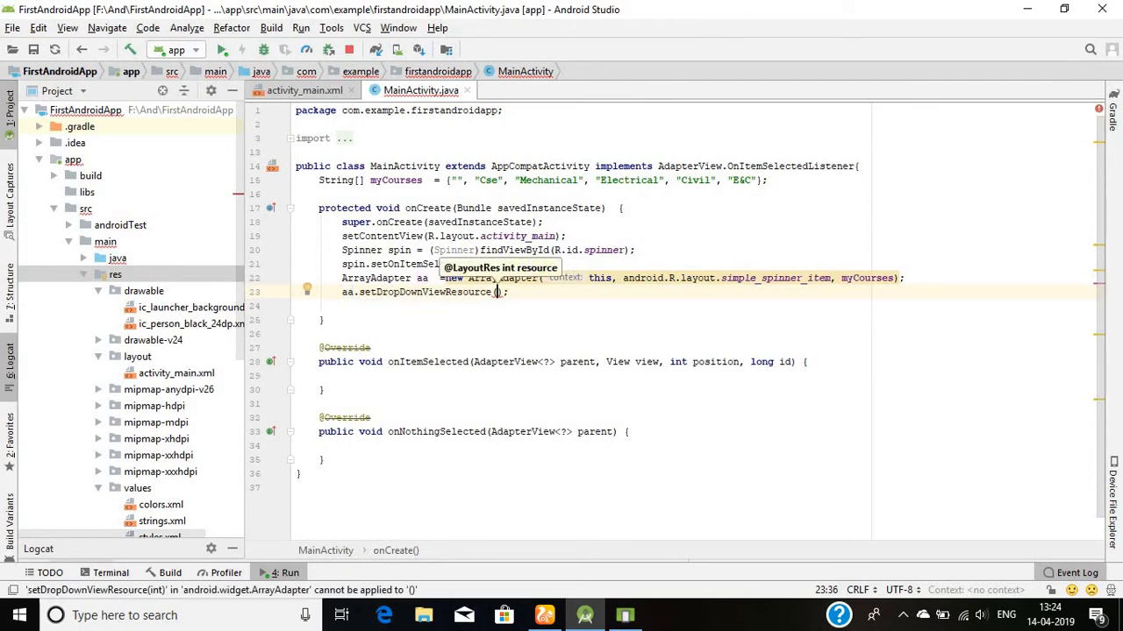
- Give the adapter the android.R.layout.simple_spinner_dropdown_item drop-down layout
type("android.R.layout")
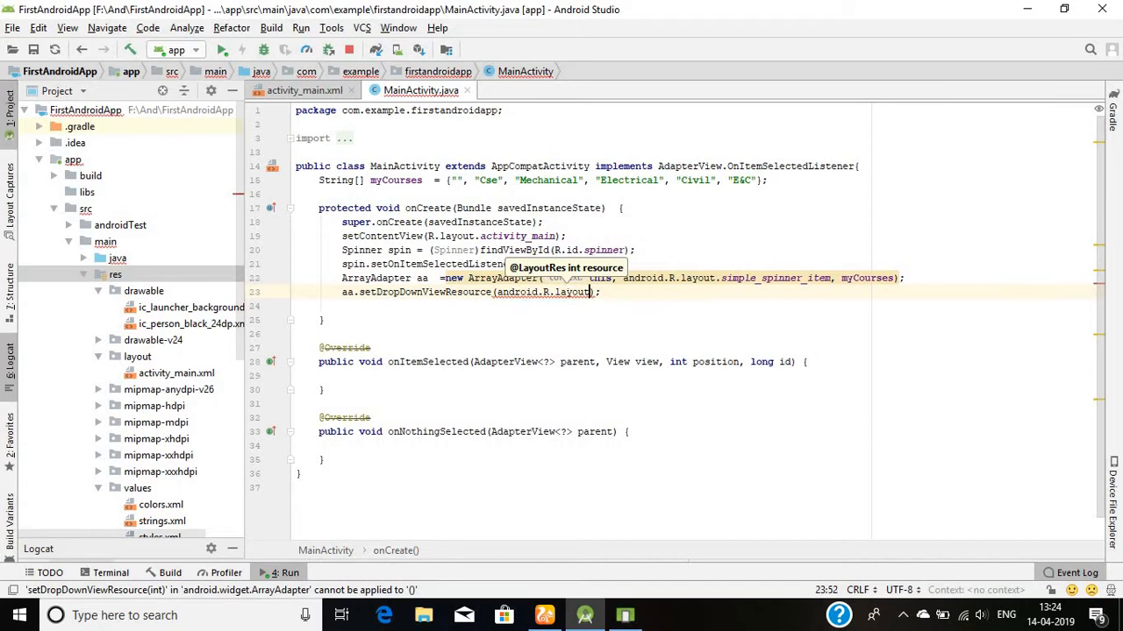
type("simple_spinner_dropdown_item")
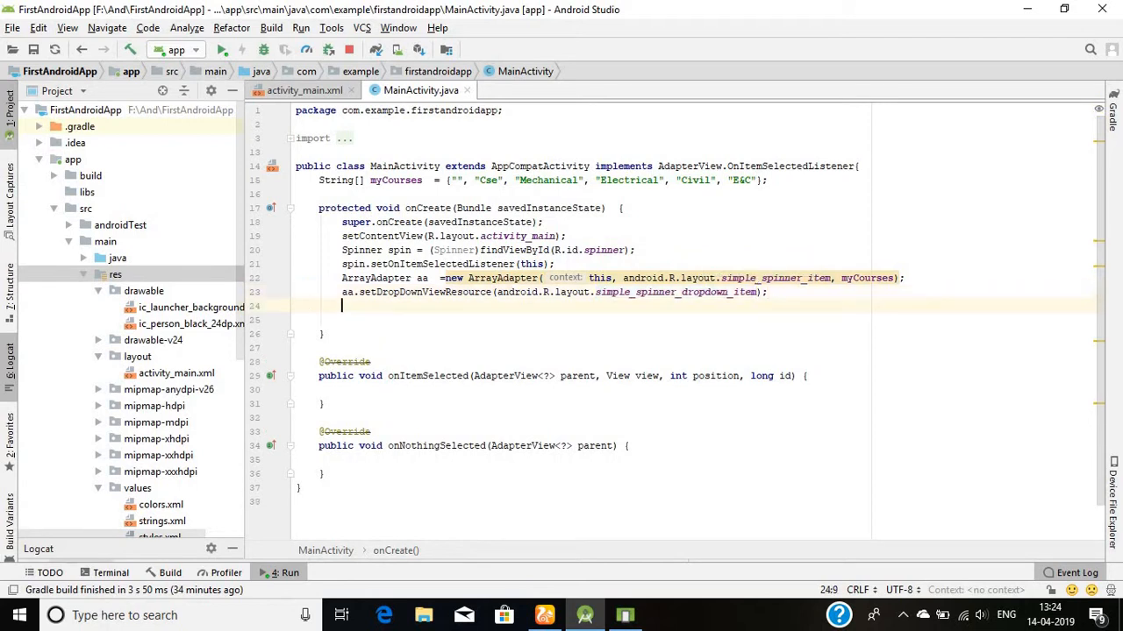
- Attach the adapter to the spinner with spin.setAdapter(aa) and move into onItemSelected
type("aa.")
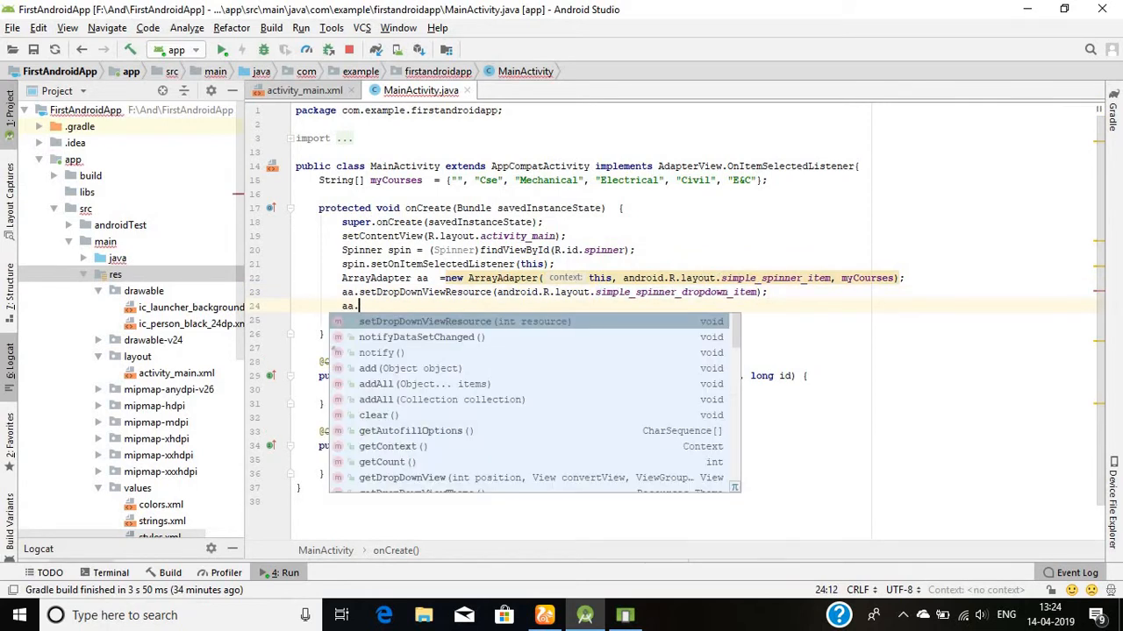
type("se")
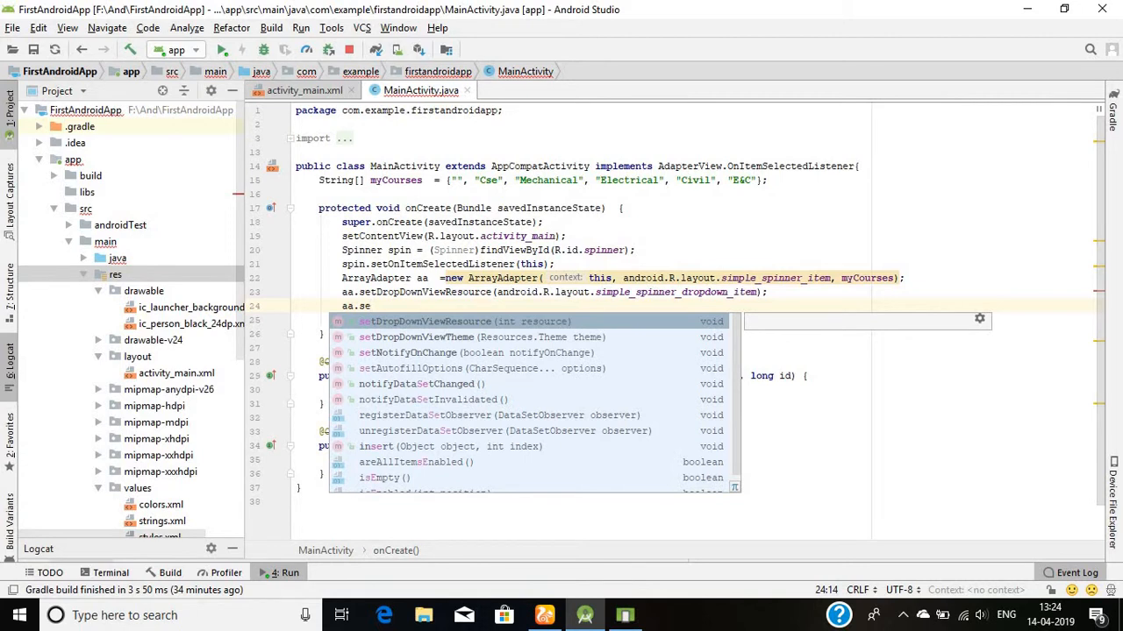
type("Adapter")
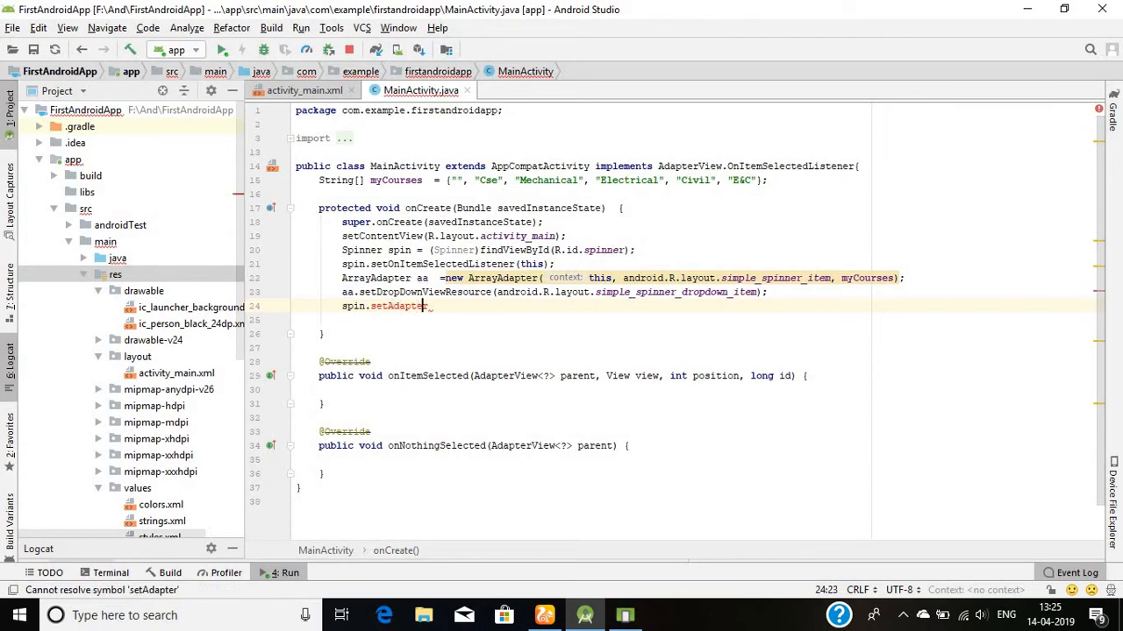
type("(aa);")
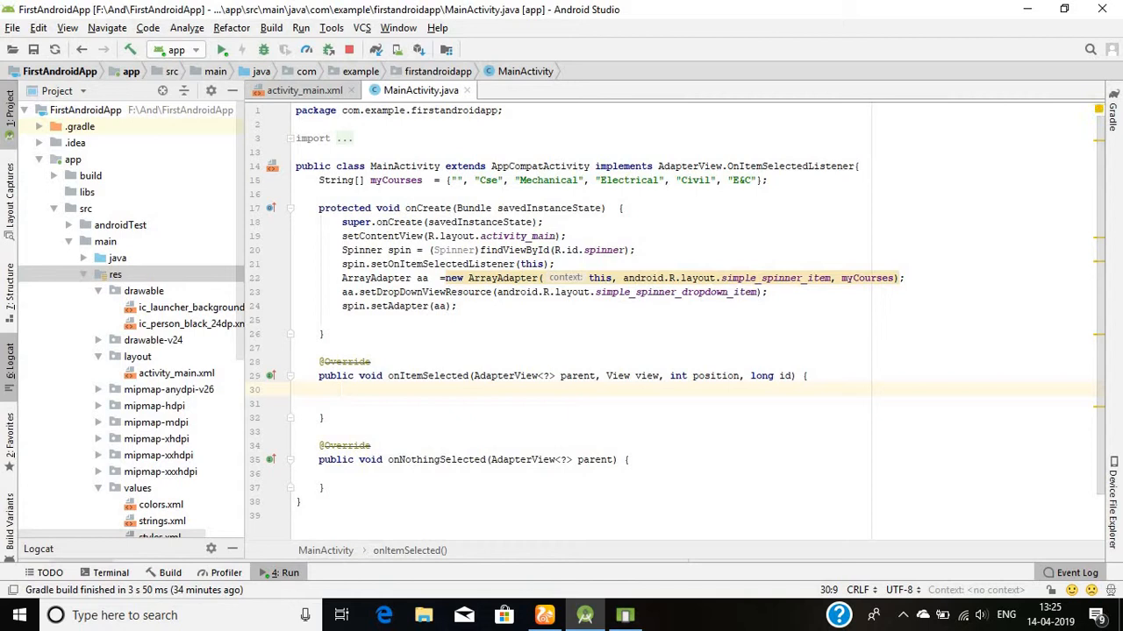
- Write Toast.makeText(getApplicationContext(), "selected" + myCourses[position] ...) in onItemSelected
type("T")
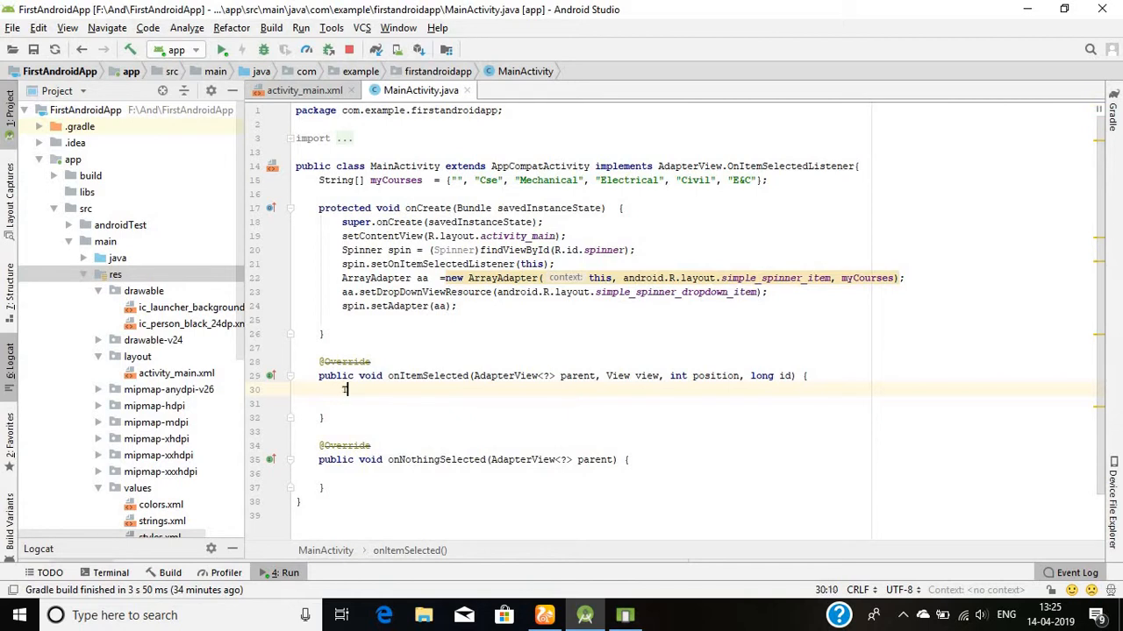
type("Toast.")
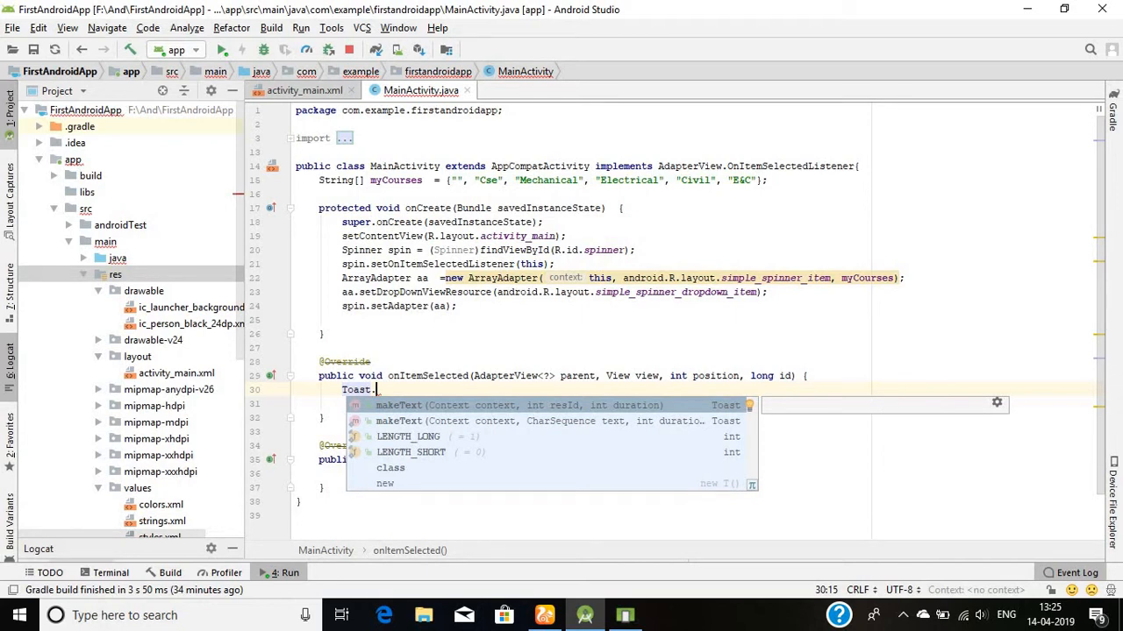
type("makeText(getApplicationContext(), \"You have")
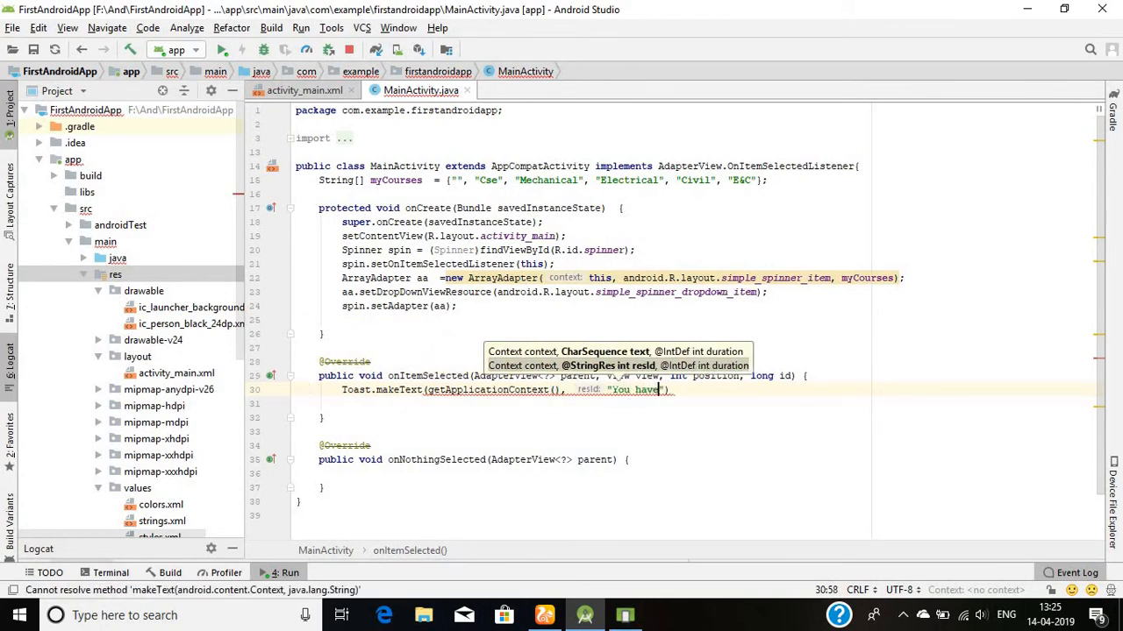
type("selected")
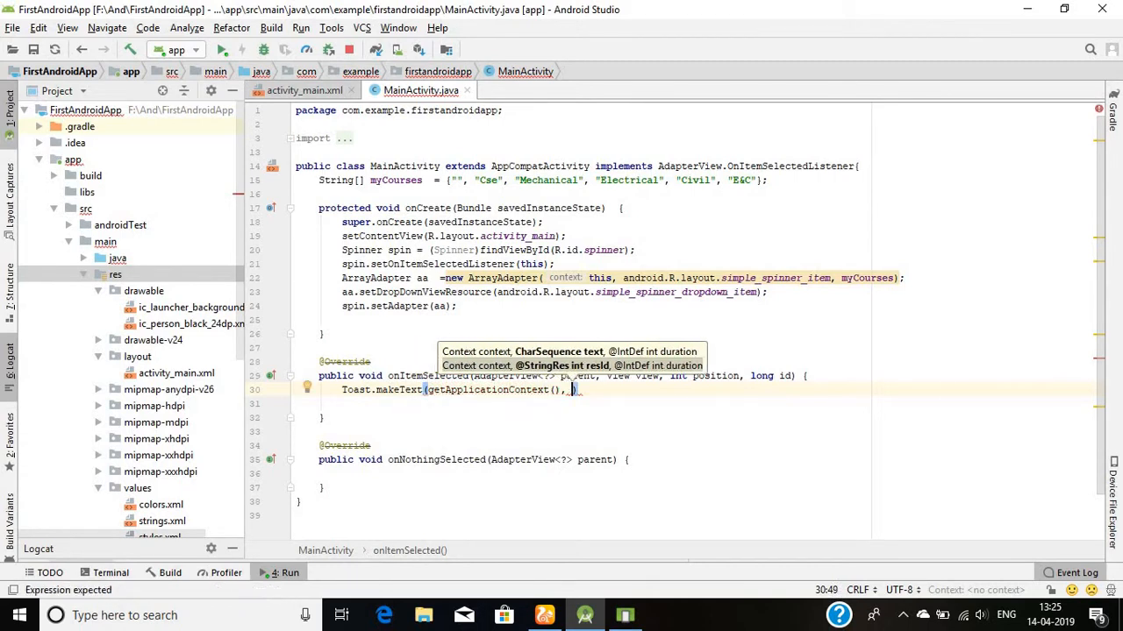
type("myCourses")
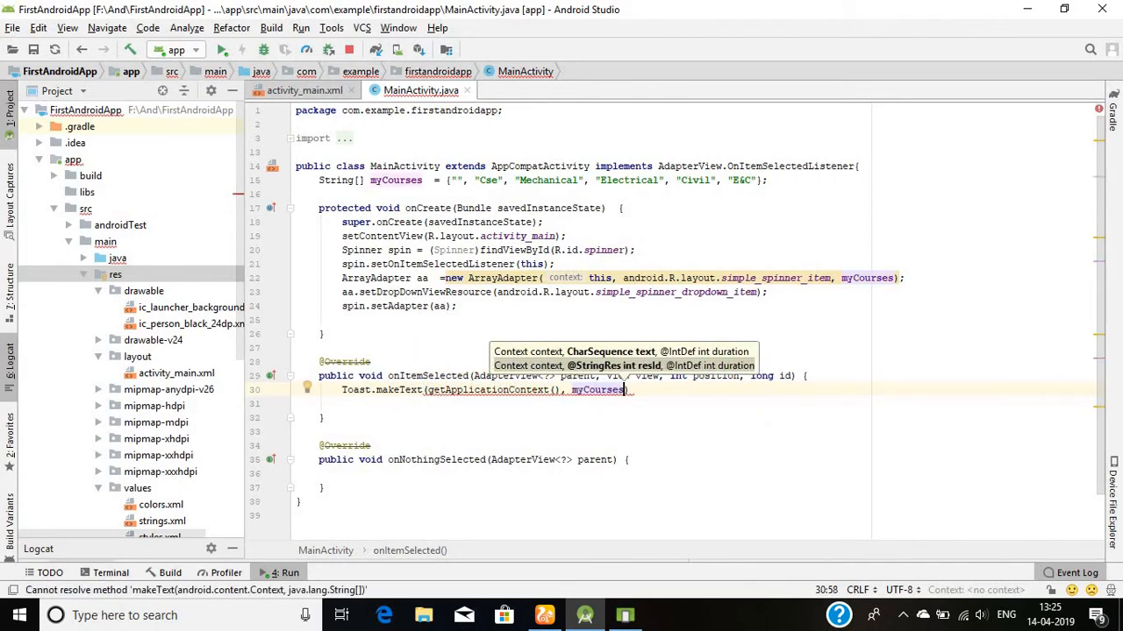
type("[")
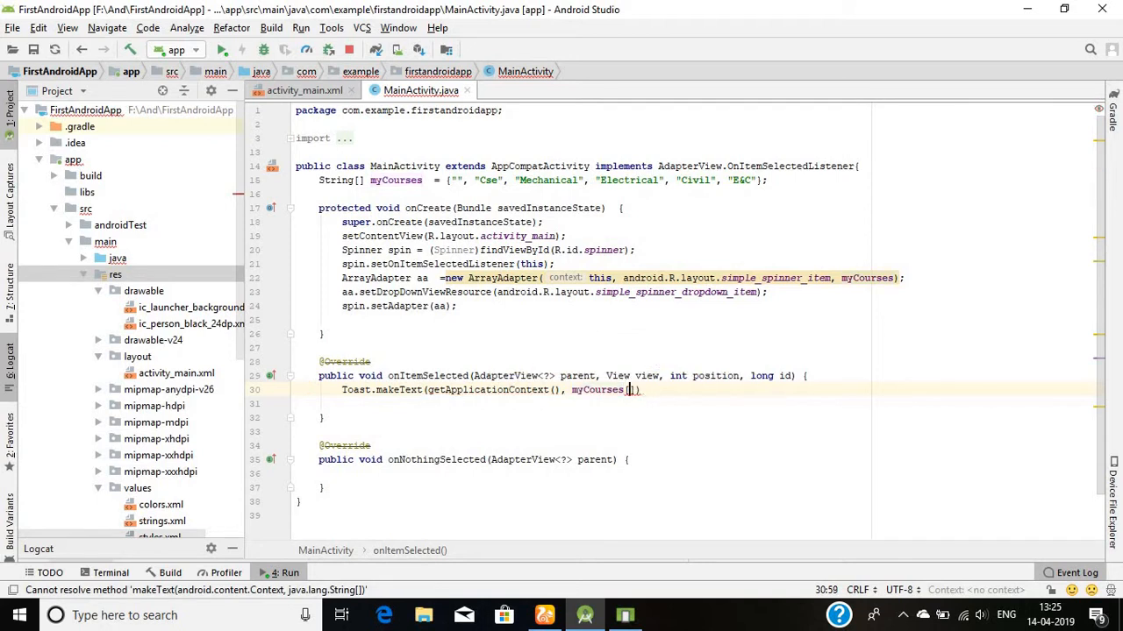
type("p")
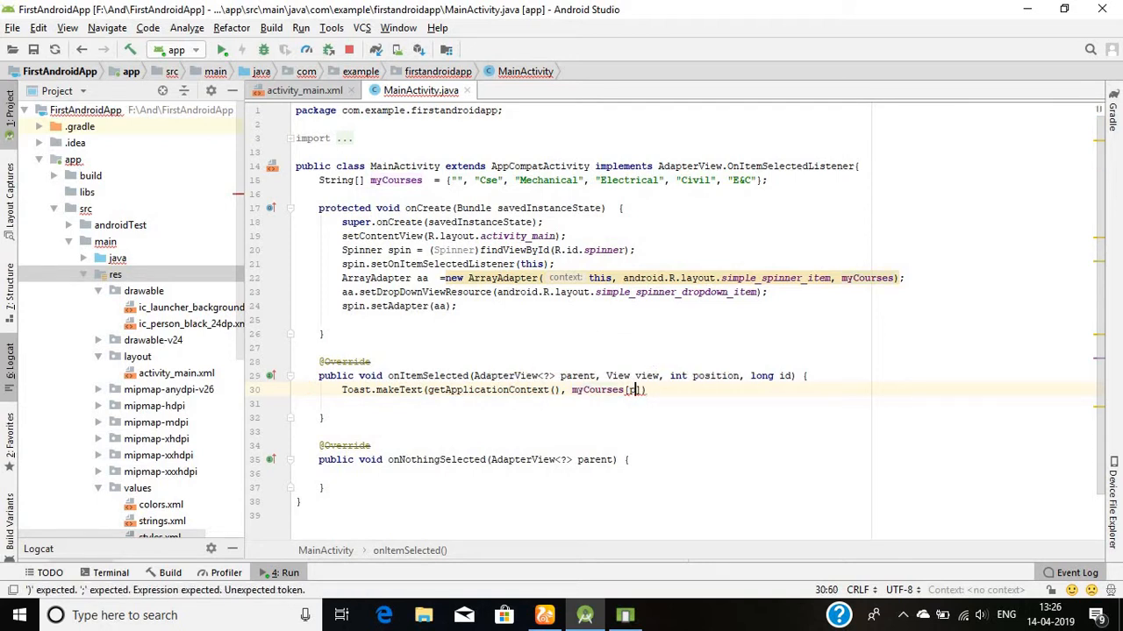
type("position")
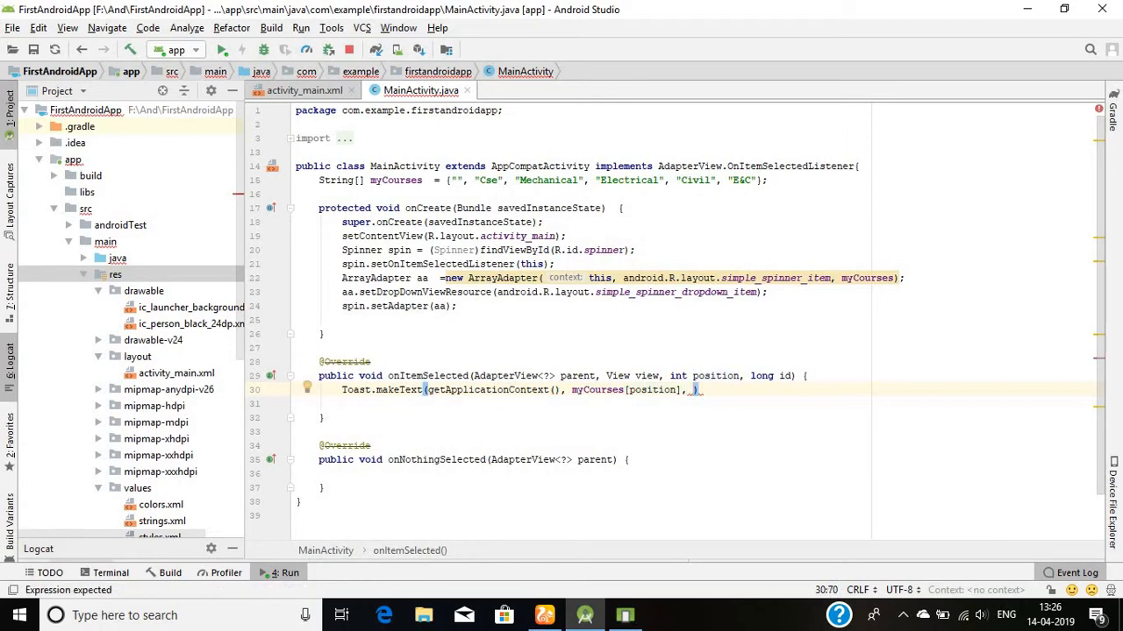
- Use Toast.LENGTH_LONG, call .show(), and reword the message to "you have selected"
type("Toast.")
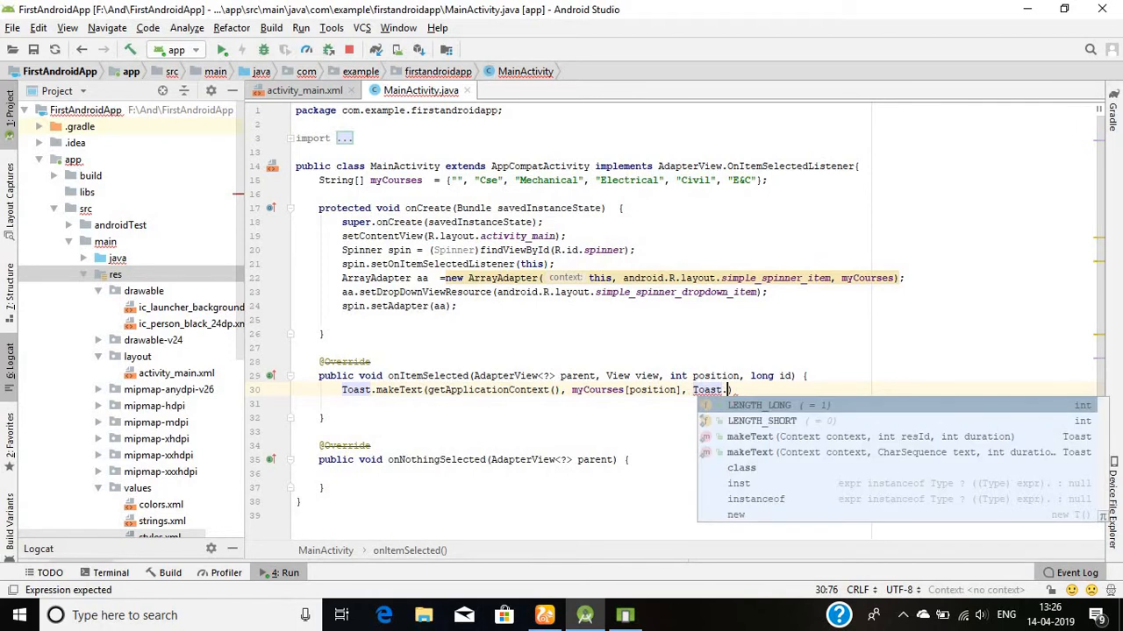
left_click(760, 405)
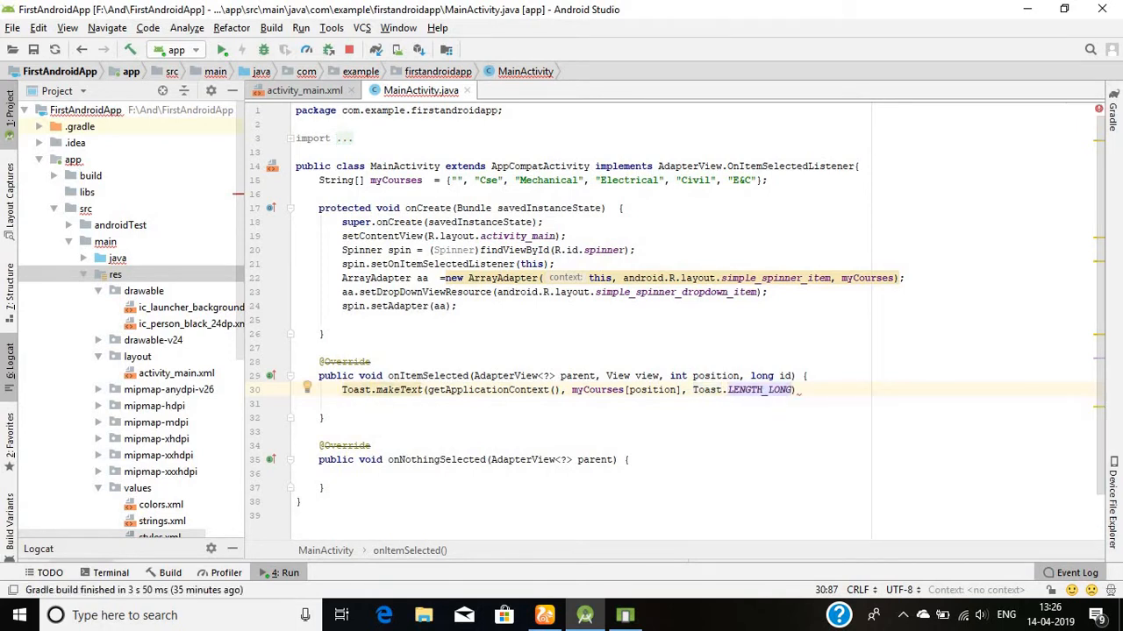
type(".show();")
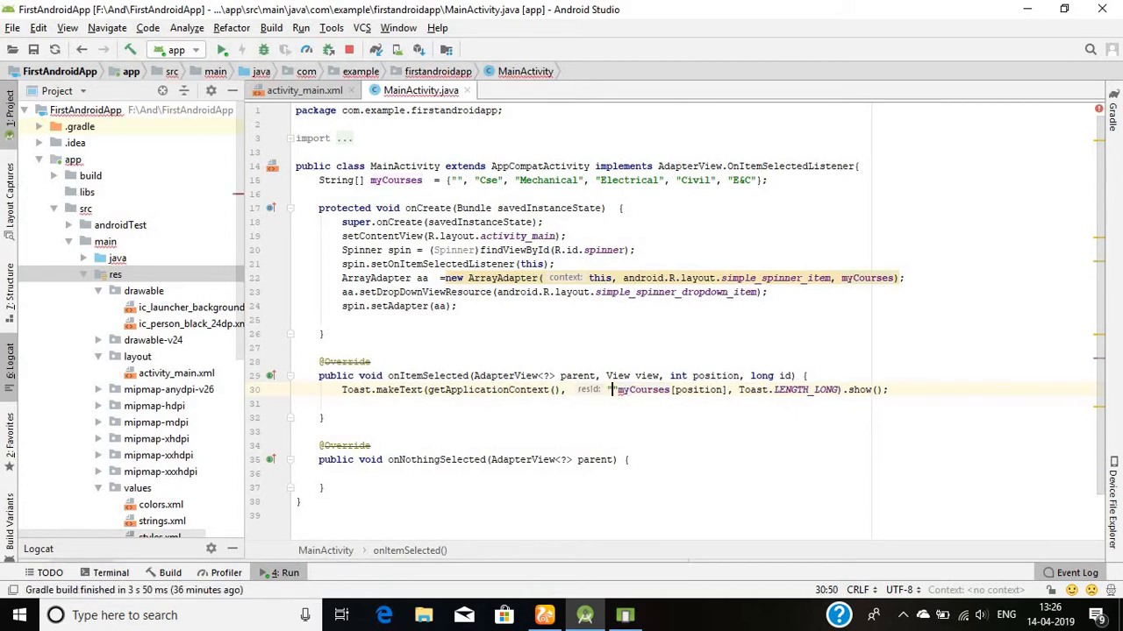
type("ou have sel")
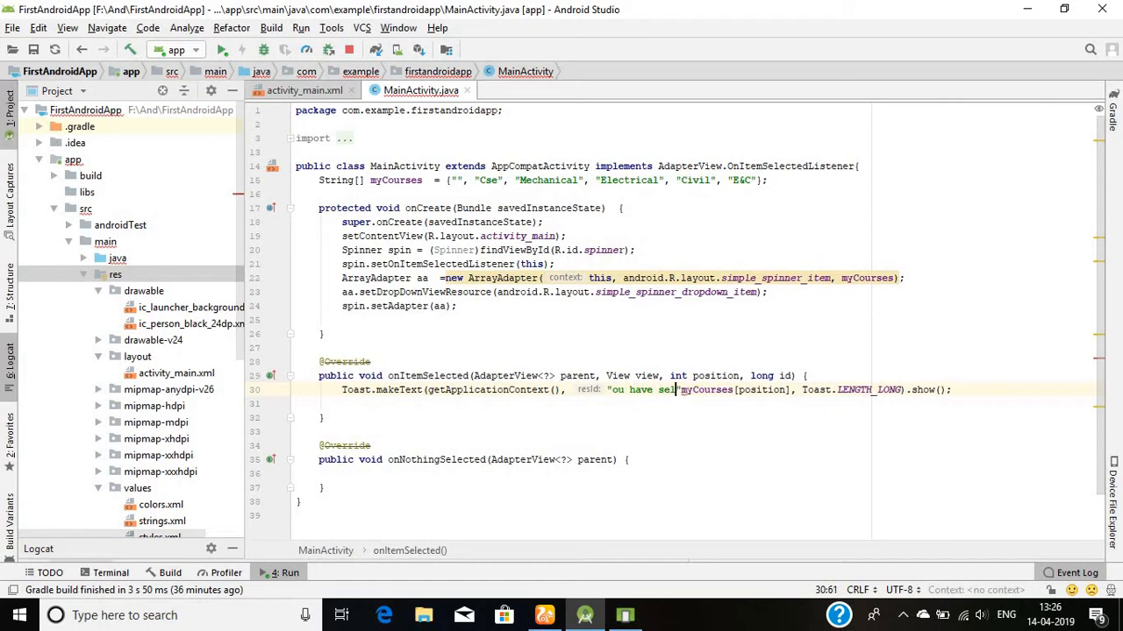
type("ected\" +")
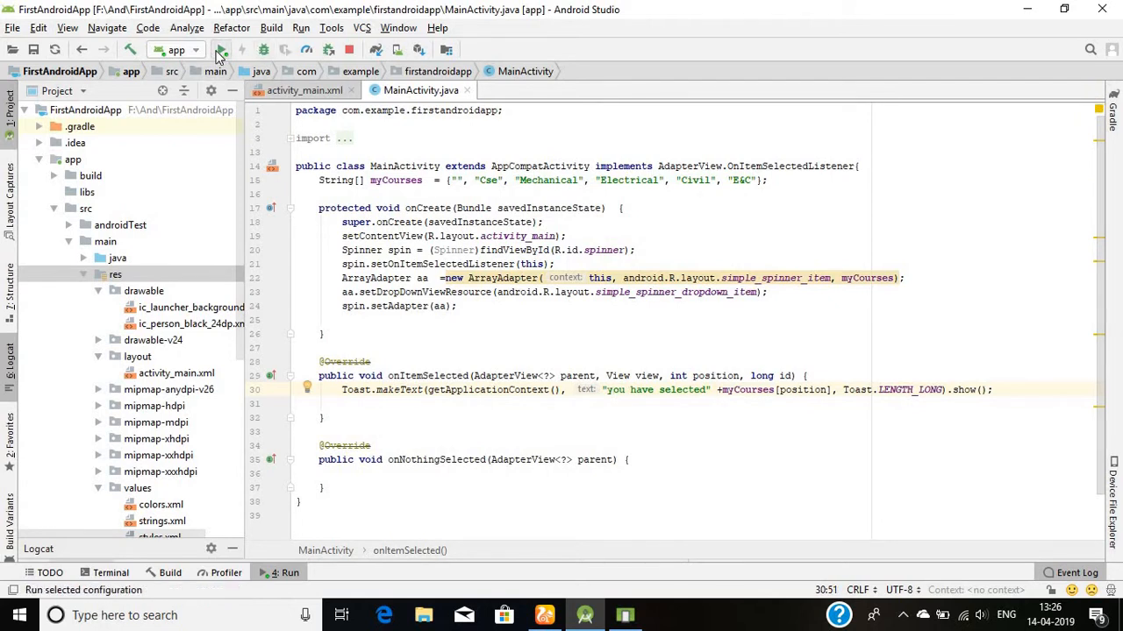
- Run the app on the Pixel 2 API 27 emulator and expand the Courses spinner list
left_click(198, 49)
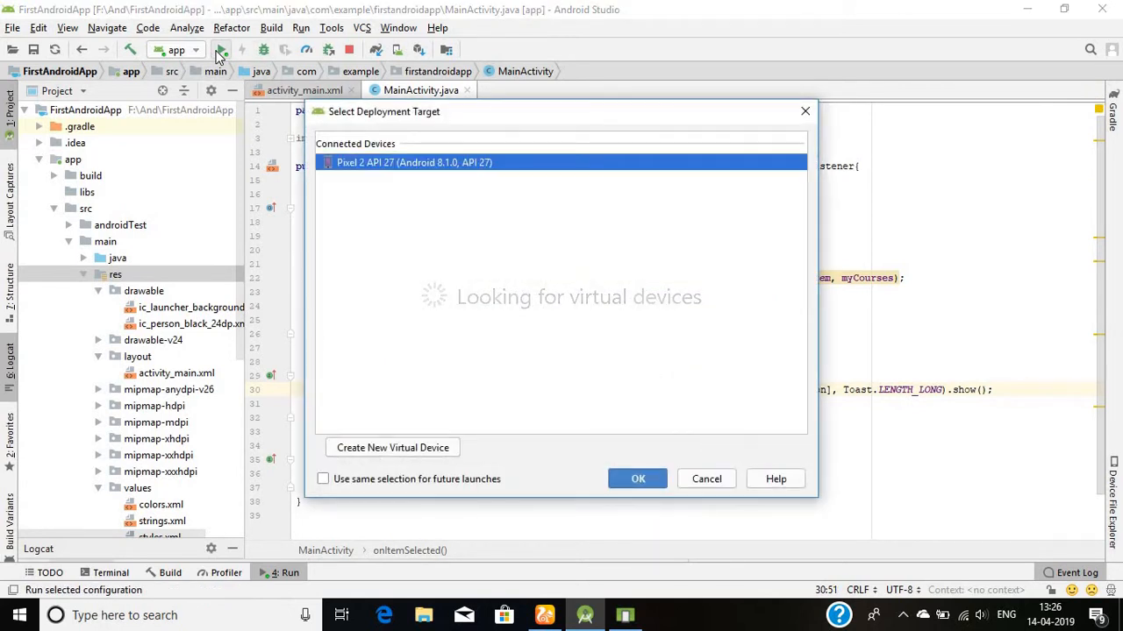
left_click(637, 479)
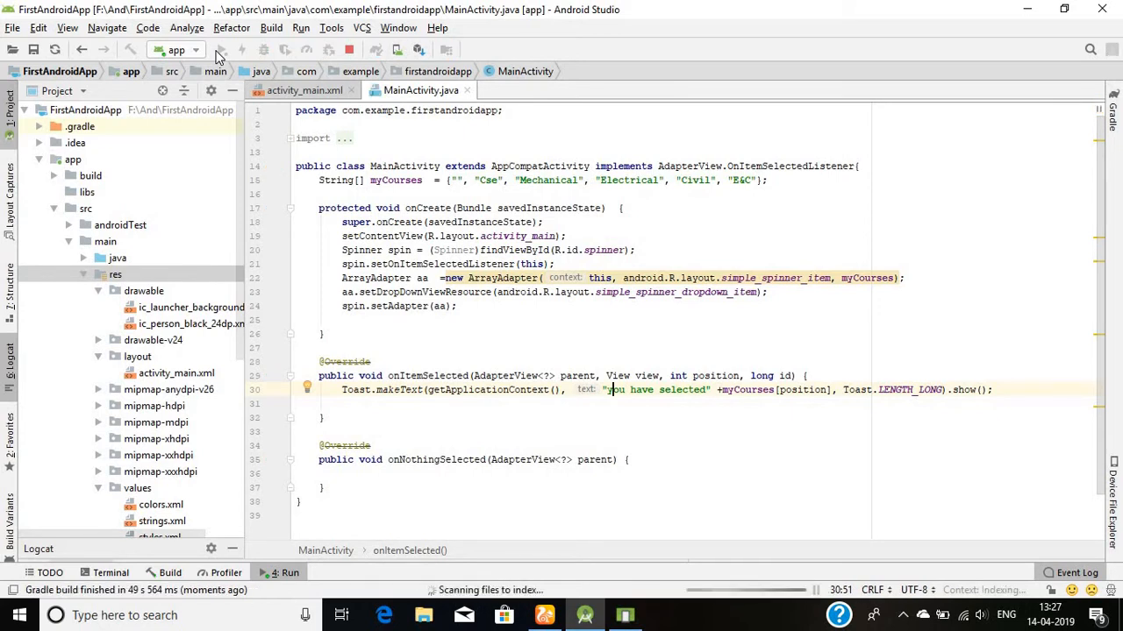
left_click(156, 49)
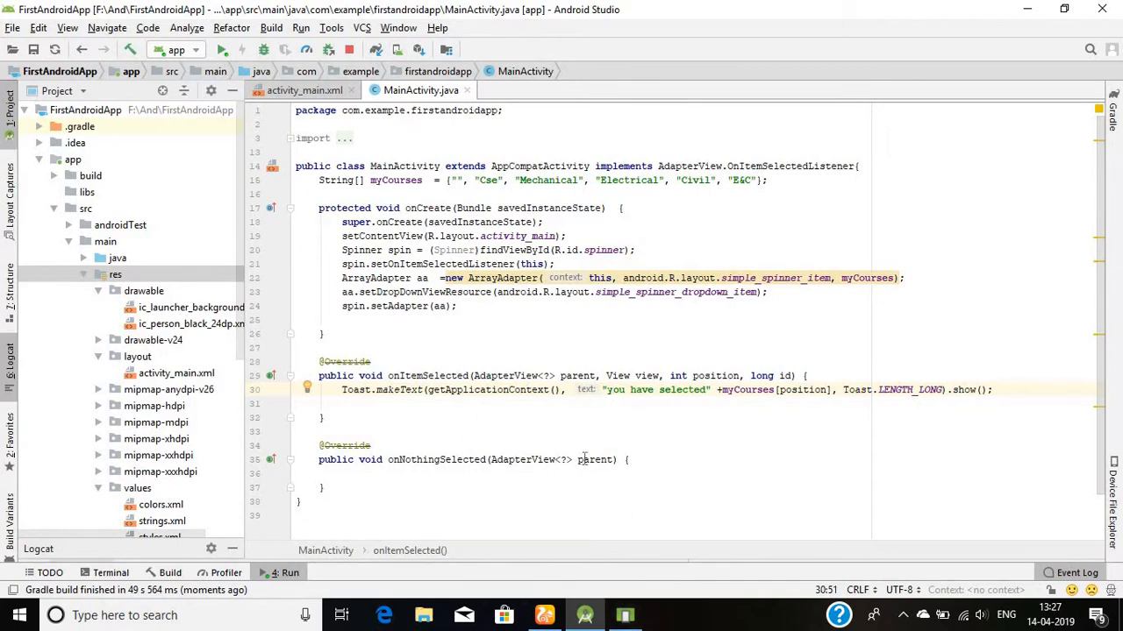
left_click(624, 614)
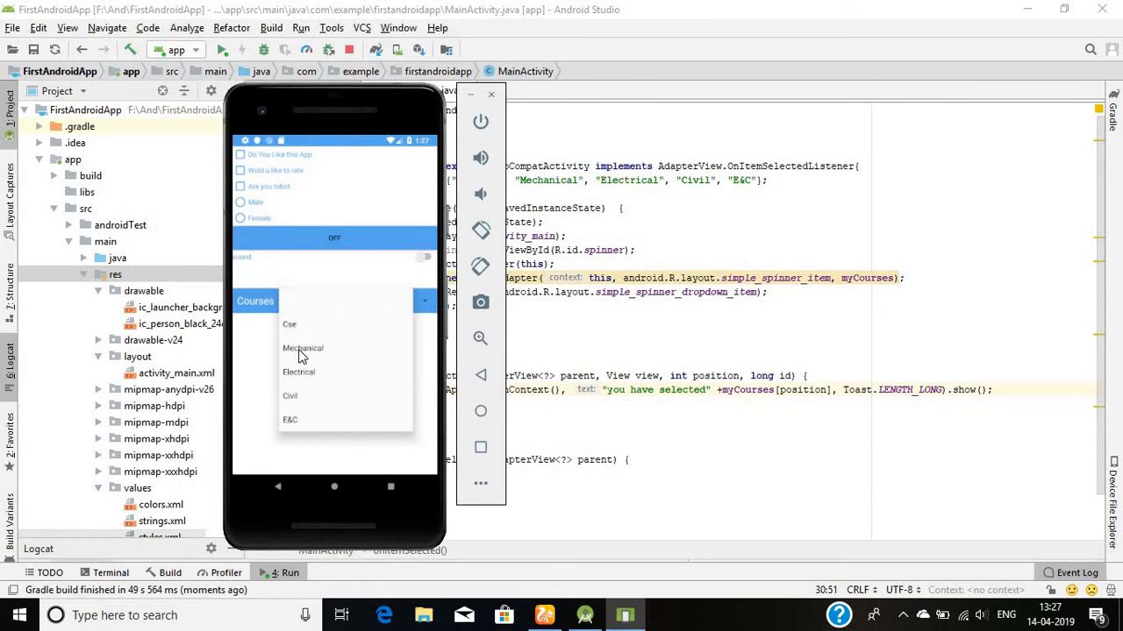
- Choose Mechanical to see the "you have selected Mechanical" toast, then choose Cse
left_click(302, 347)
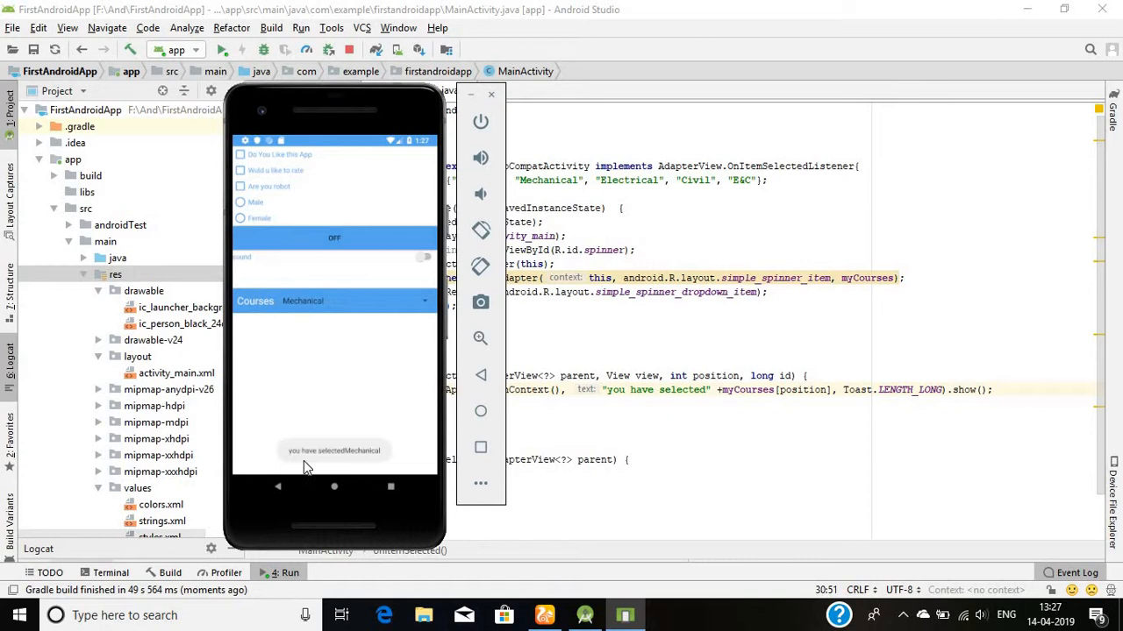
mouse_move(370, 459)
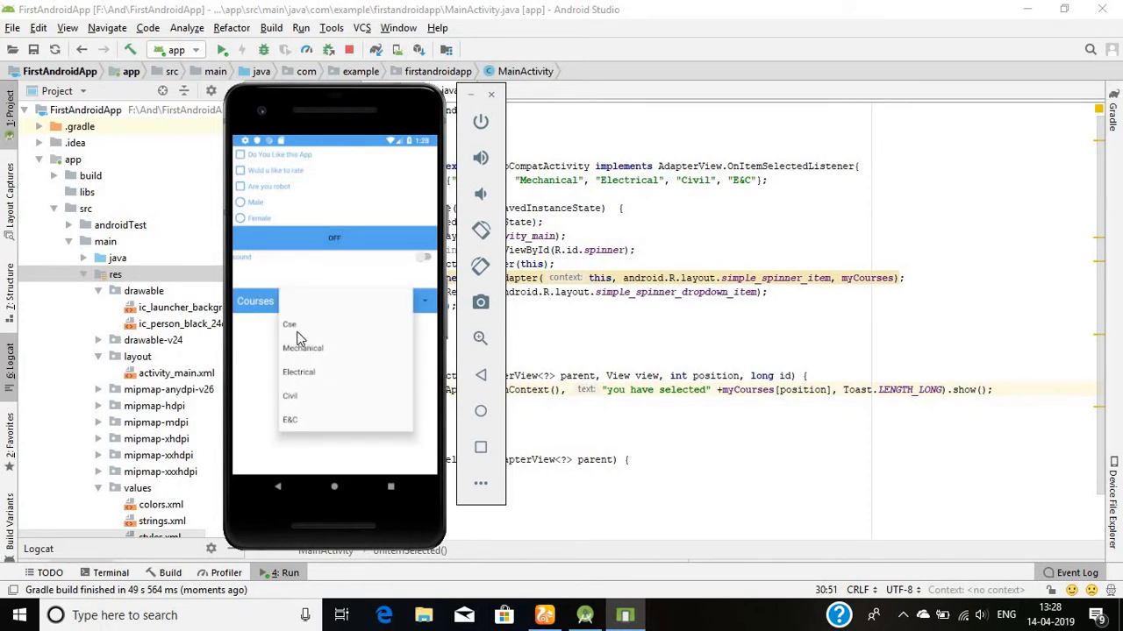
left_click(289, 324)
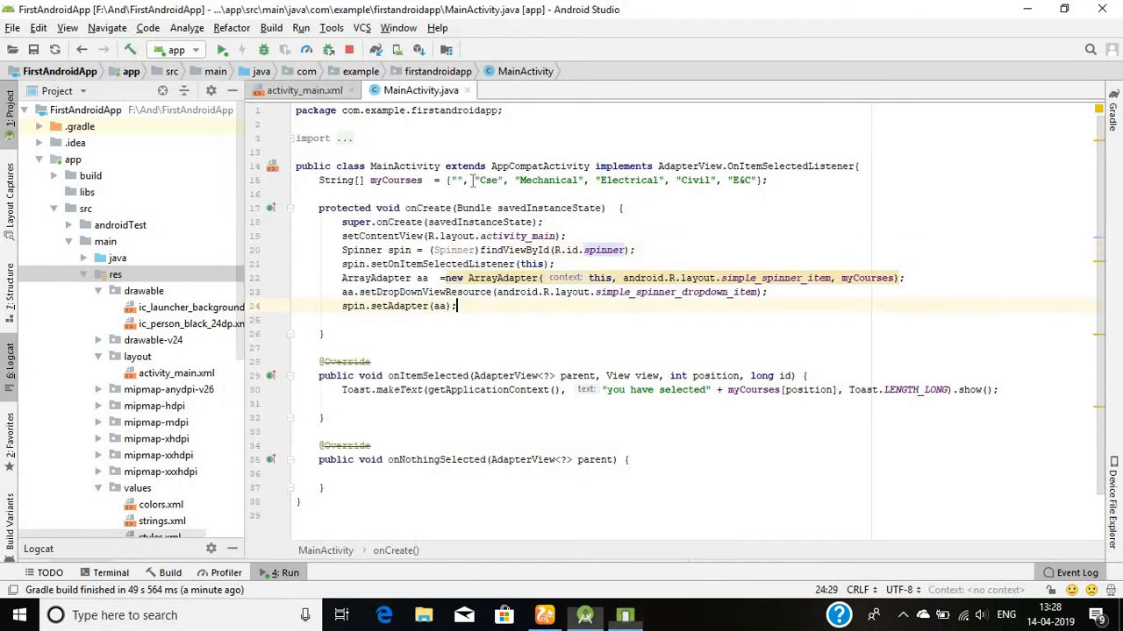
- Insert "Metallurgy" as the first entry of the myCourses array, correcting its spelling
left_click(456, 179)
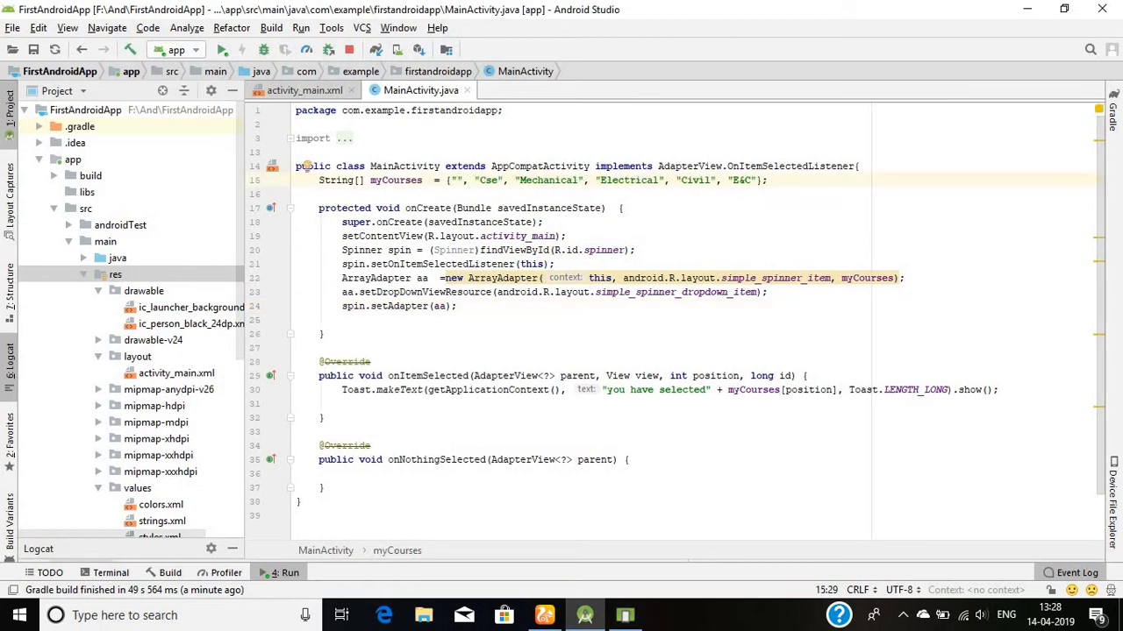
type("Mella")
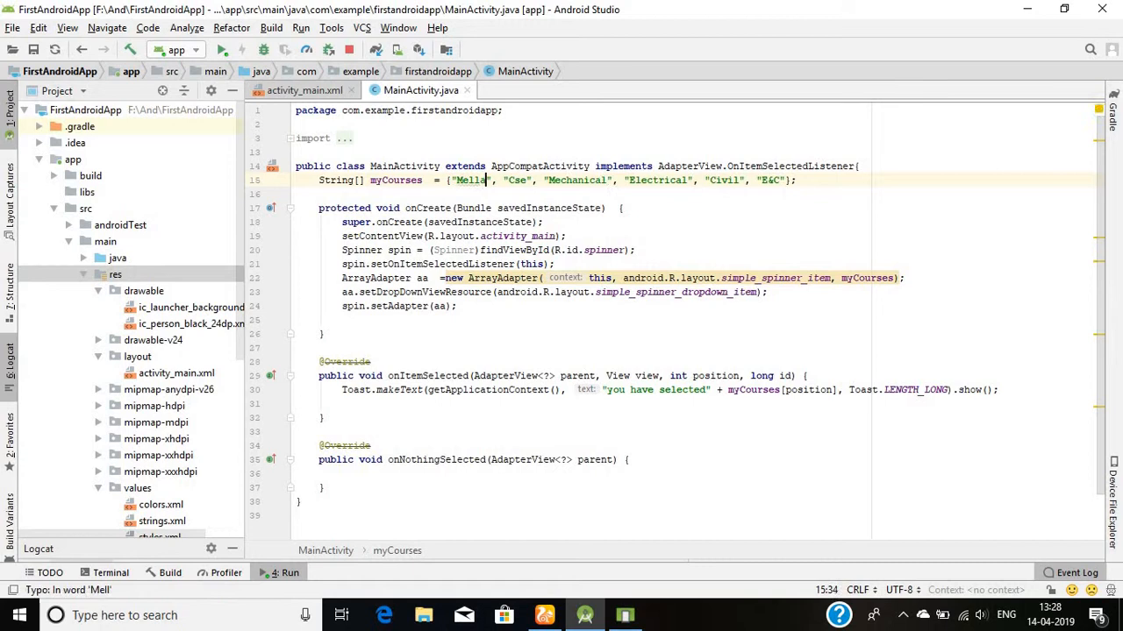
type("lurgy")
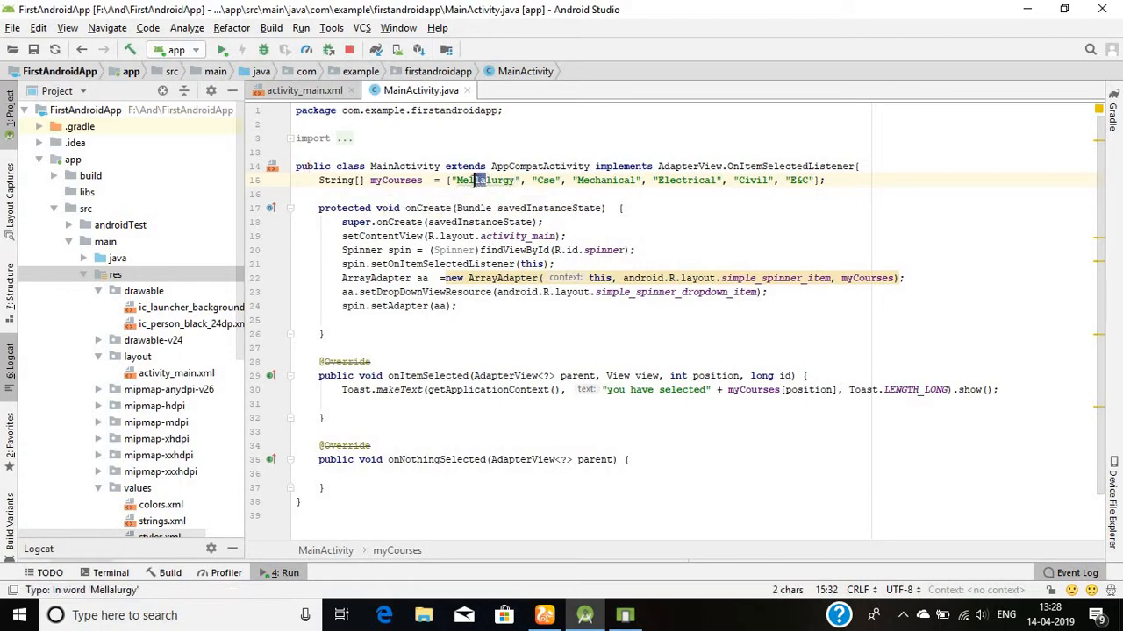
key("Backspace")
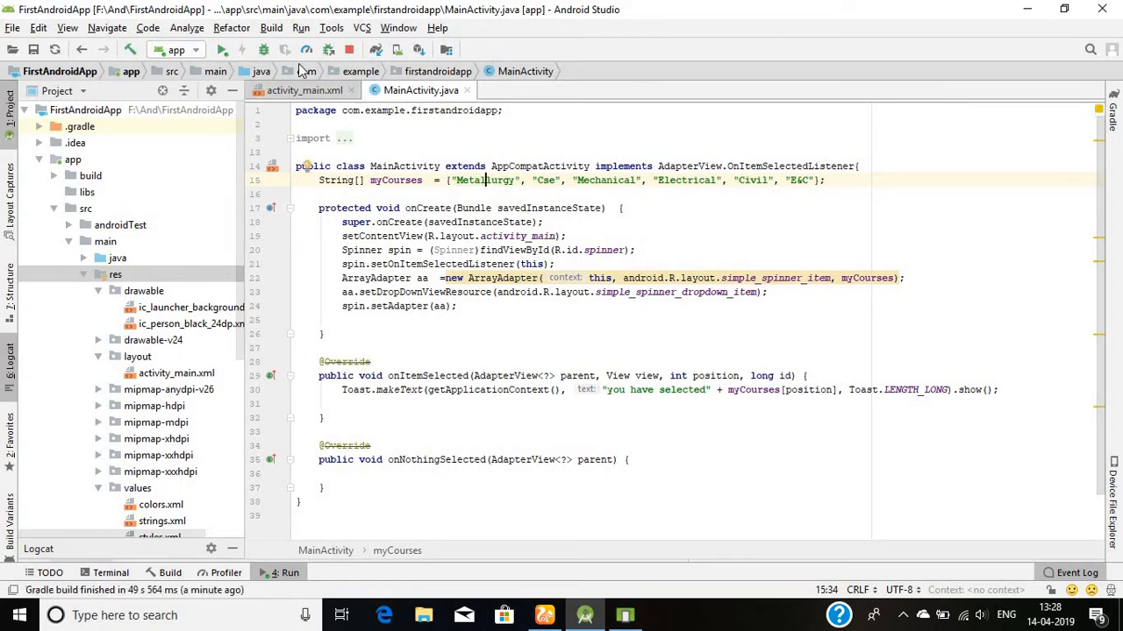
- Rerun the updated app on the Pixel 2 emulator
left_click(218, 49)
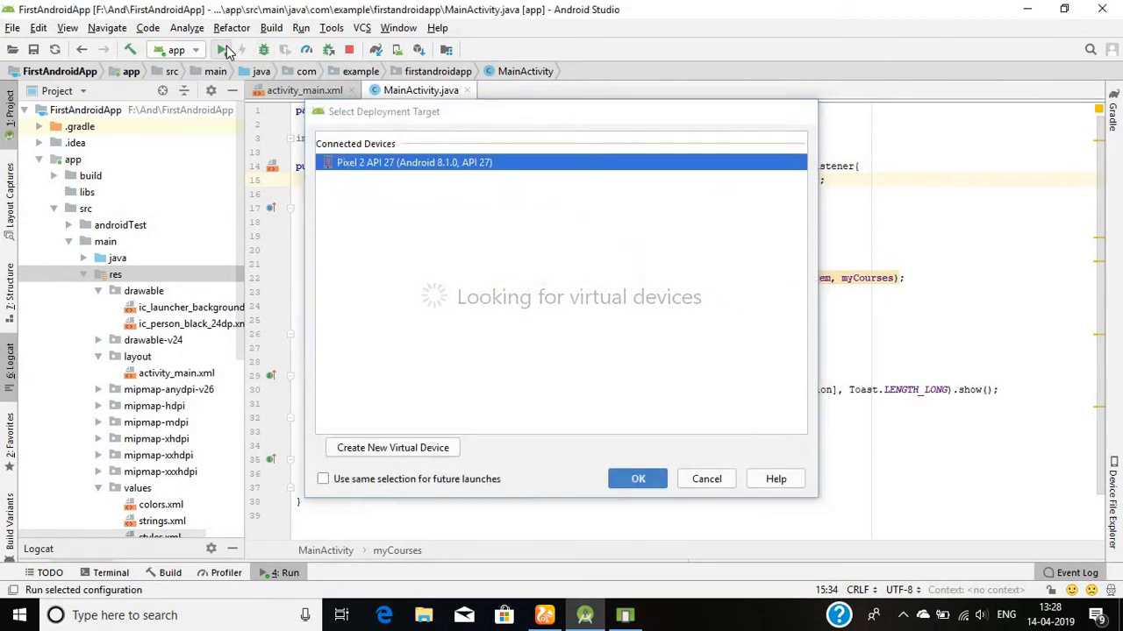
left_click(638, 479)
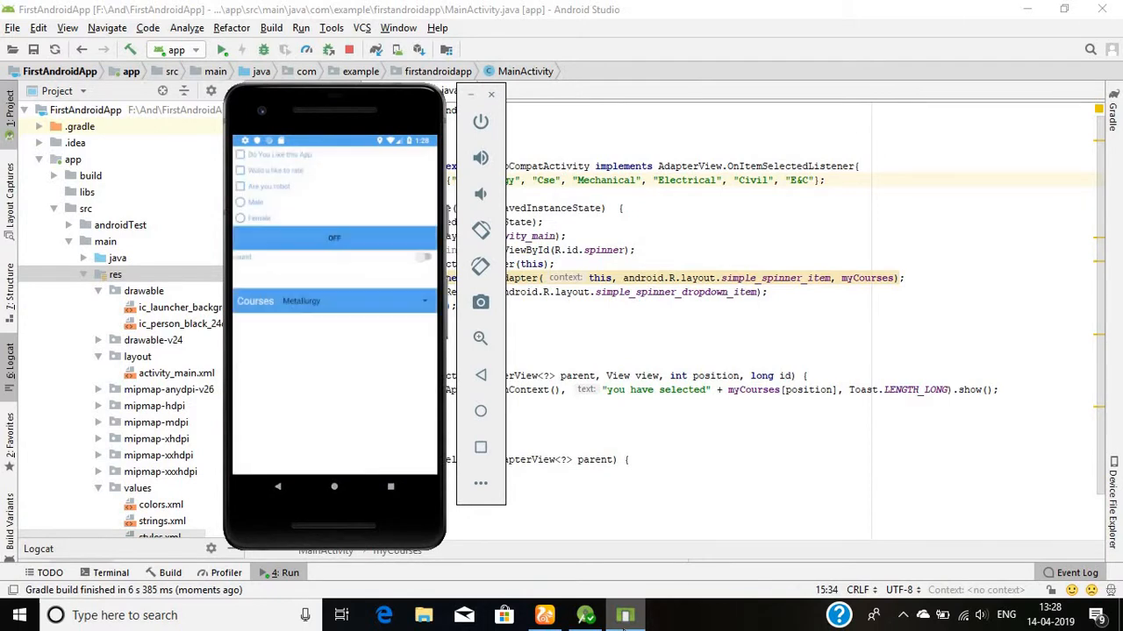
- Expand the Courses spinner showing Metallurgy first, then choose Mechanical for its toast
left_click(334, 302)
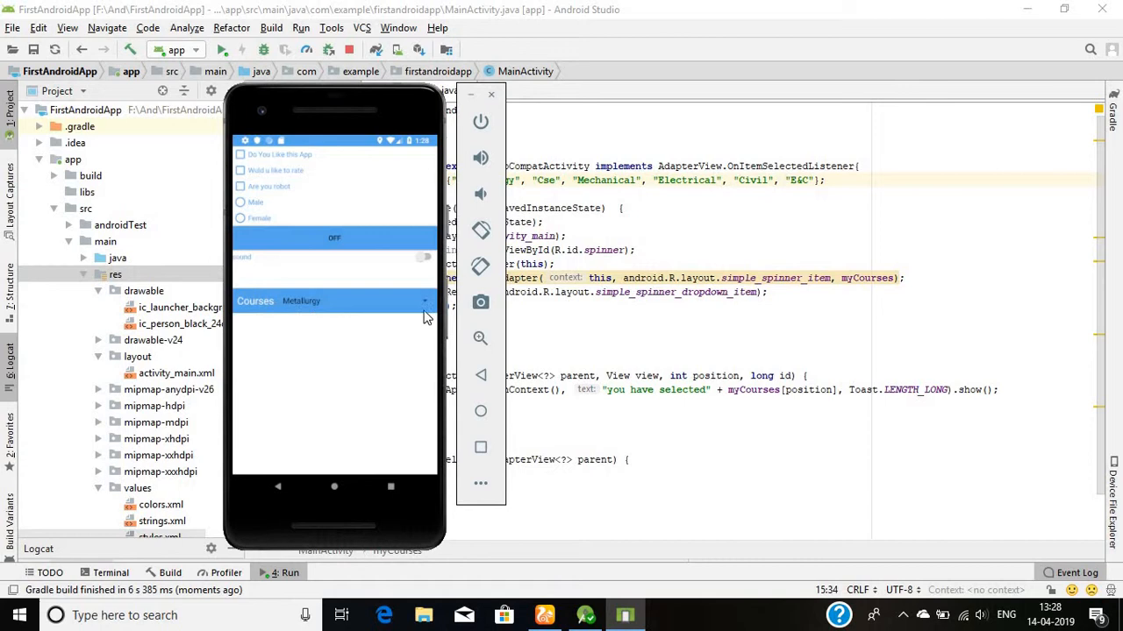
left_click(333, 301)
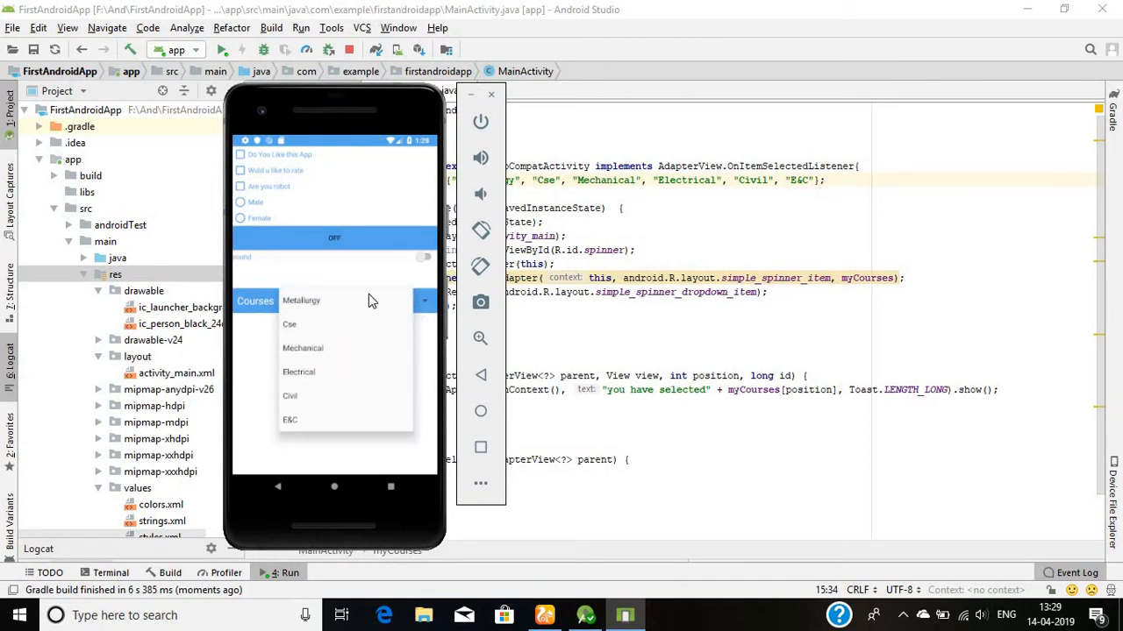
left_click(302, 300)
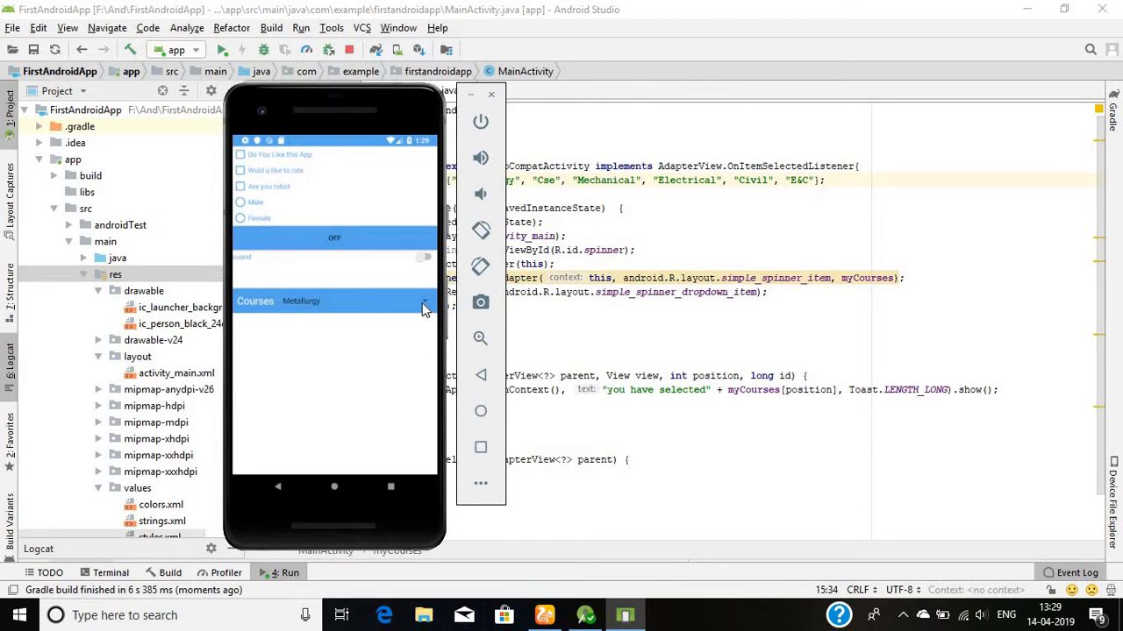
left_click(333, 302)
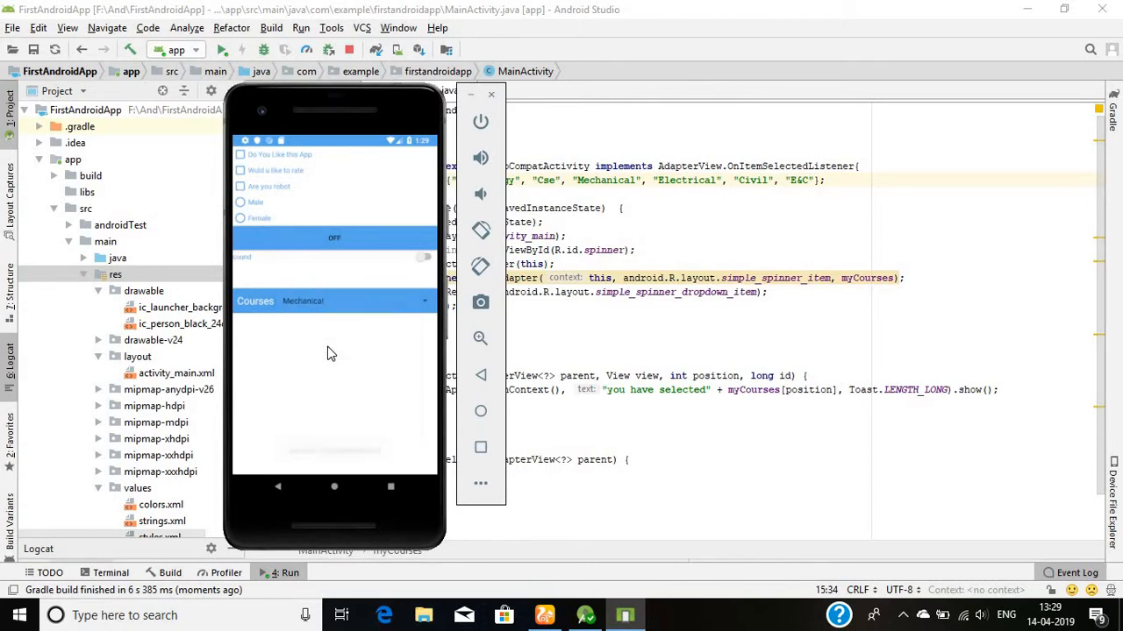
left_click(333, 302)
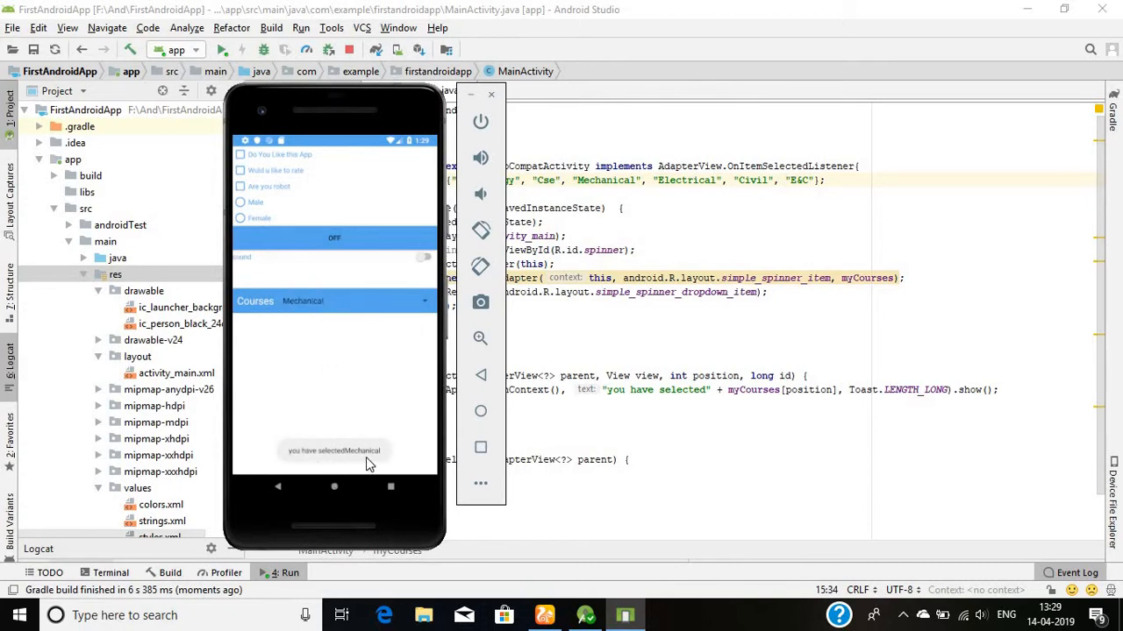